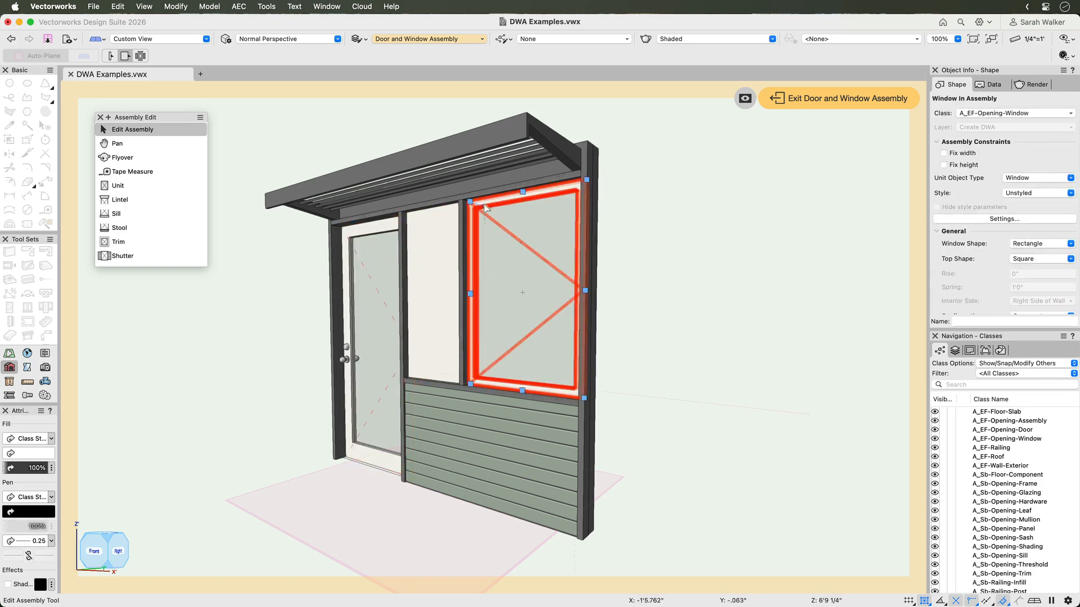
# Exit the assembly edit and view sheet A2.1 [ELEVATION] in Door and Window Assembly.vwx
pyautogui.click(437, 268)
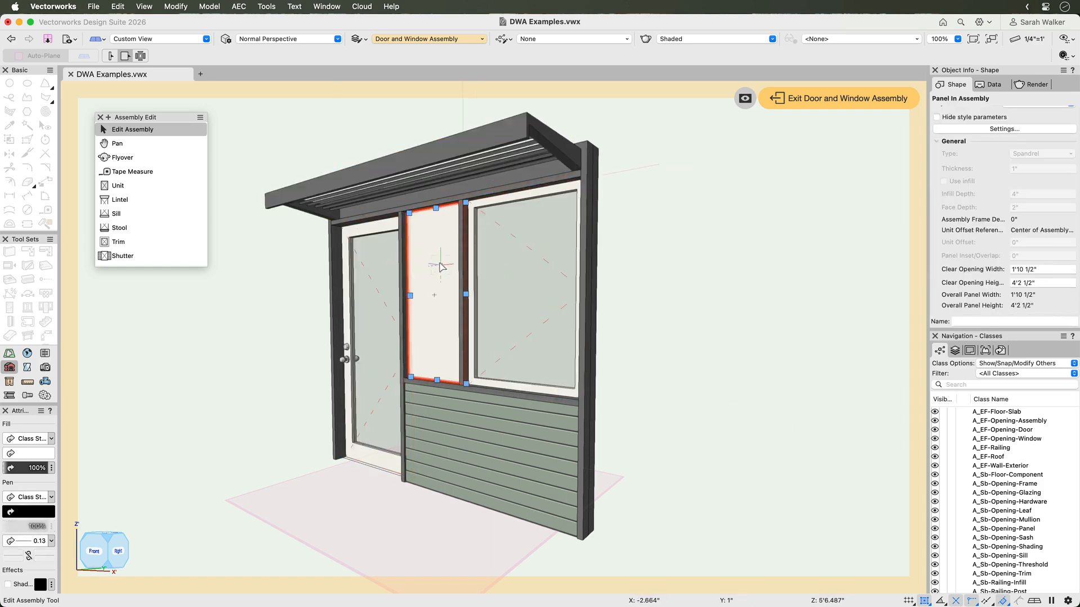
pyautogui.click(456, 415)
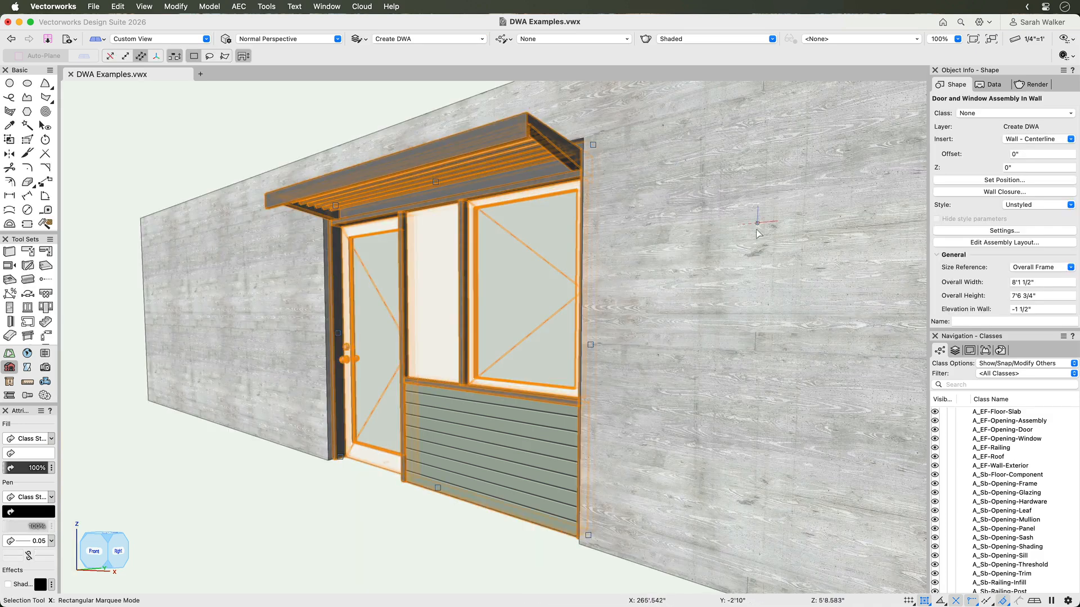
pyautogui.click(425, 528)
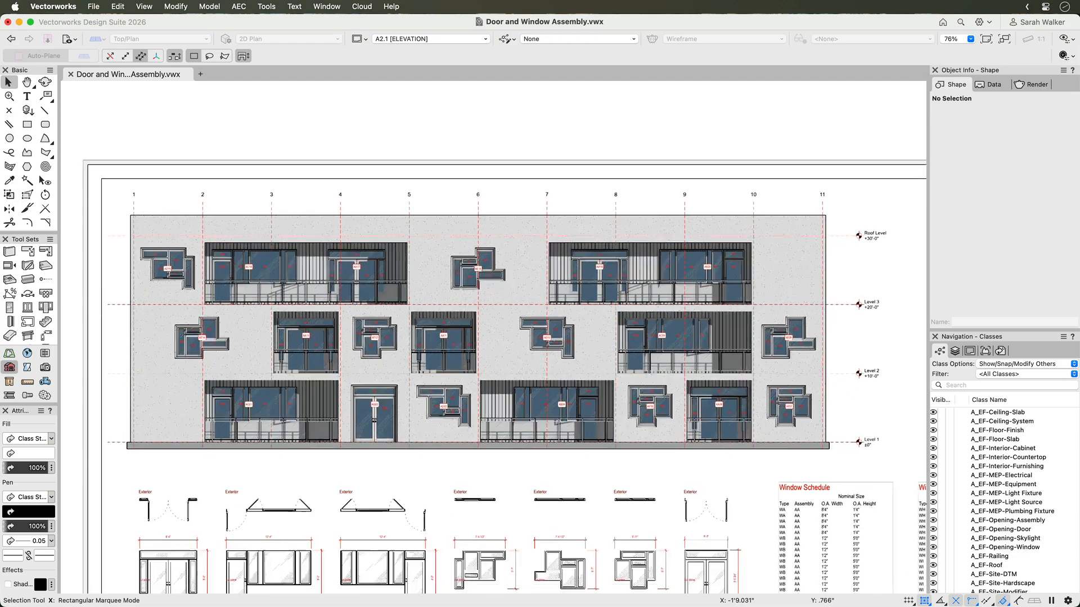
# Switch back to DWA Examples.vwx and view the wall from the Front view
pyautogui.scroll(-3)
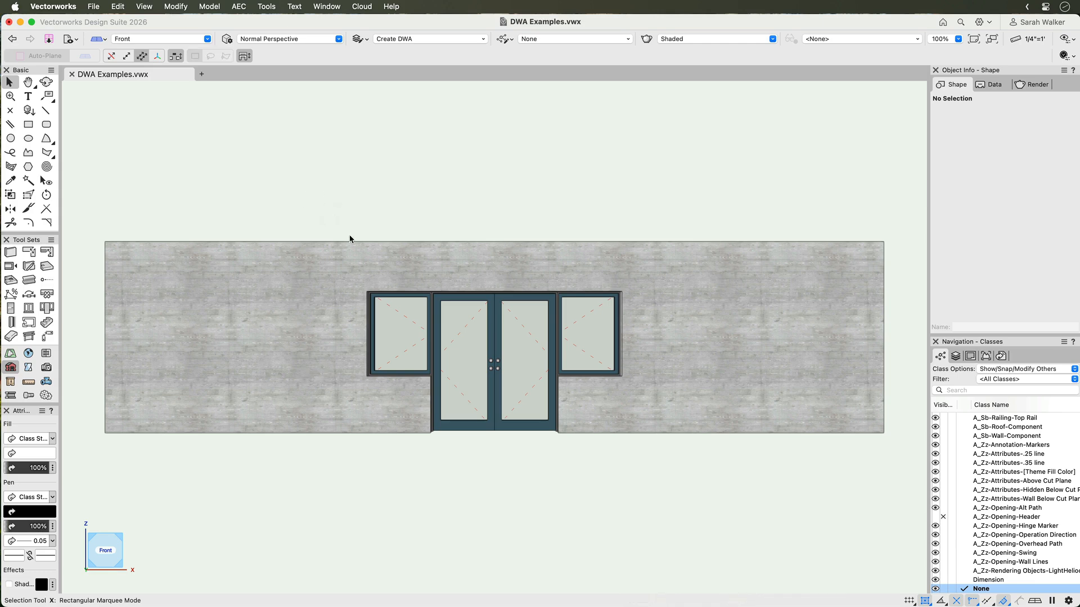
# Accept the assembly preferences, pick an assembly style, and draw the lobed outline on the wall
pyautogui.click(492, 366)
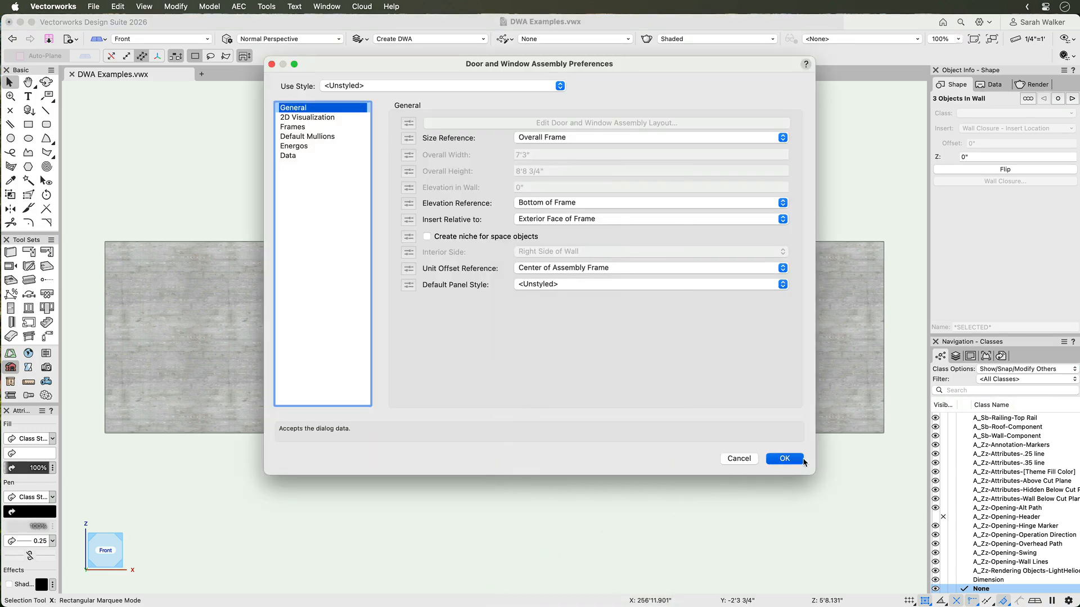
pyautogui.click(784, 459)
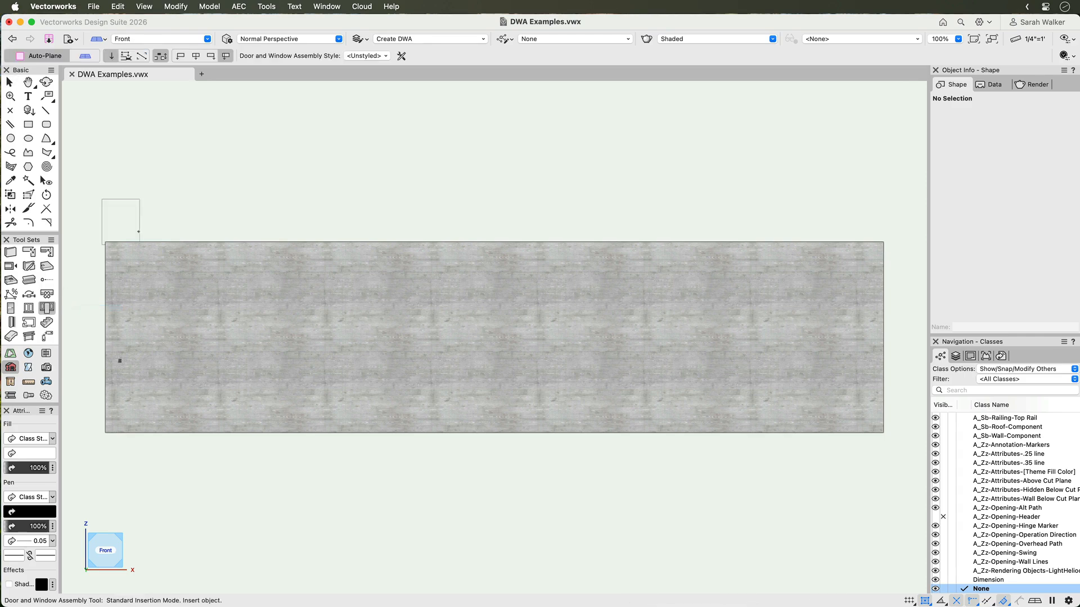
pyautogui.click(383, 55)
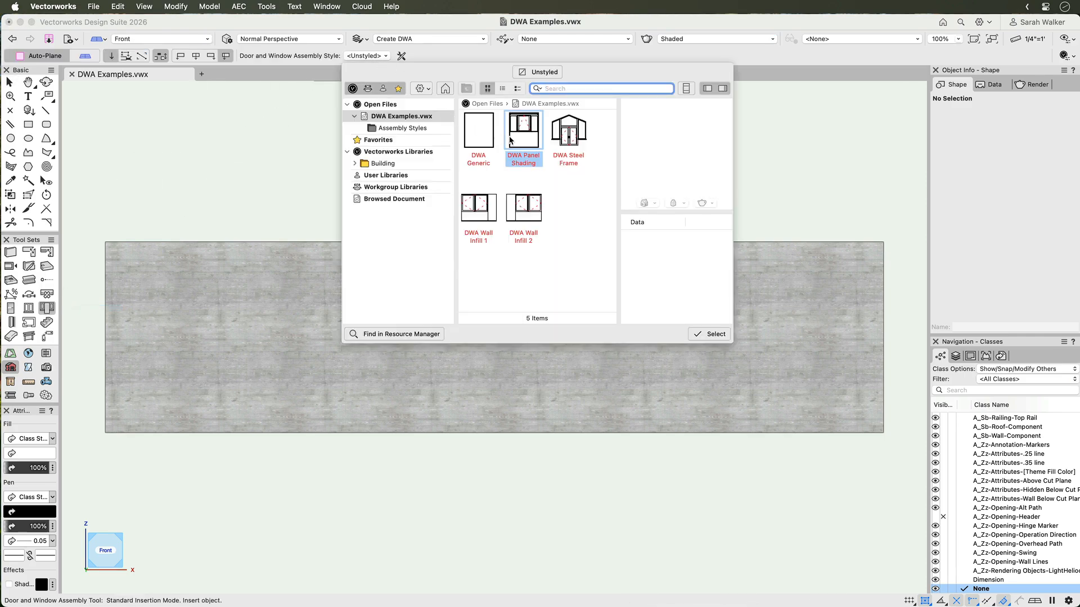
pyautogui.click(709, 334)
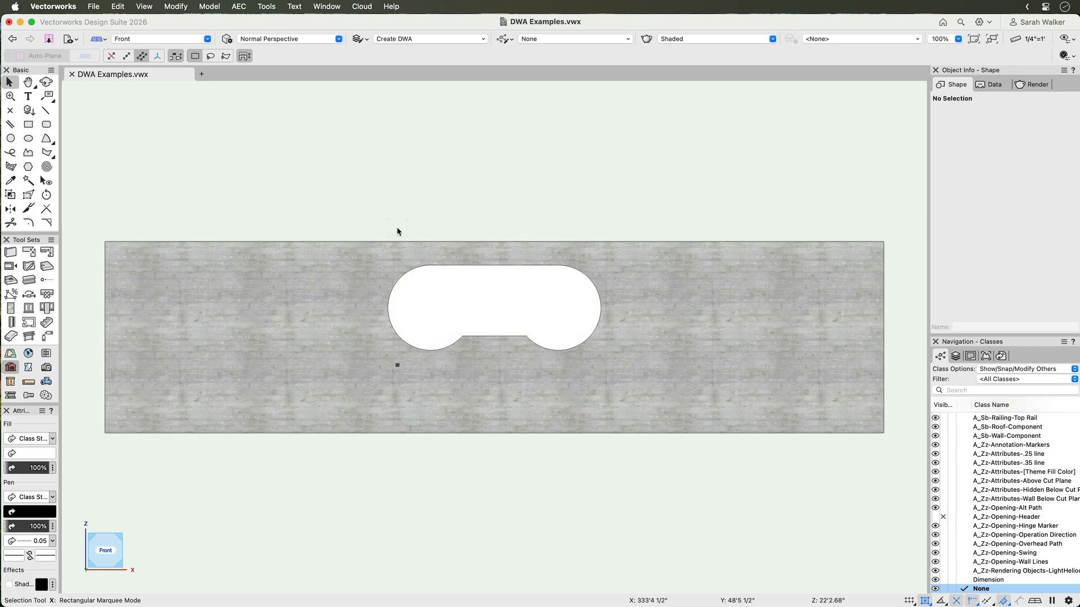
# Create a door and window assembly from the selected outline and wall with default settings
pyautogui.click(442, 291)
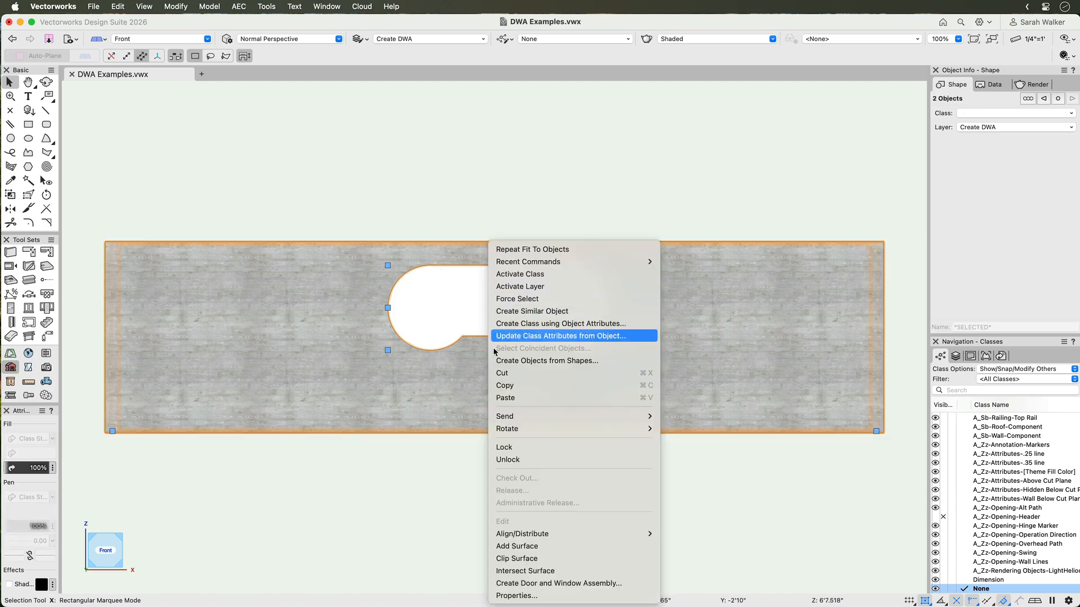
pyautogui.click(553, 584)
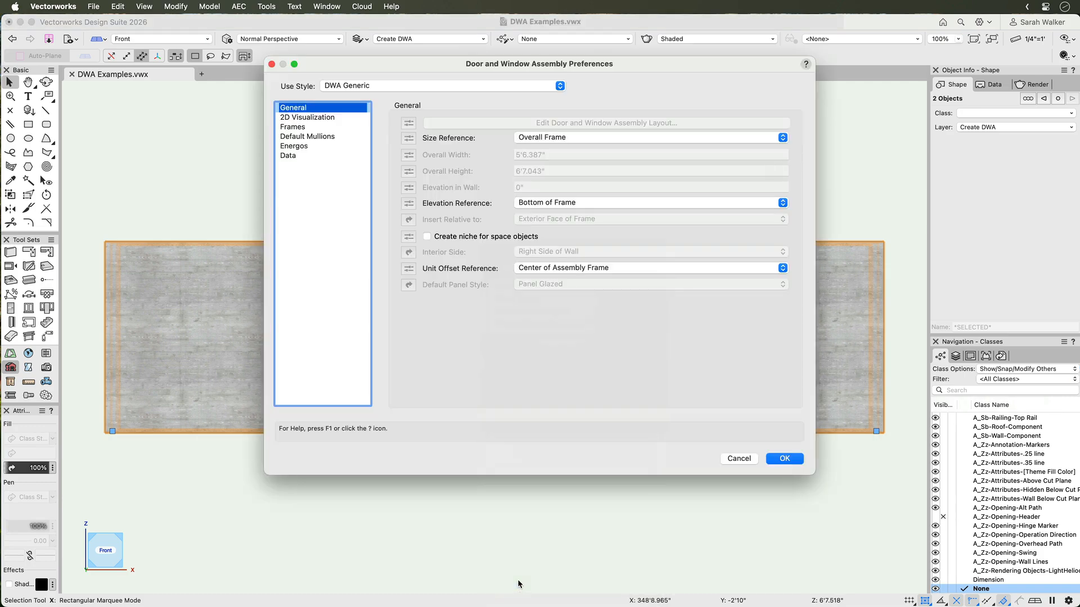
pyautogui.click(784, 459)
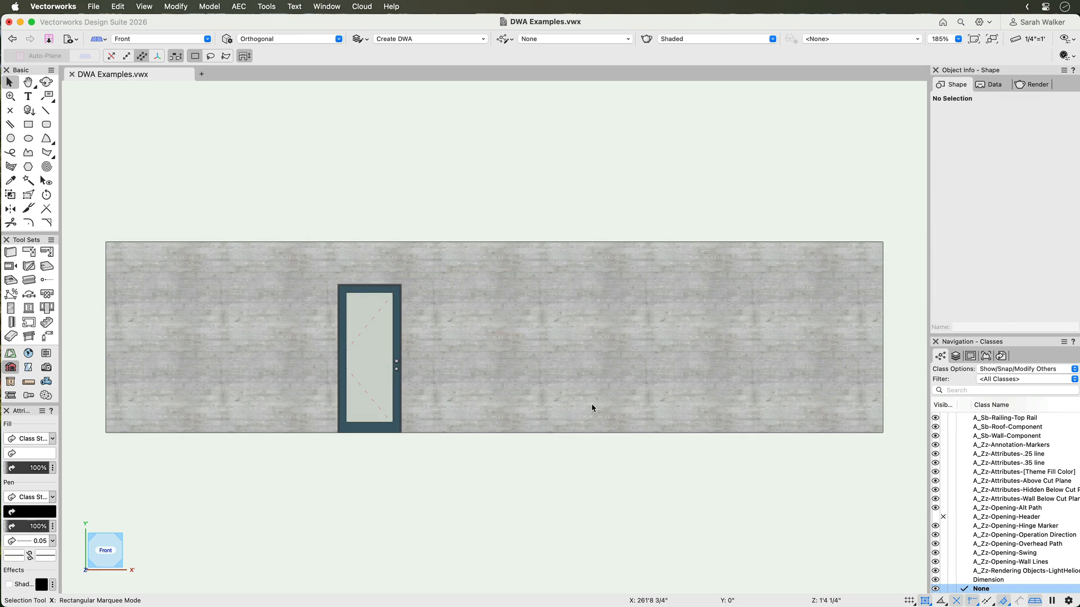
pyautogui.moveTo(540, 386)
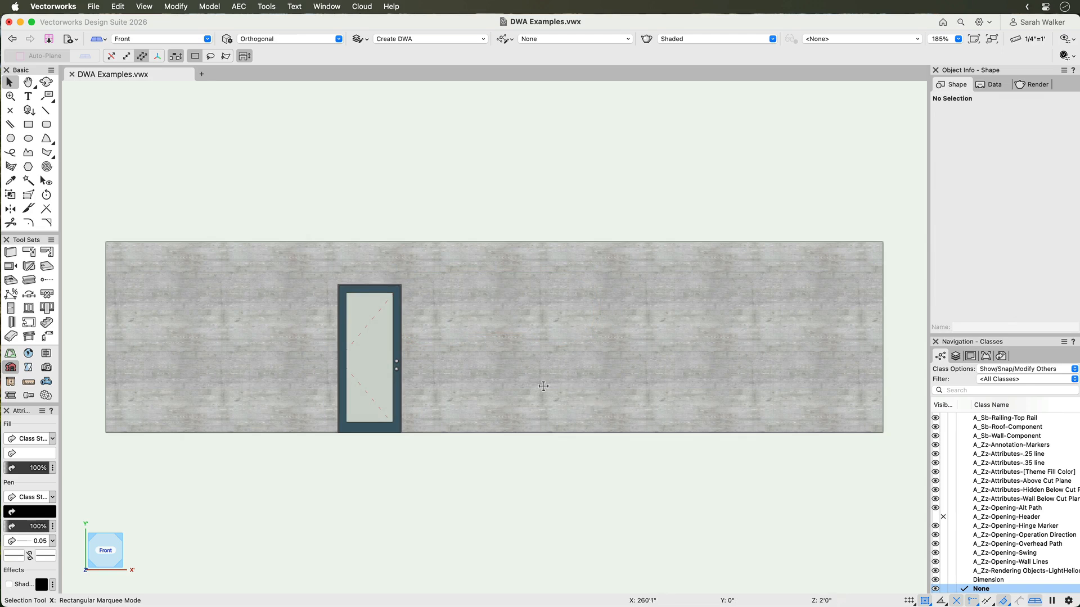
pyautogui.click(28, 308)
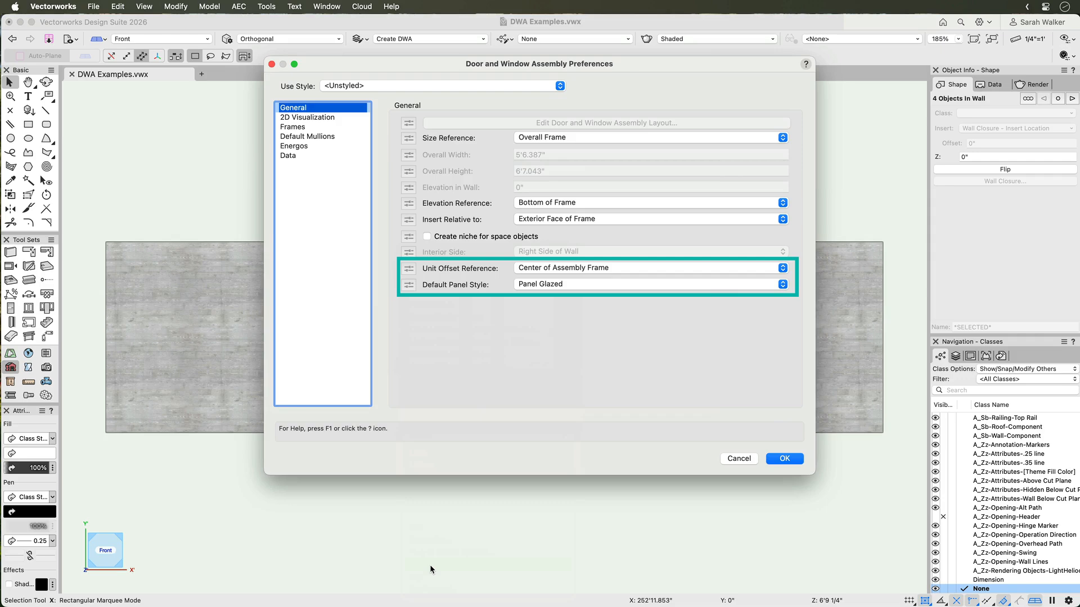
# Confirm the Unit Offset Reference and Default Panel Style preferences and enter layout editing
pyautogui.click(784, 458)
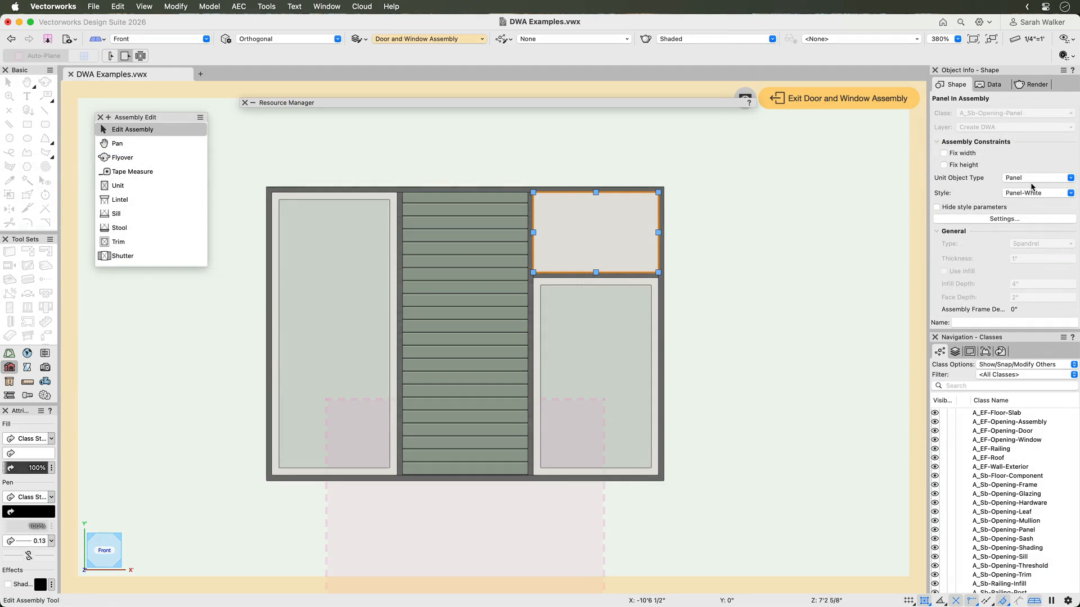
# Review the Panel-White style's General, Attributes and Data tabs, then choose Panel-Glazed
pyautogui.click(1068, 192)
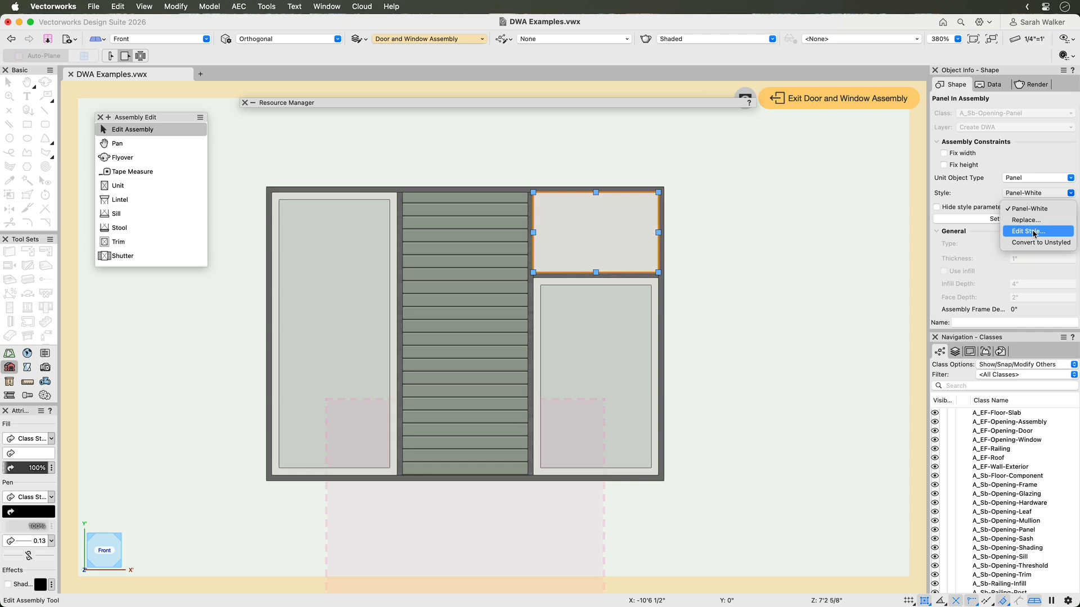
pyautogui.click(1036, 231)
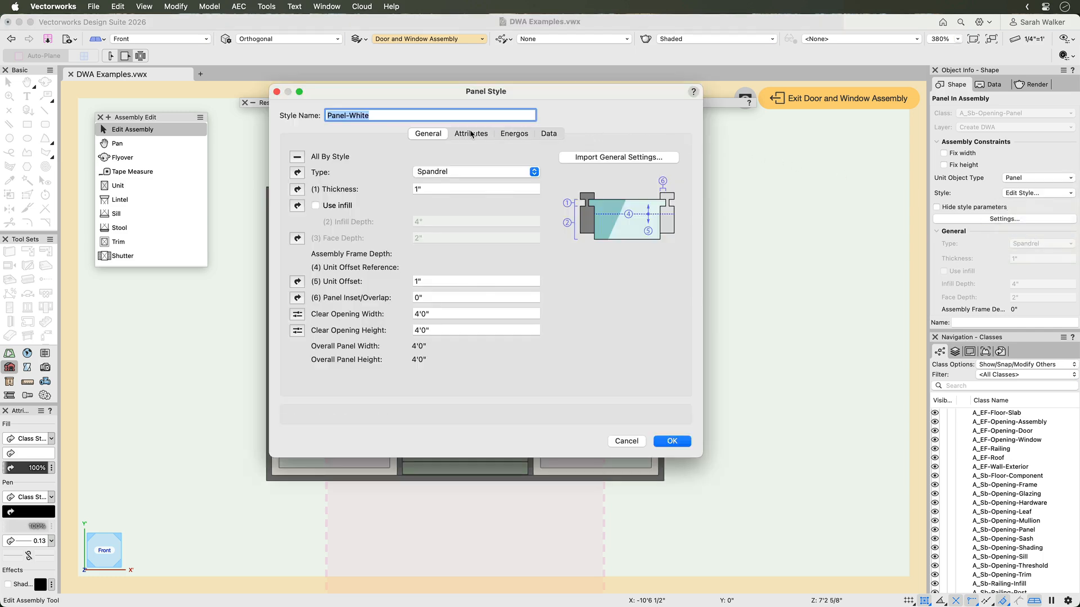
pyautogui.click(470, 134)
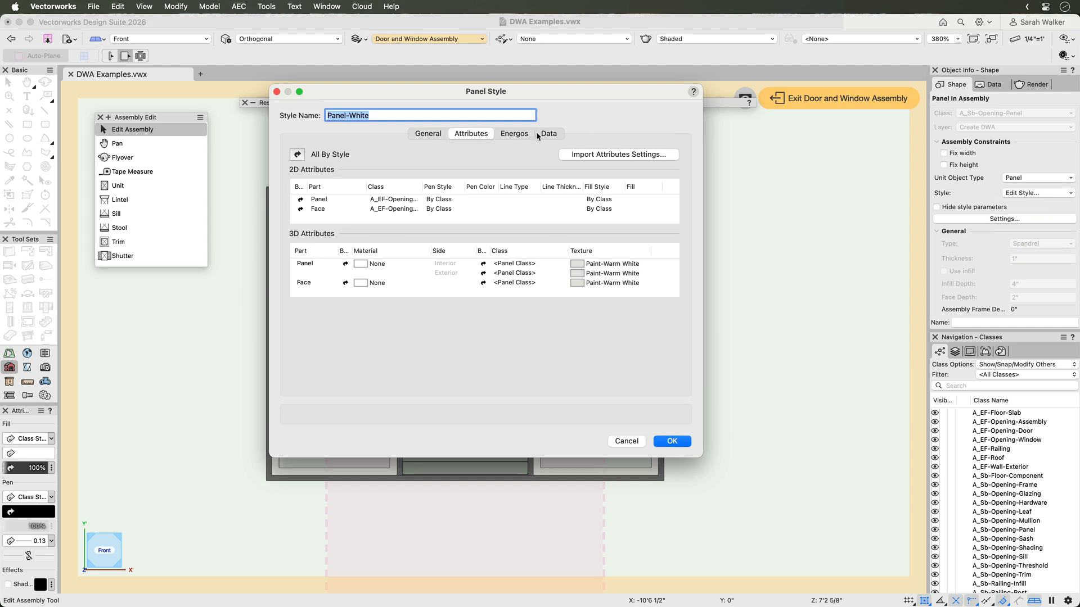
pyautogui.click(549, 133)
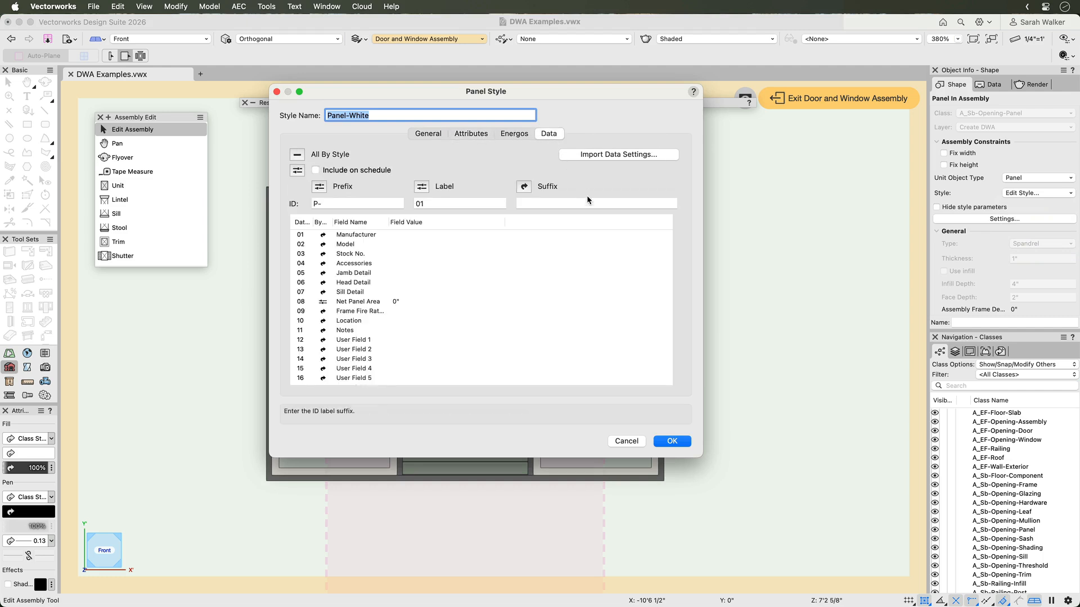
pyautogui.click(672, 441)
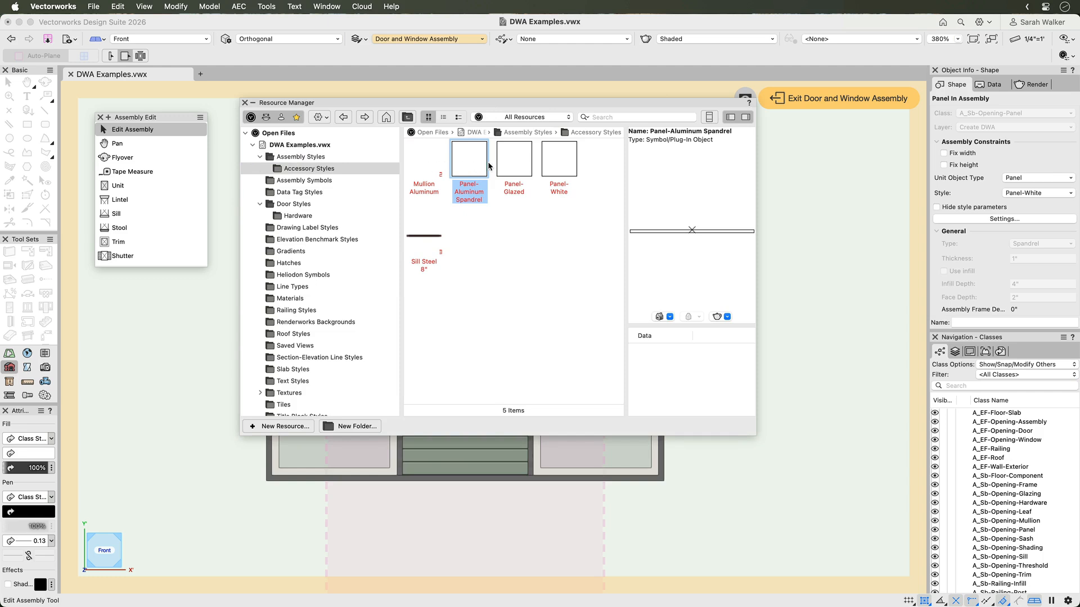
pyautogui.click(513, 158)
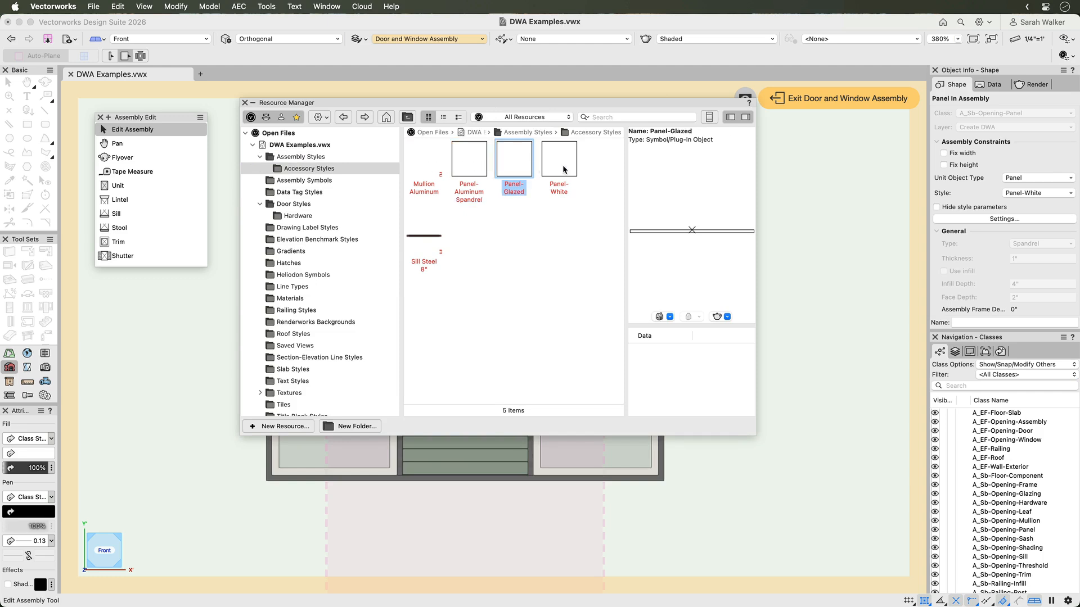
pyautogui.click(558, 159)
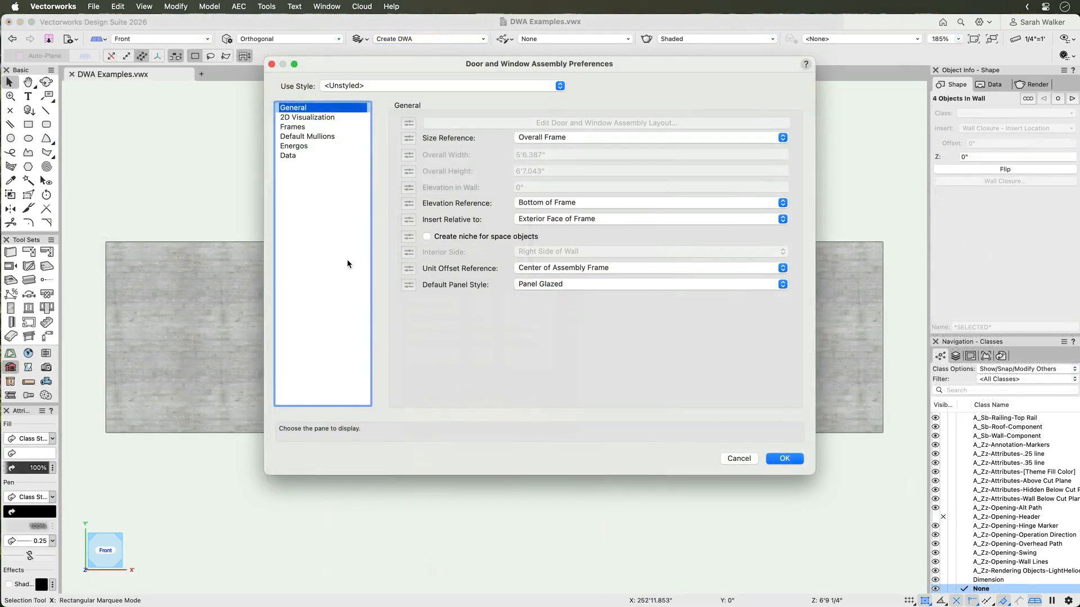
# View the 2D Visualization pane, then the Frames pane with 1 1/2" width and 4" depth
pyautogui.click(307, 117)
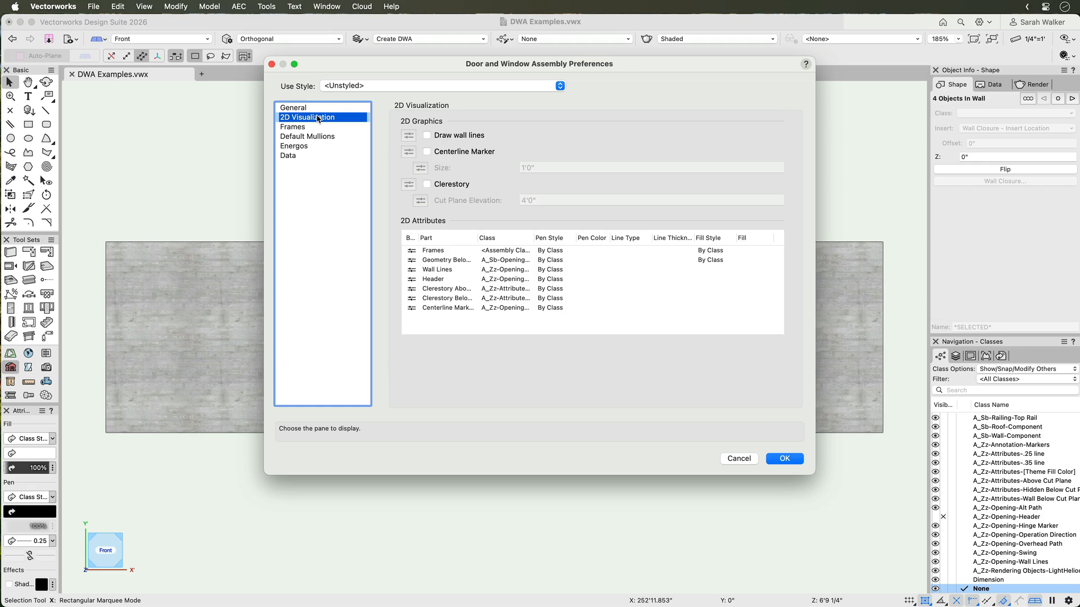
pyautogui.click(293, 126)
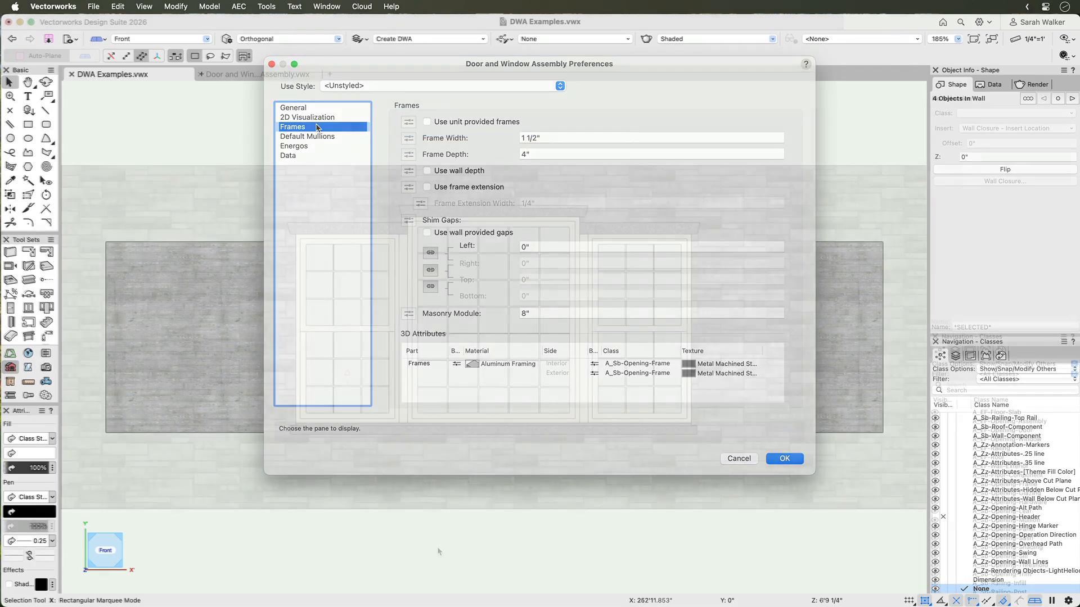
pyautogui.click(784, 459)
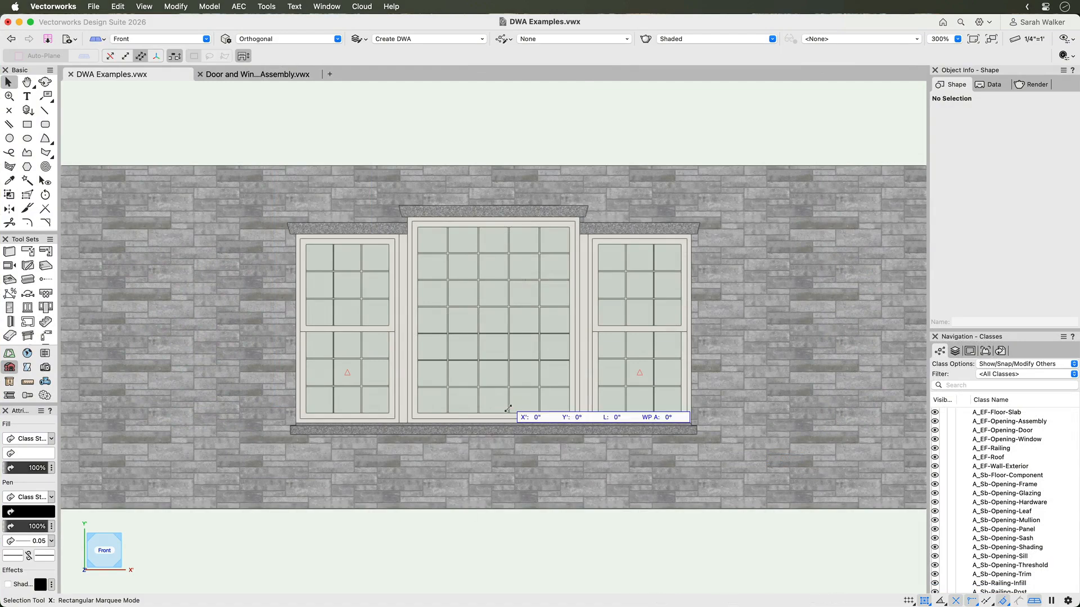
pyautogui.click(491, 332)
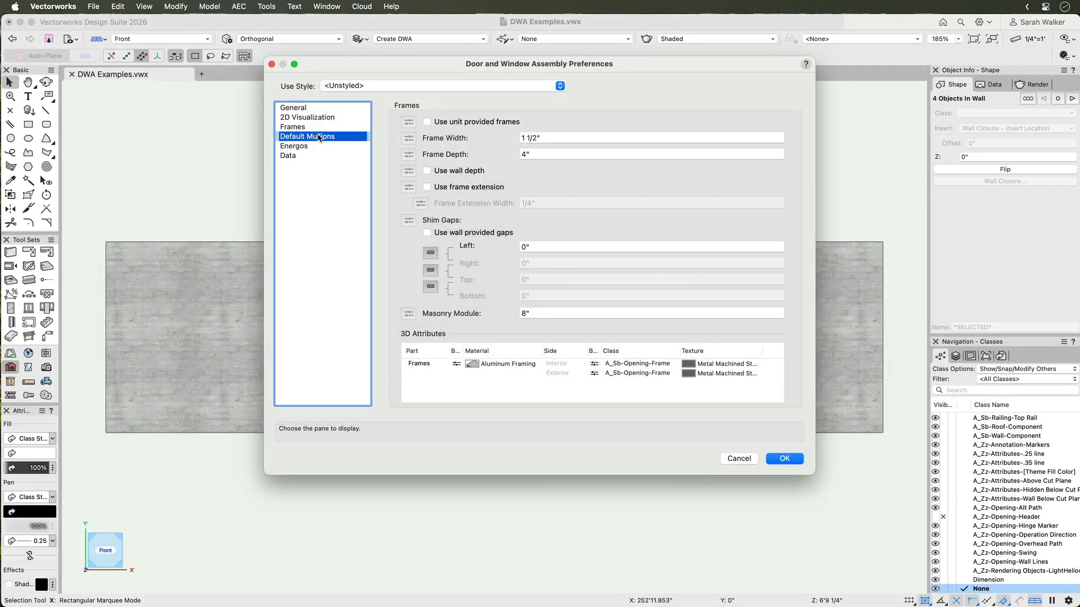
# Review the Mullion Aluminum default mullions, close preferences, and open the assembly's editing options
pyautogui.click(307, 136)
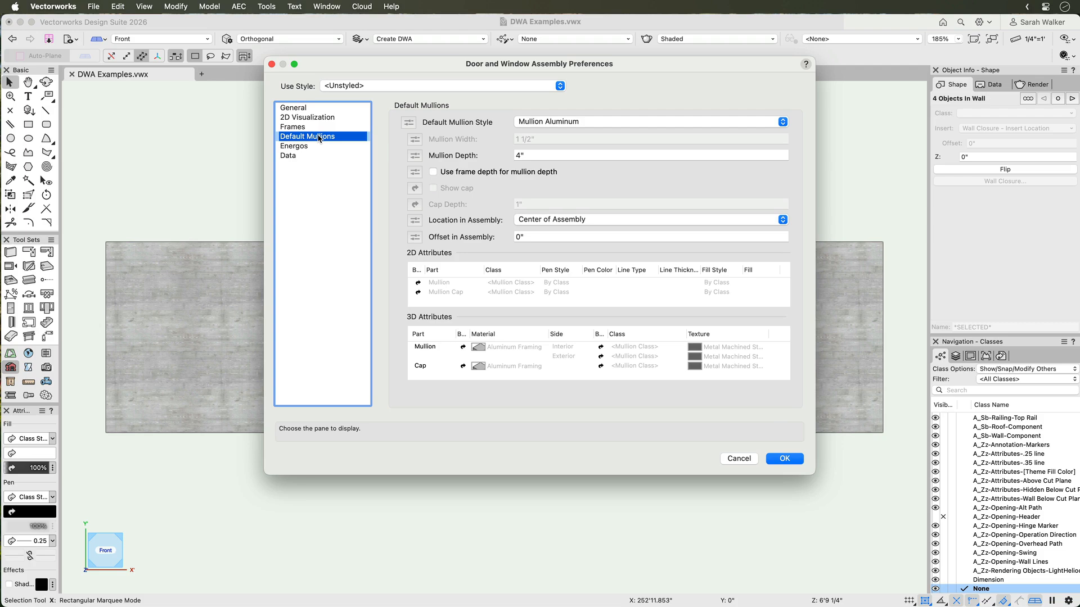
pyautogui.click(785, 458)
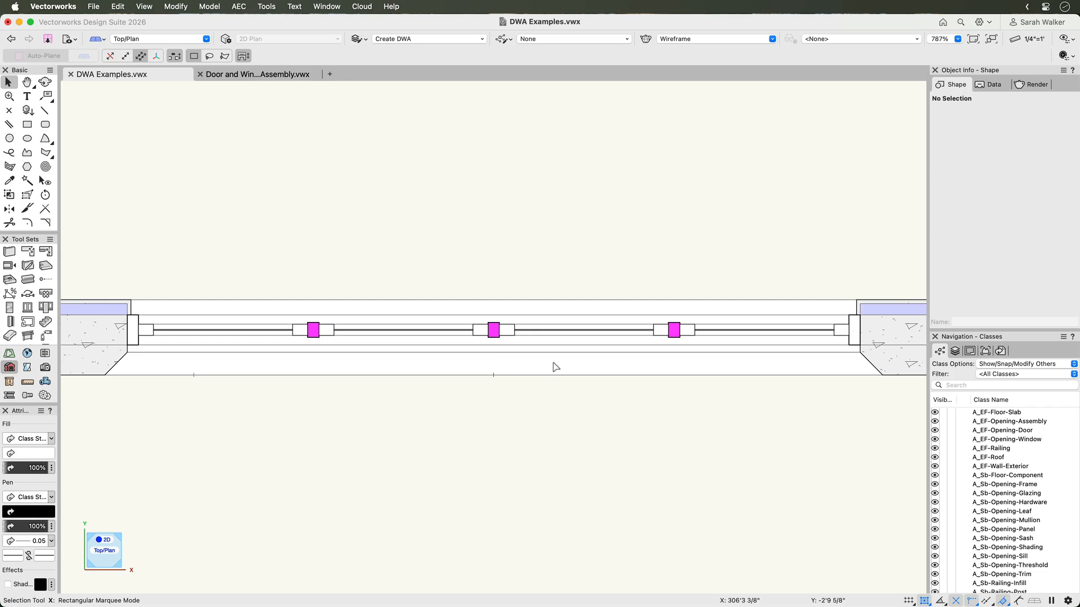
pyautogui.doubleClick(556, 330)
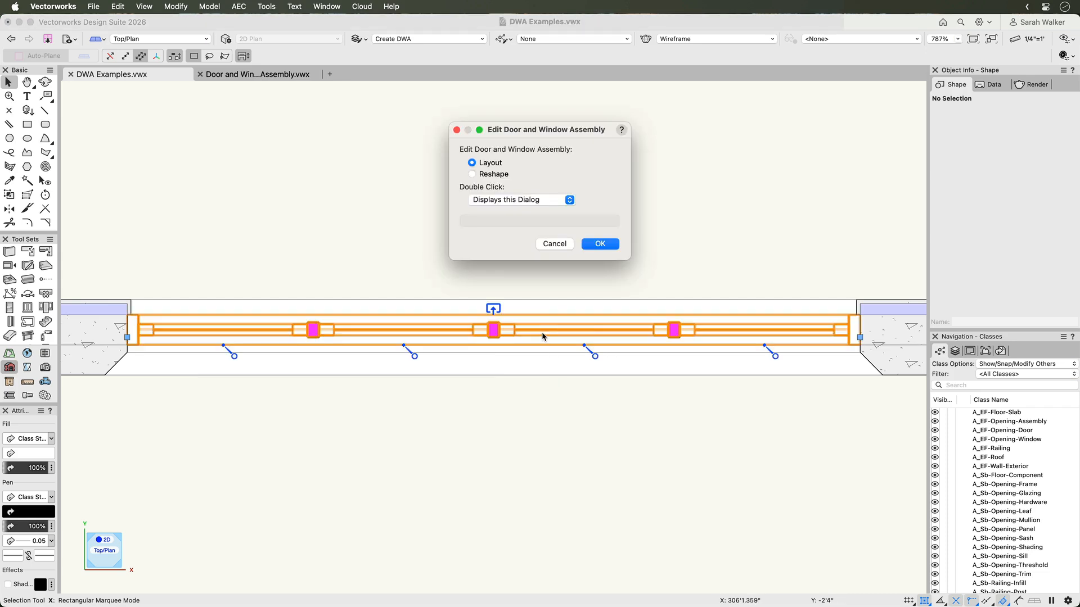
# Keep the selected mullion at Center of Assembly, trying a 1" offset before returning to 0"
pyautogui.click(599, 244)
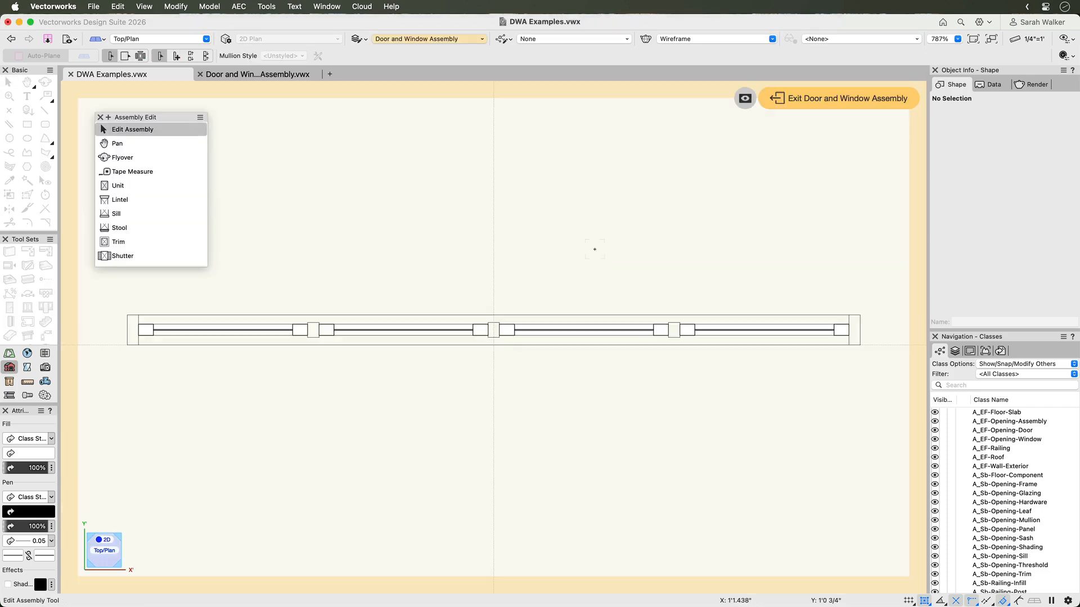
pyautogui.click(493, 329)
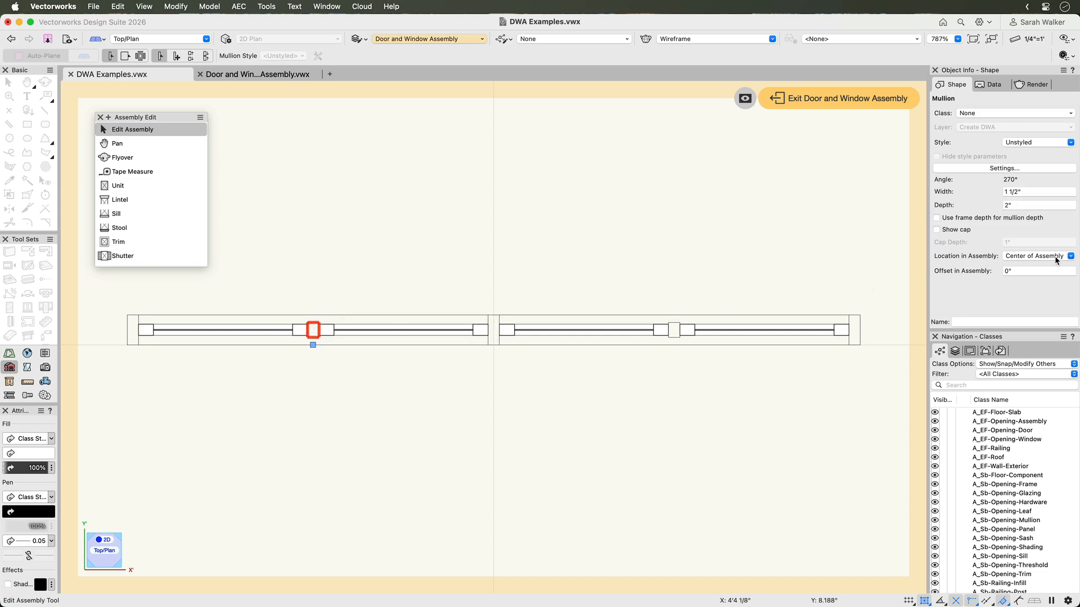
pyautogui.click(1070, 256)
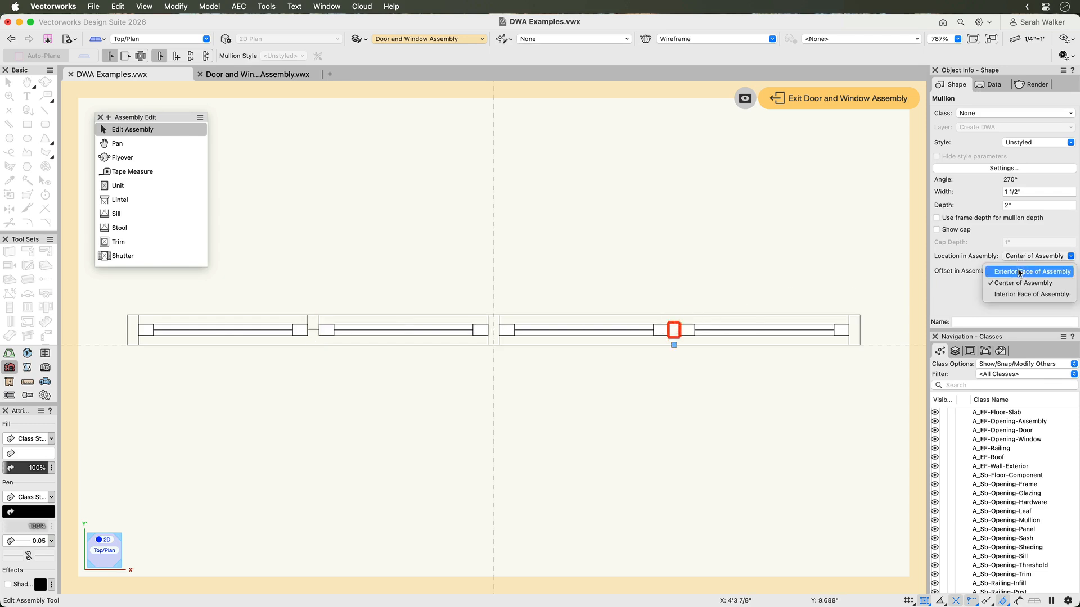
pyautogui.click(1029, 271)
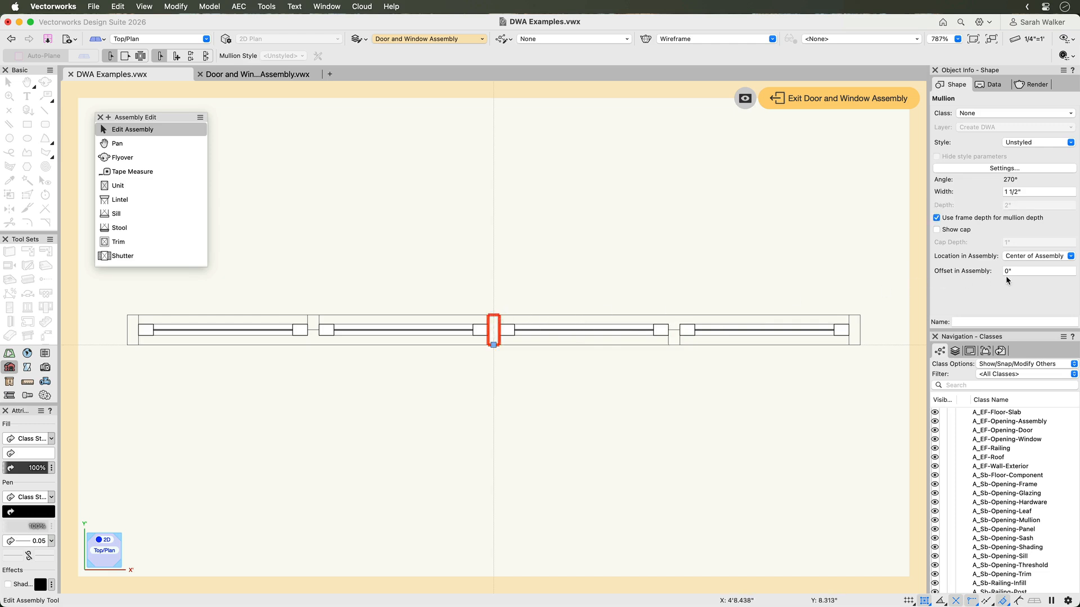
pyautogui.click(1038, 271)
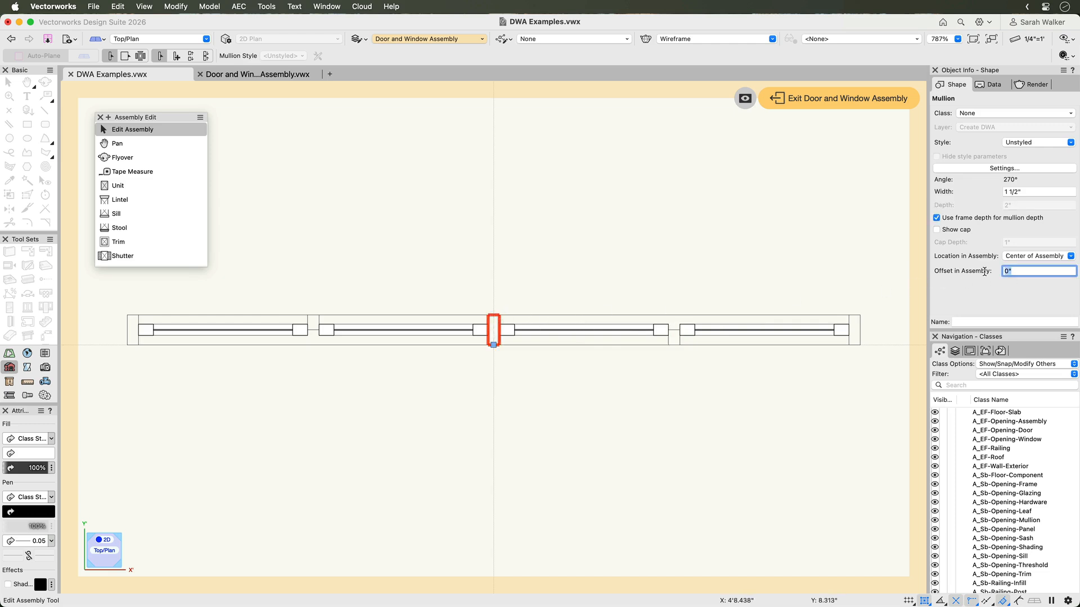
pyautogui.write('1"')
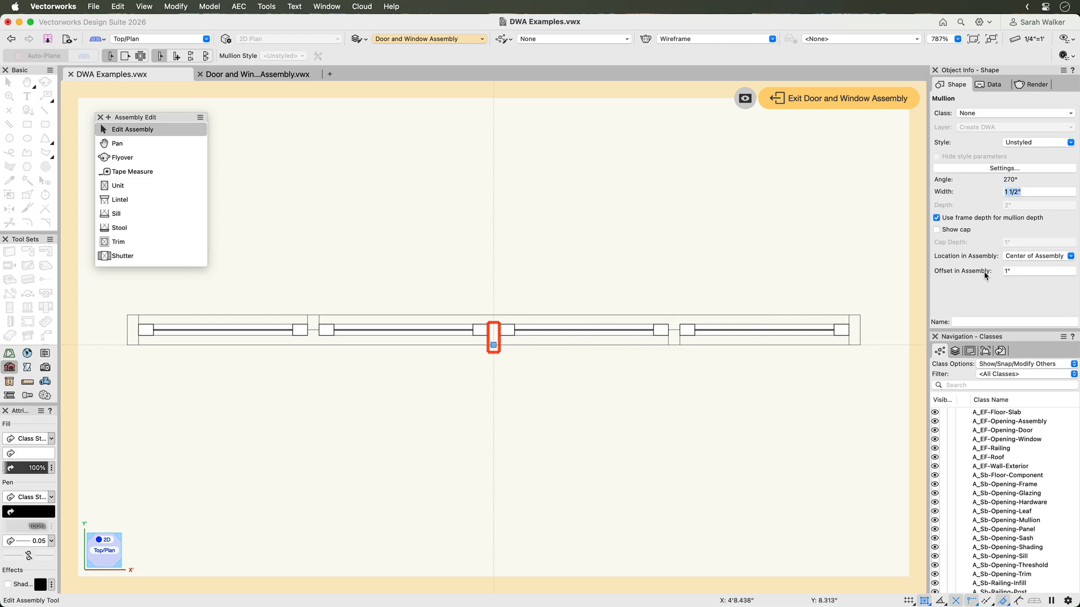
pyautogui.click(1038, 271)
pyautogui.write('0')
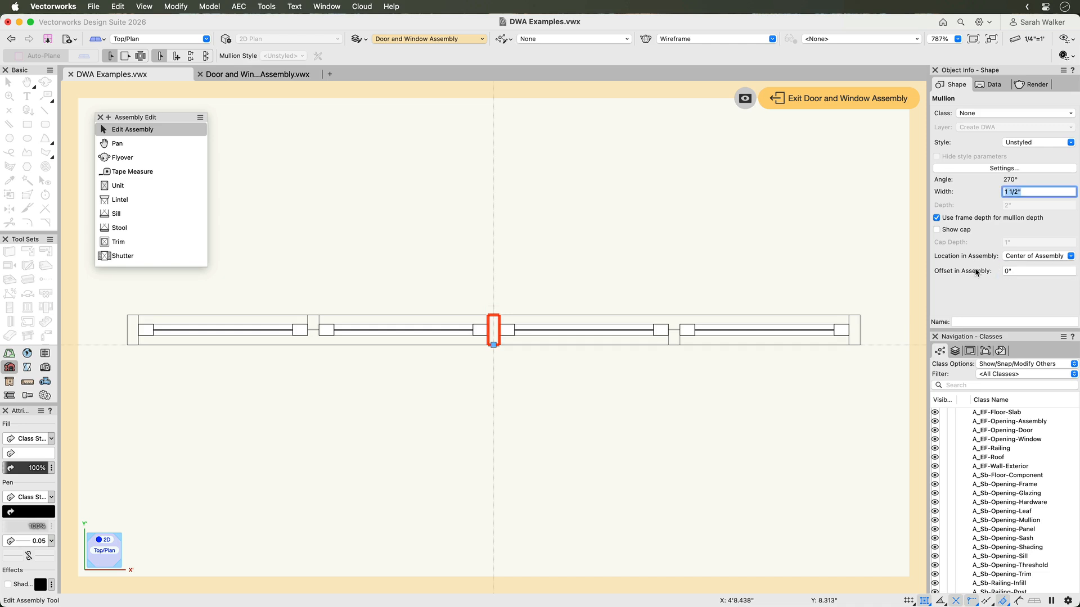
# Review the mullion's 2D and 3D attributes in its full settings and close them
pyautogui.click(1004, 168)
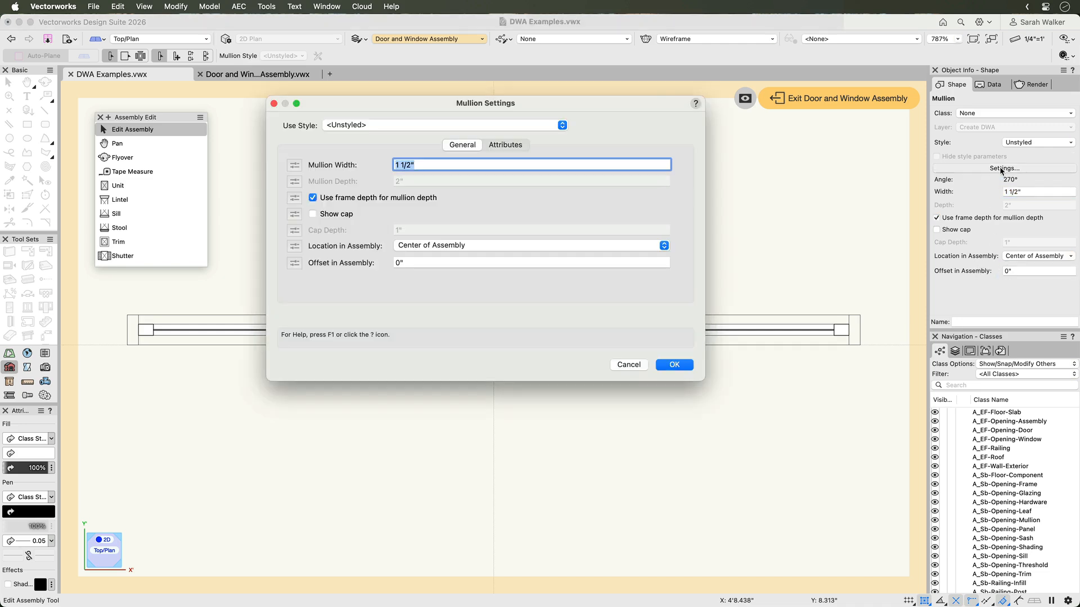
pyautogui.click(505, 145)
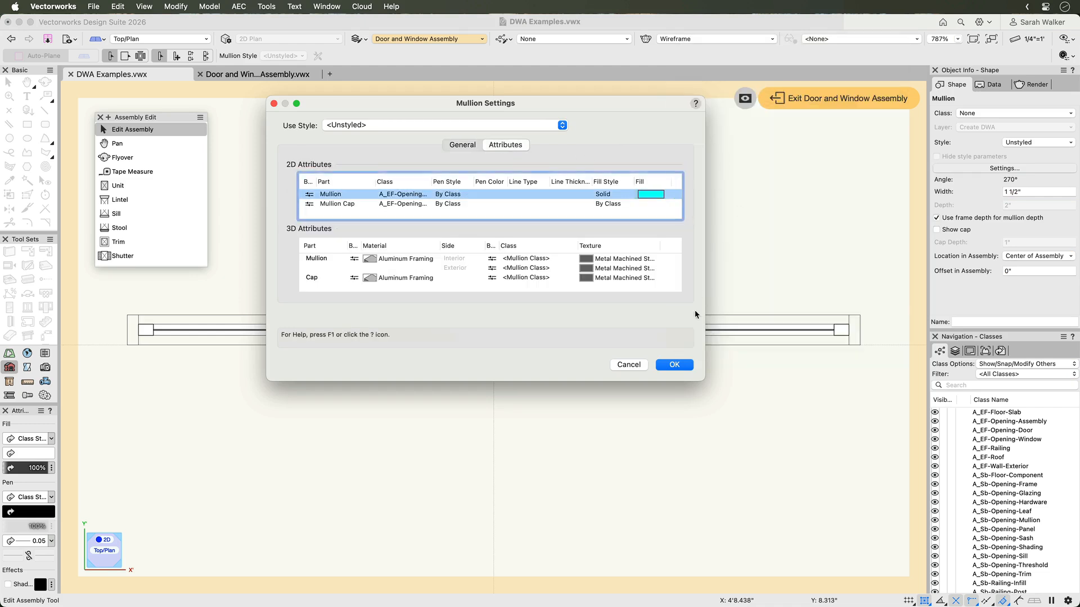
pyautogui.click(674, 364)
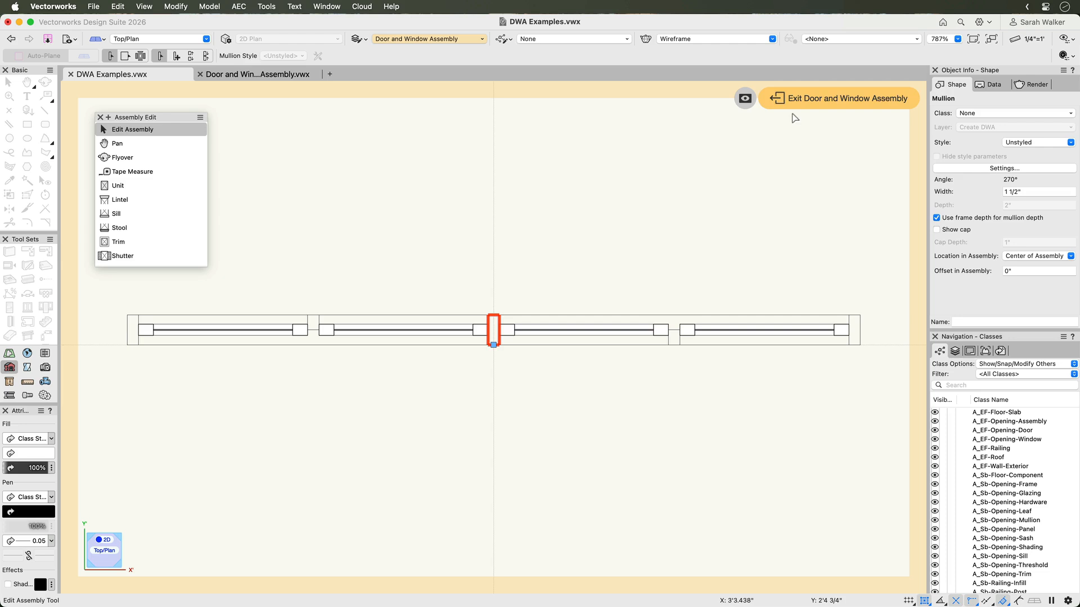
# Exit assembly editing and browse the preferences' Default Mullions, Energos and Data panes
pyautogui.click(842, 97)
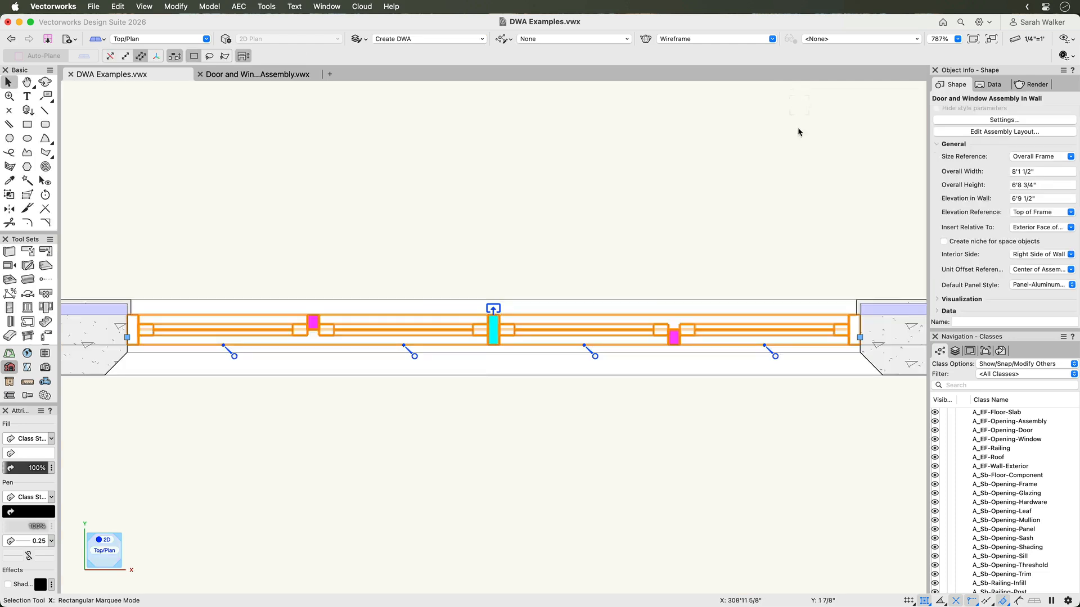
pyautogui.click(798, 175)
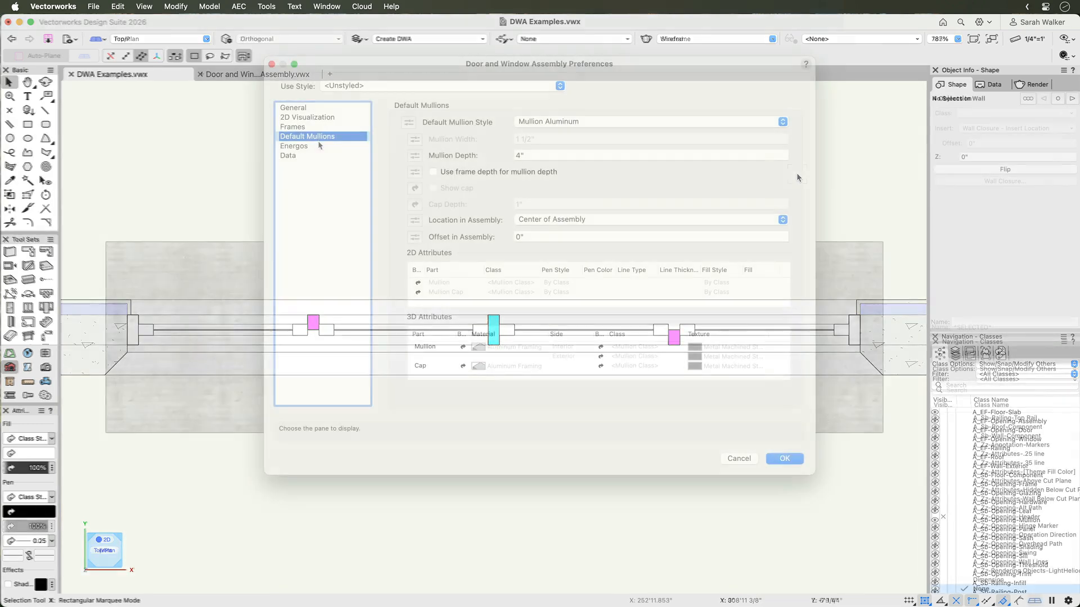
pyautogui.click(294, 145)
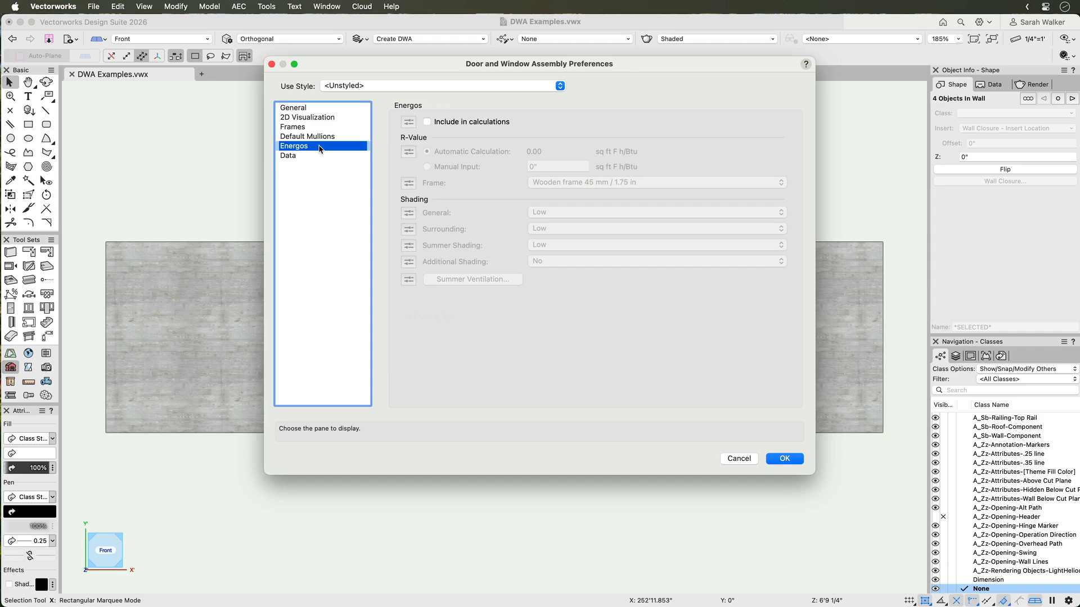
pyautogui.moveTo(320, 150)
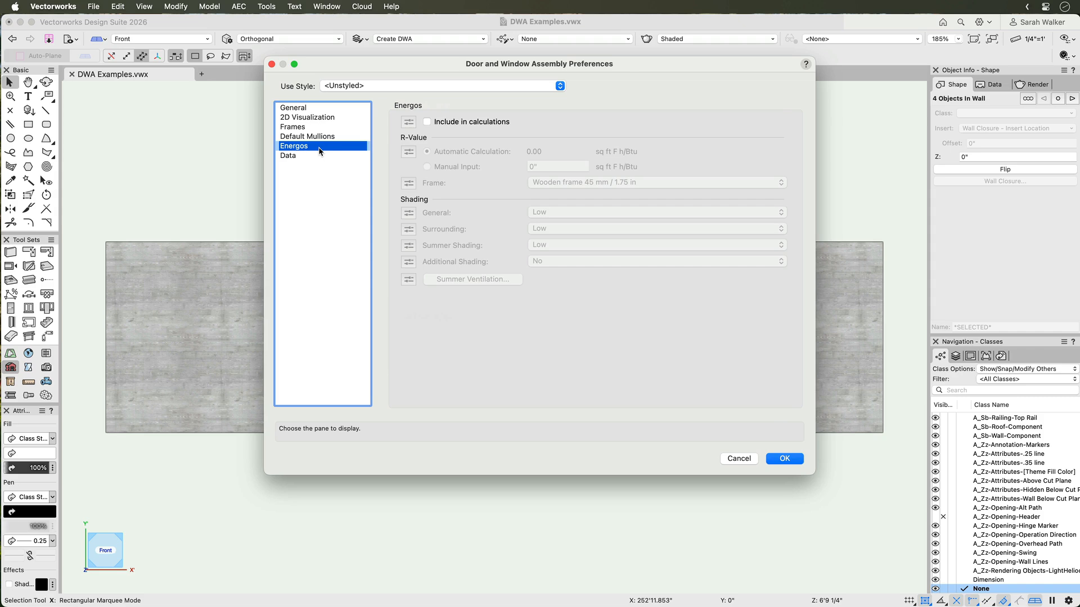
pyautogui.click(289, 155)
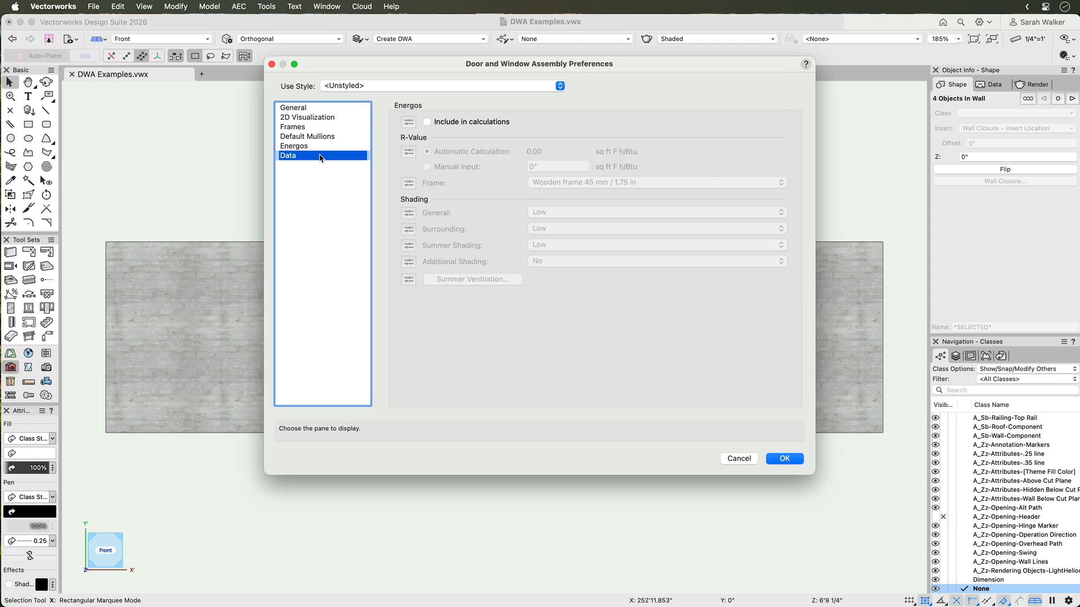
pyautogui.click(289, 155)
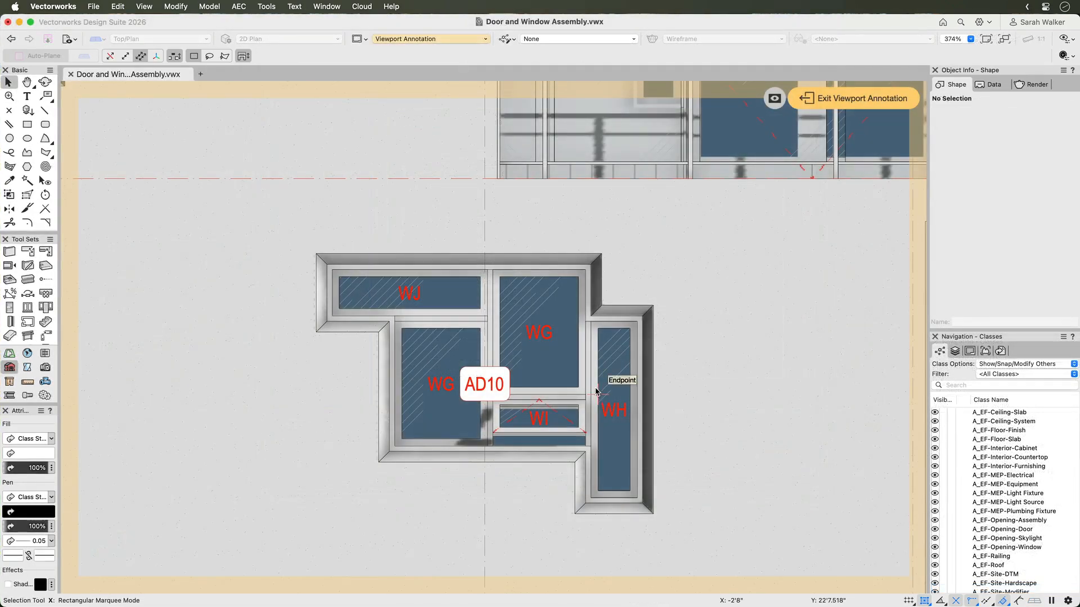
# Select the AD10 data tag on the irregular window assembly in the sample elevation
pyautogui.click(485, 385)
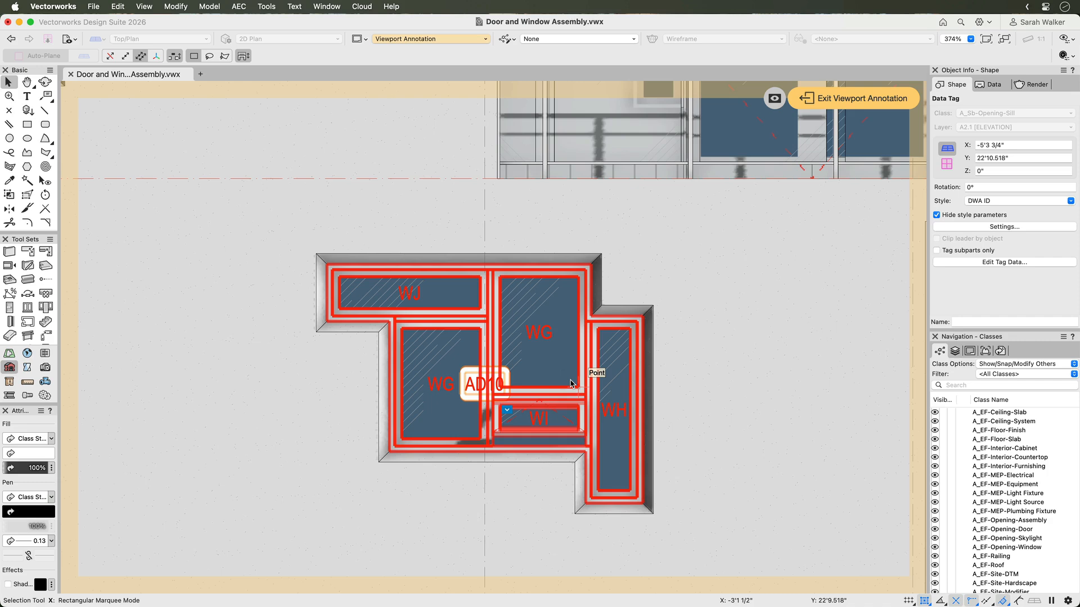
pyautogui.moveTo(676, 383)
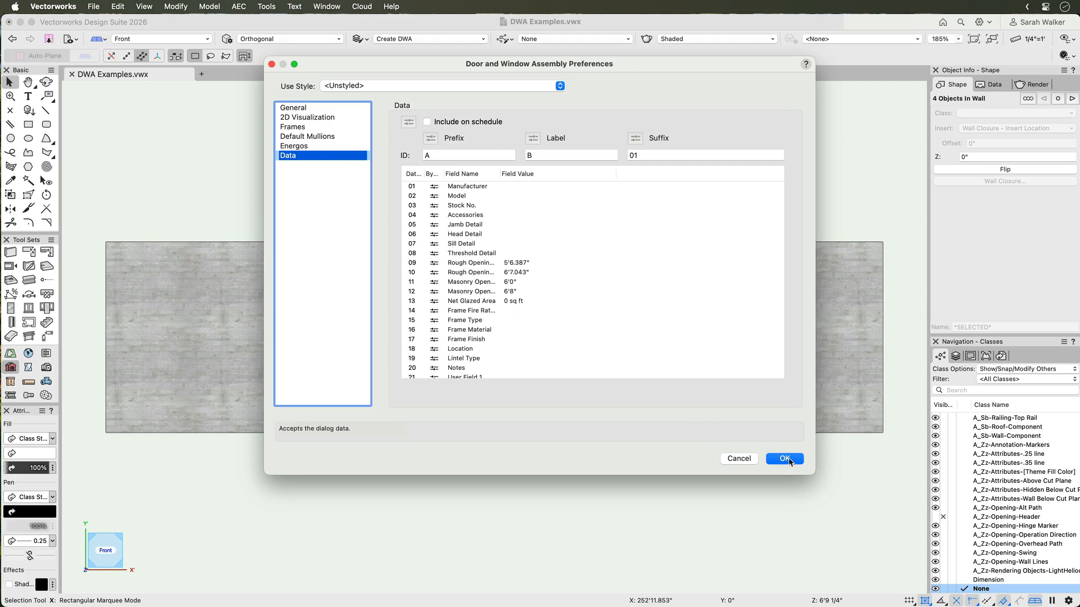
# Accept the assembly preferences and enter Layout editing of the wall's door-and-window assembly
pyautogui.click(784, 458)
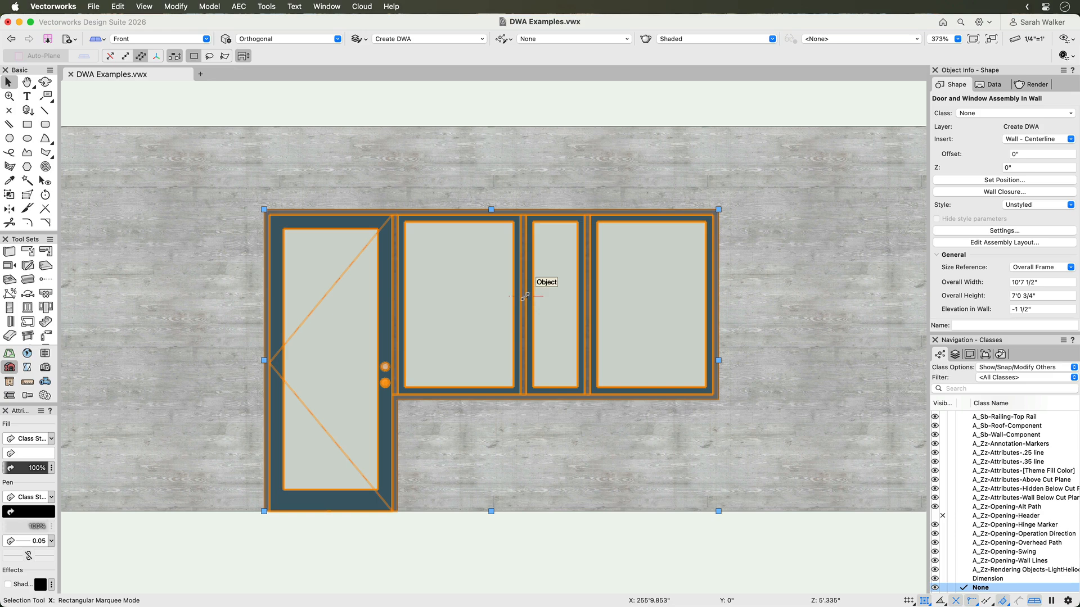
pyautogui.doubleClick(524, 295)
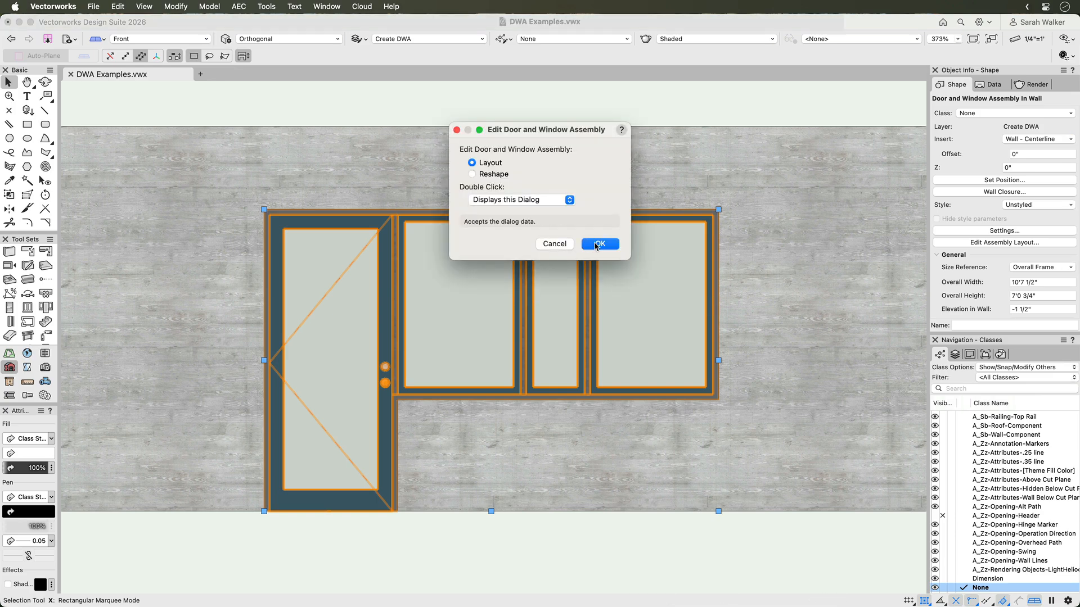
pyautogui.click(599, 244)
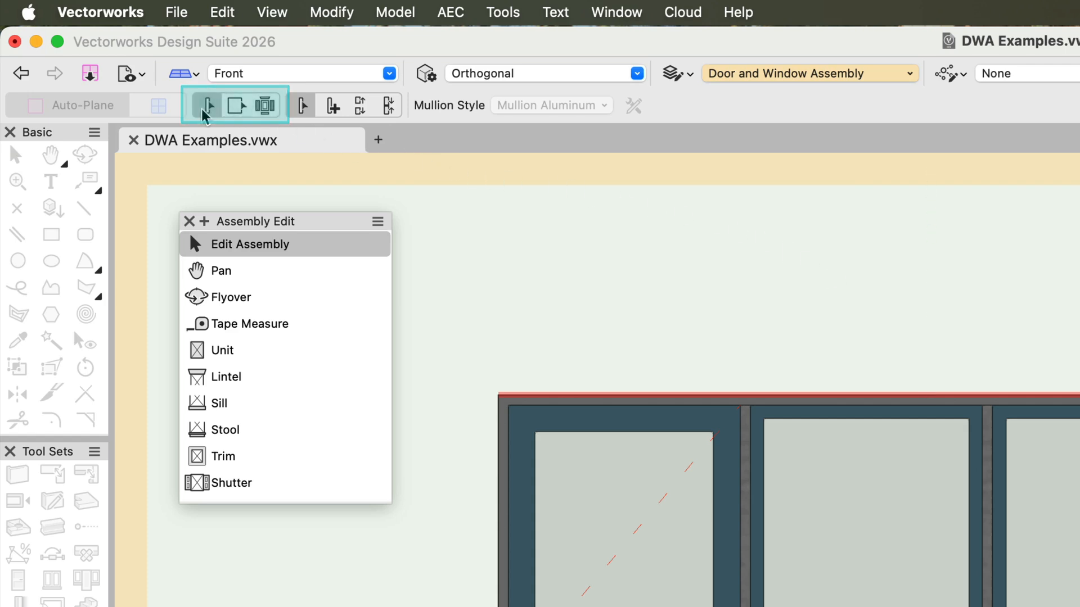
pyautogui.moveTo(265, 105)
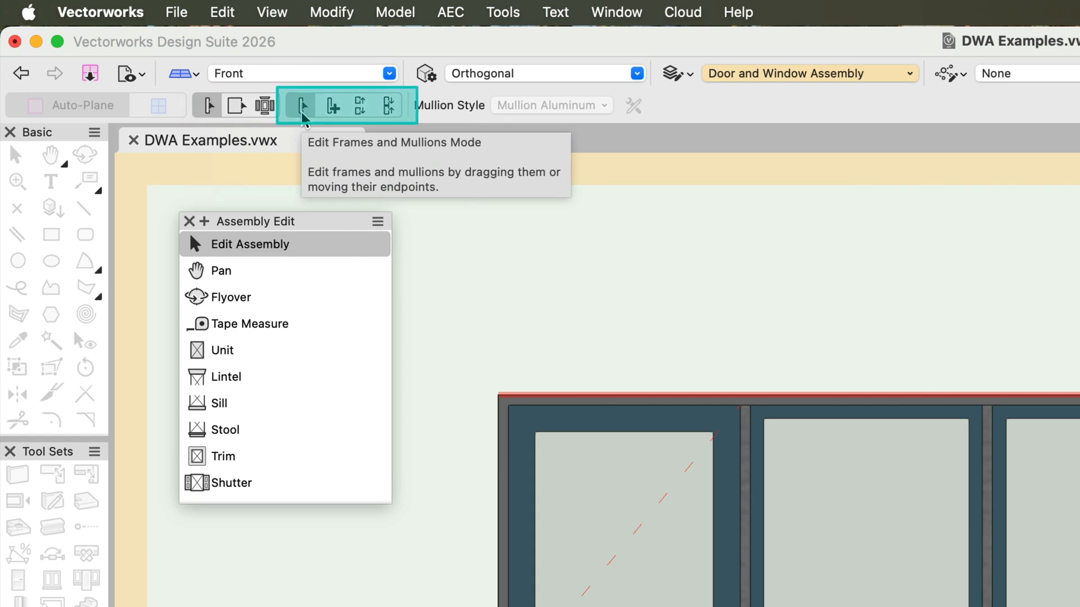
pyautogui.moveTo(334, 118)
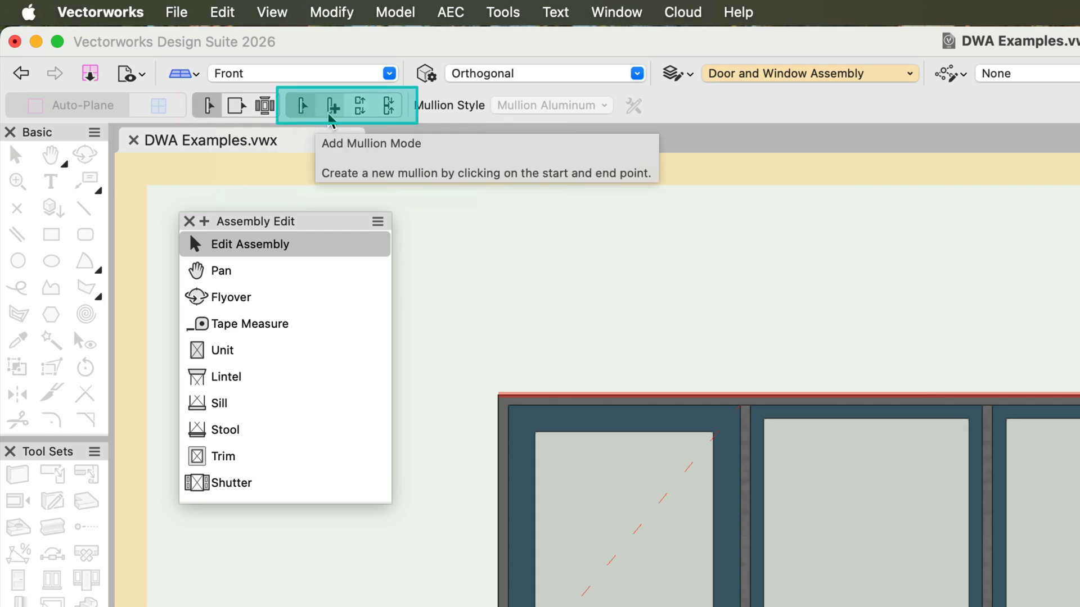
pyautogui.moveTo(359, 116)
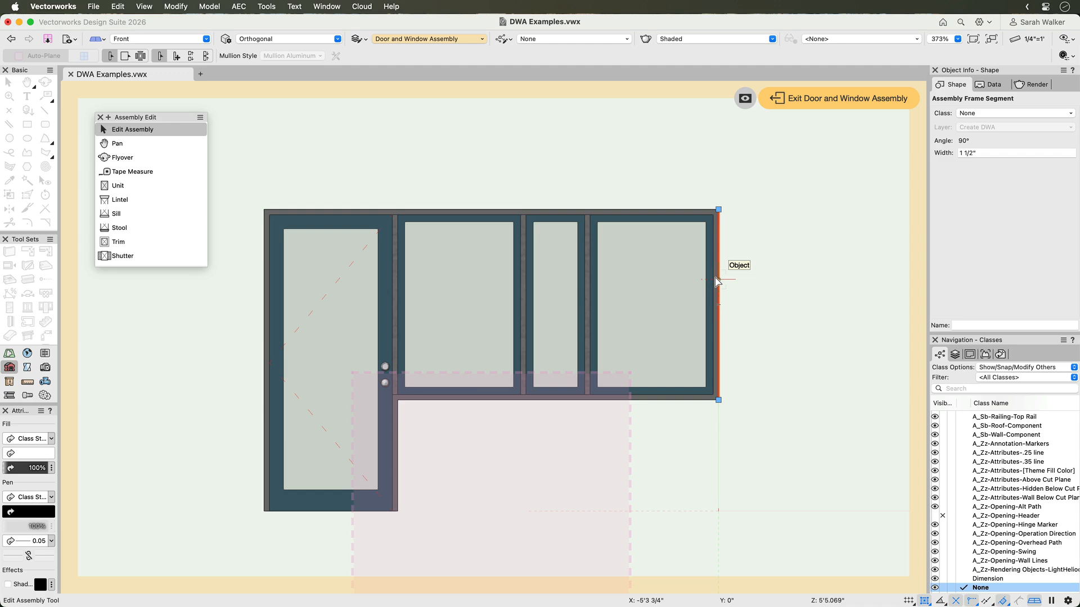
pyautogui.moveTo(719, 235)
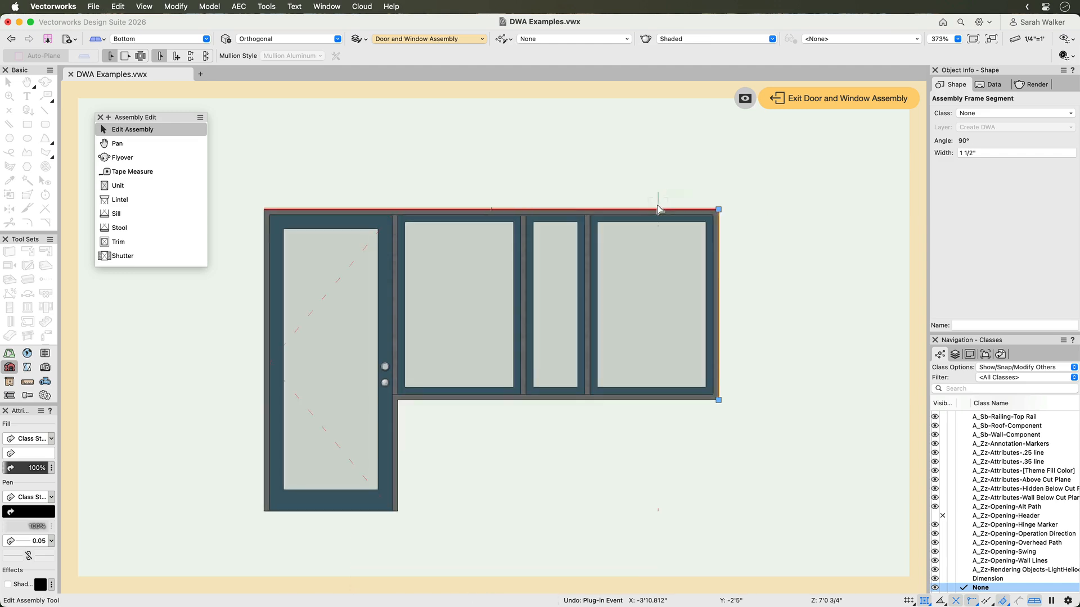
pyautogui.click(586, 304)
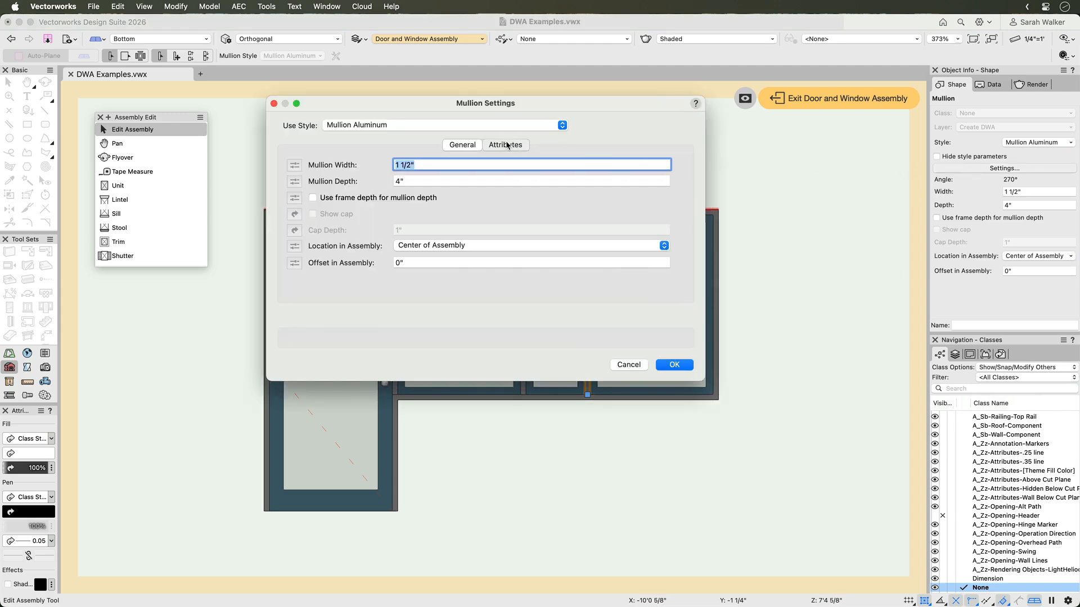
pyautogui.click(506, 146)
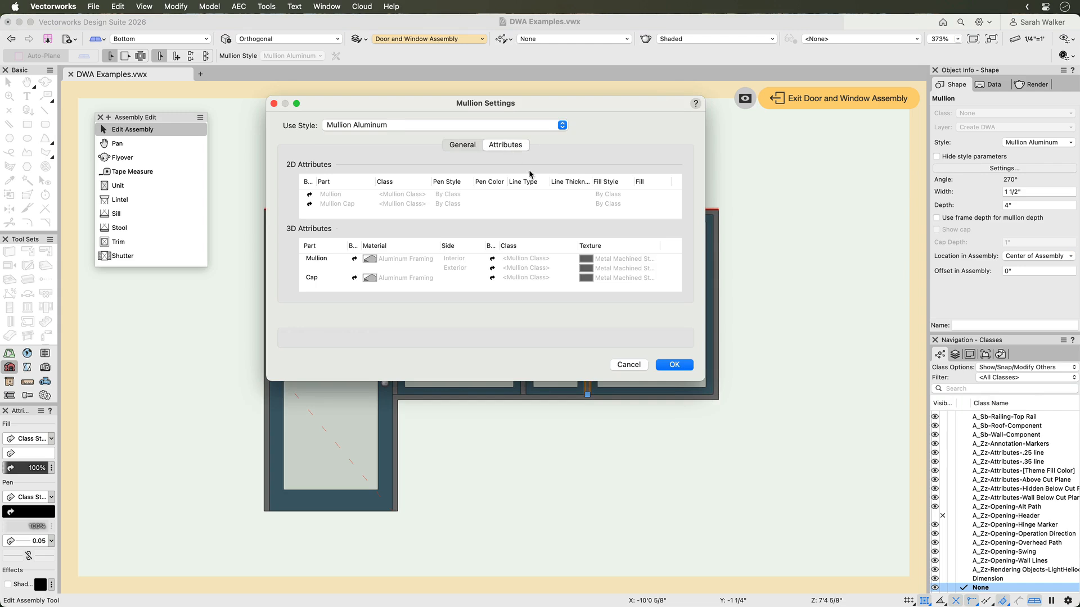
pyautogui.click(674, 364)
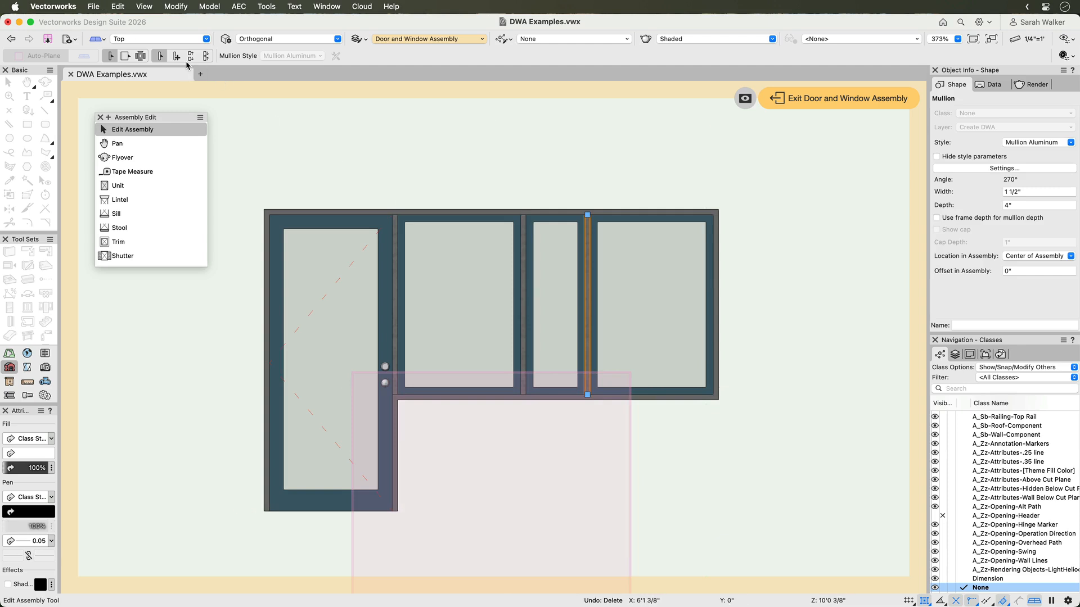
pyautogui.moveTo(176, 56)
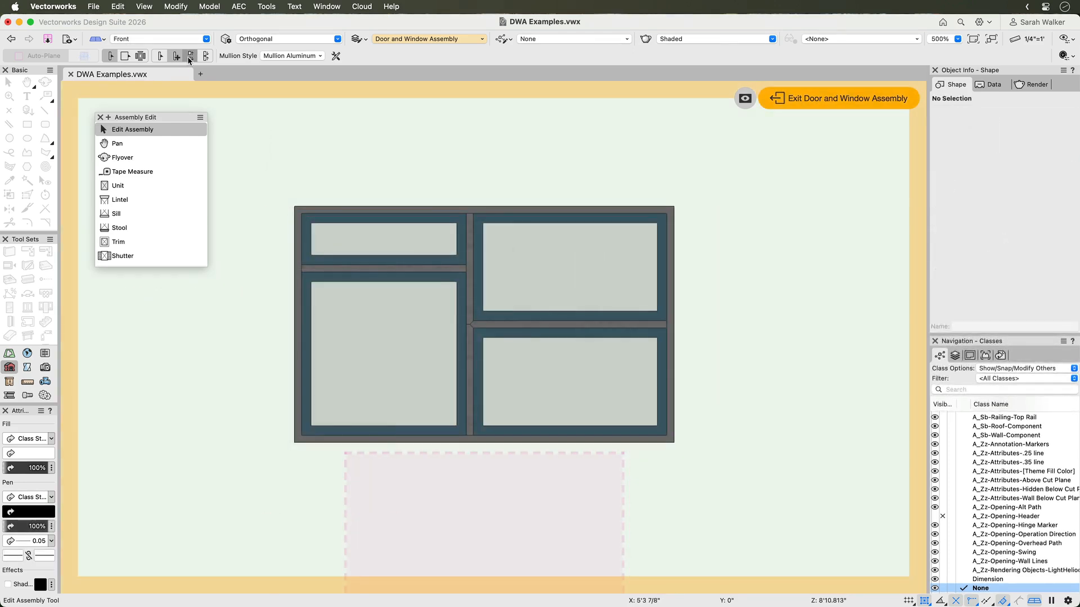
pyautogui.moveTo(469, 273)
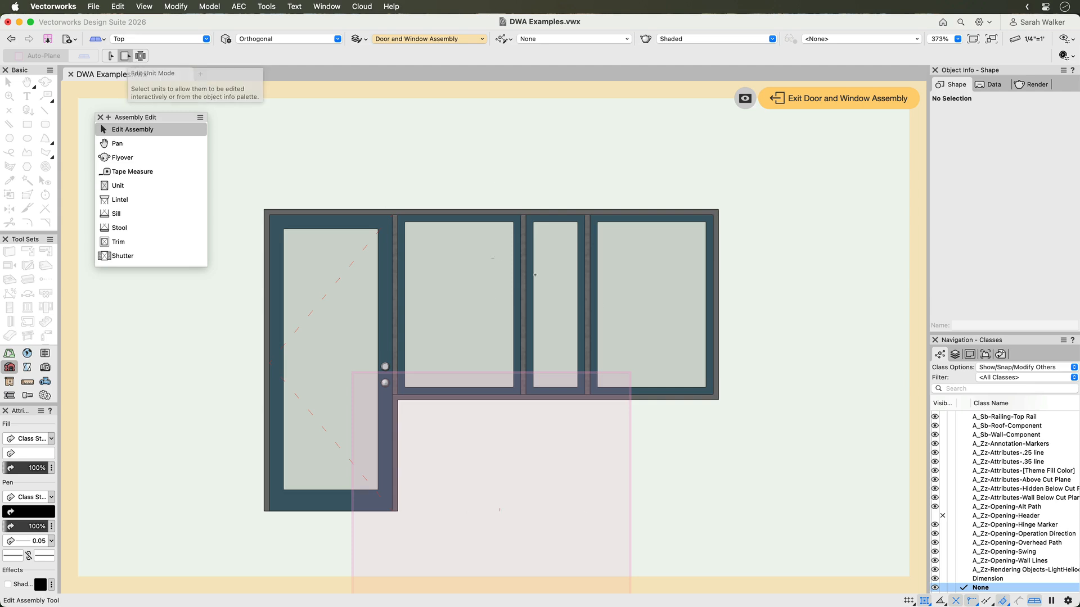
# Select the rightmost window unit and raise its bottom edge to shorten it
pyautogui.click(650, 319)
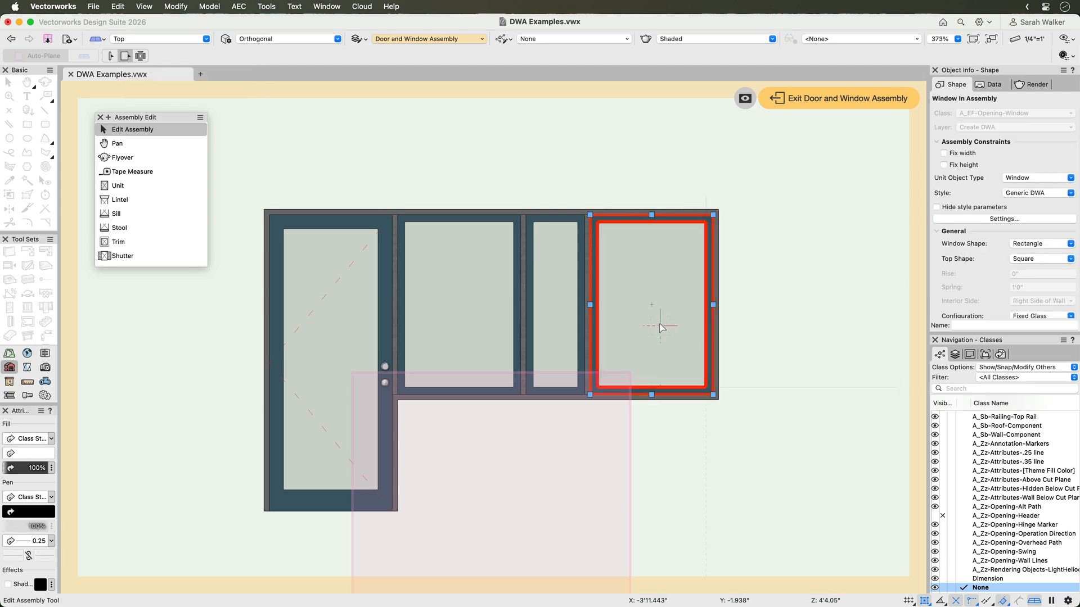
pyautogui.moveTo(660, 351)
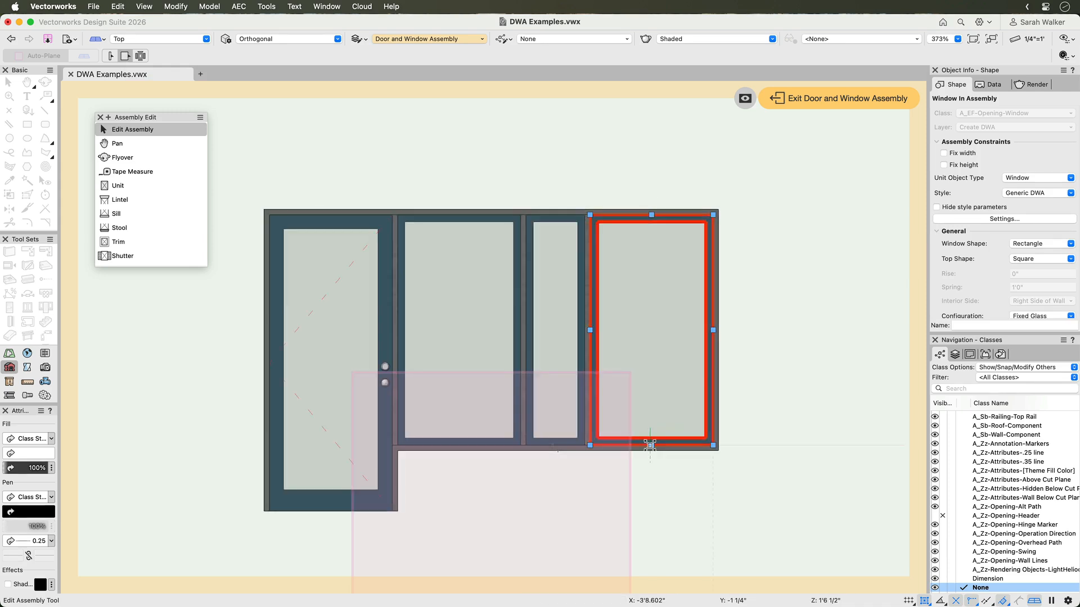
pyautogui.moveTo(649, 447)
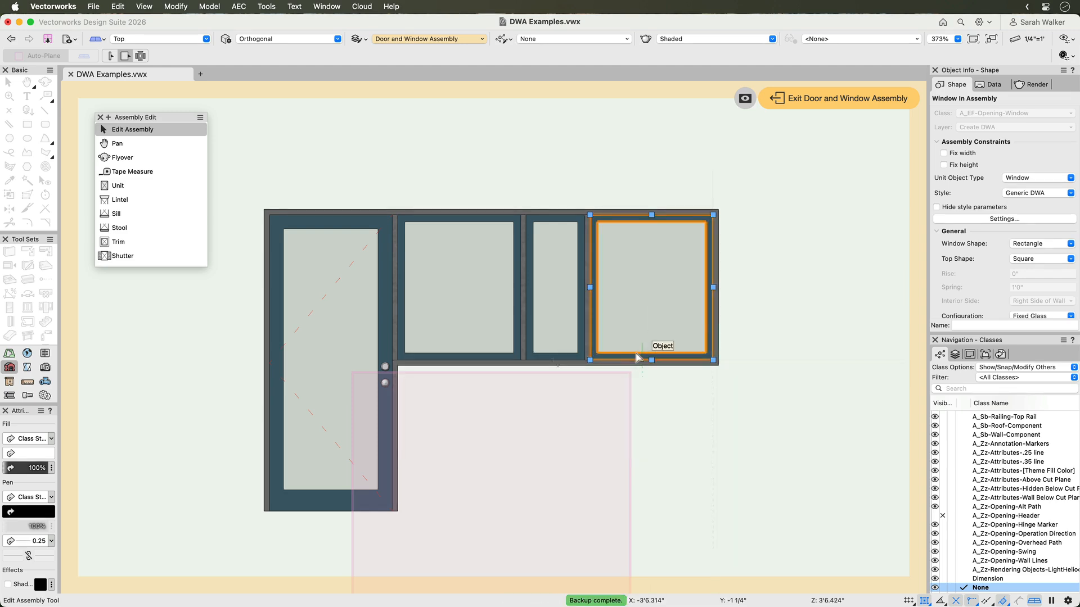
pyautogui.click(556, 287)
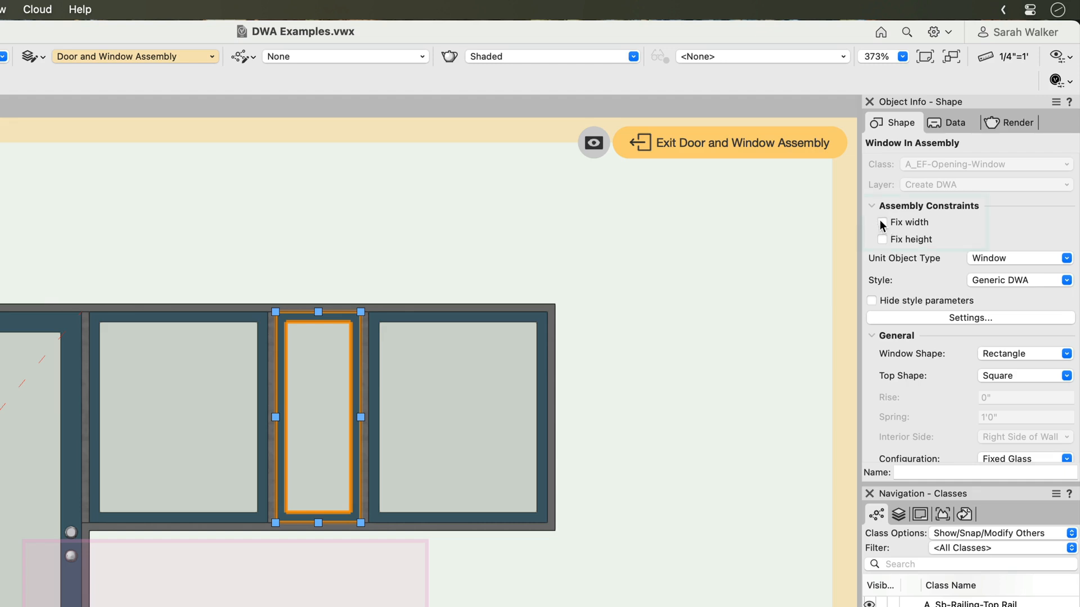
# Lock the middle unit's width and height and review its Panel-Aluminum Spandrel style options
pyautogui.click(882, 222)
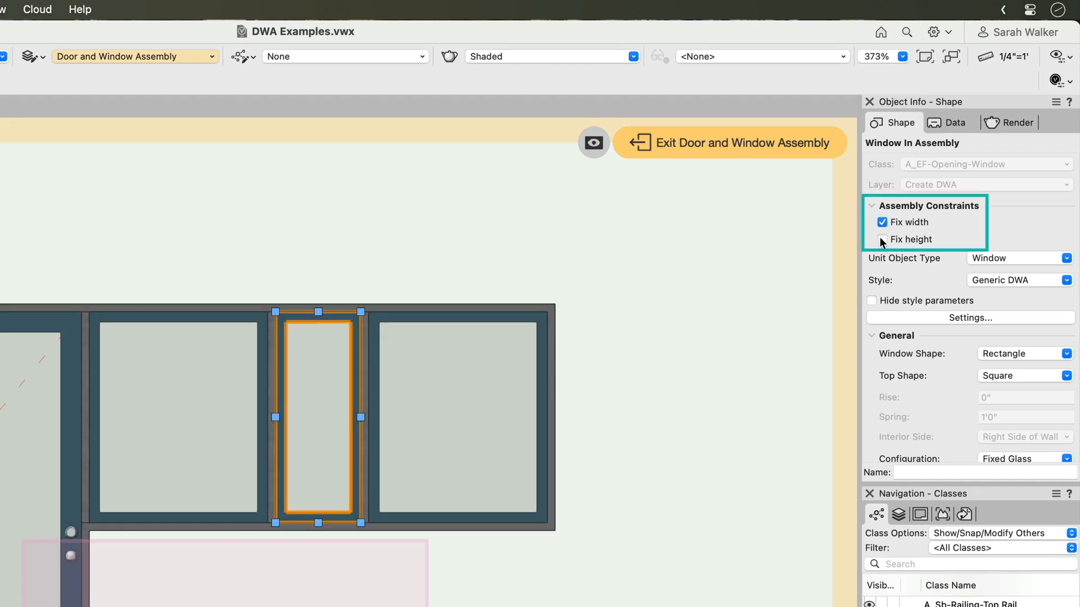
pyautogui.click(882, 238)
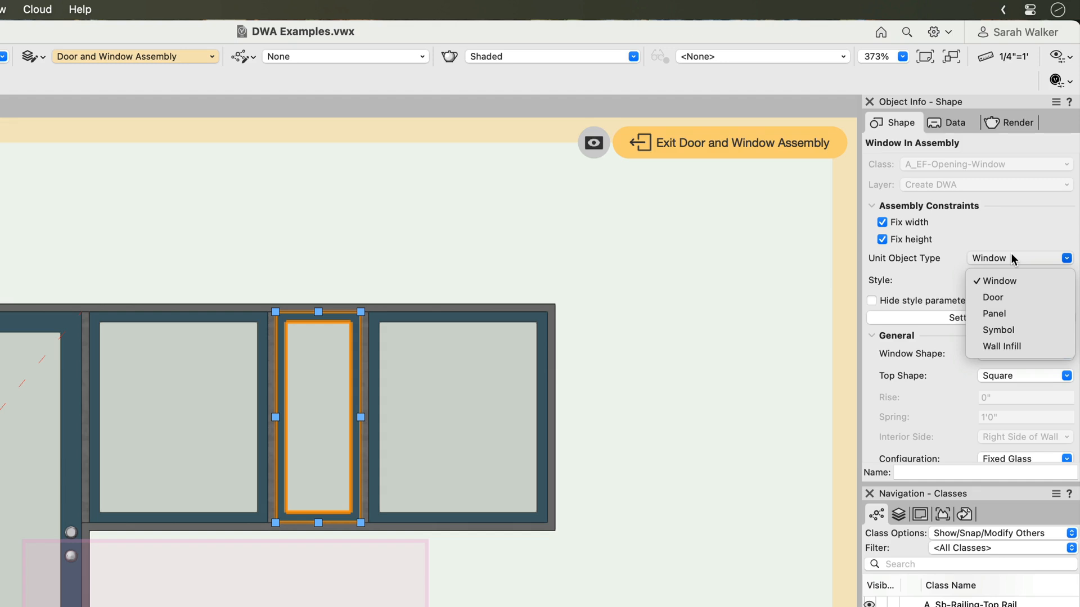
pyautogui.moveTo(1004, 314)
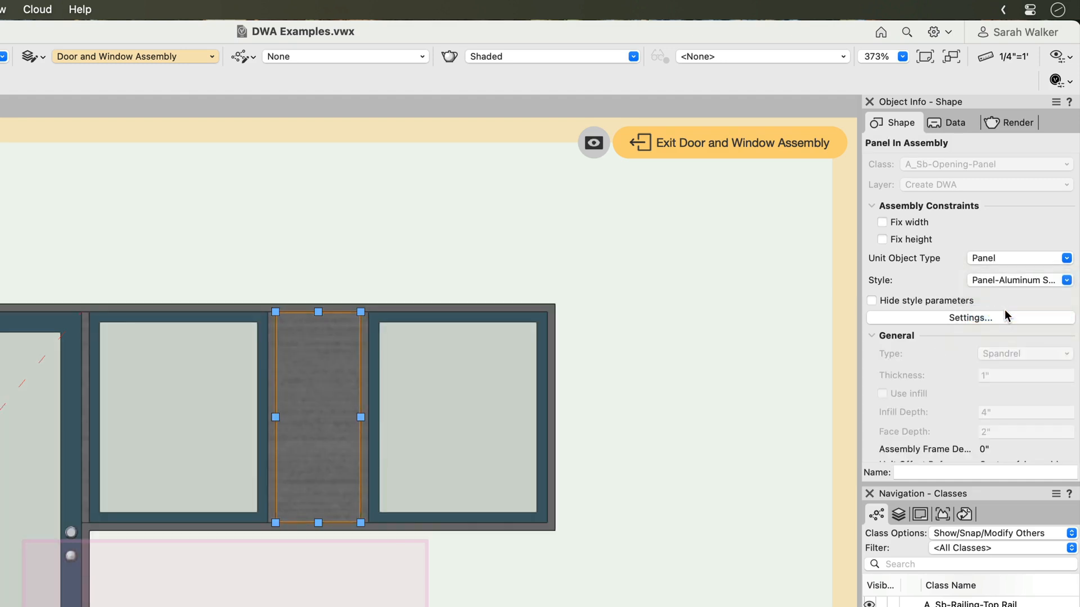
pyautogui.click(1065, 280)
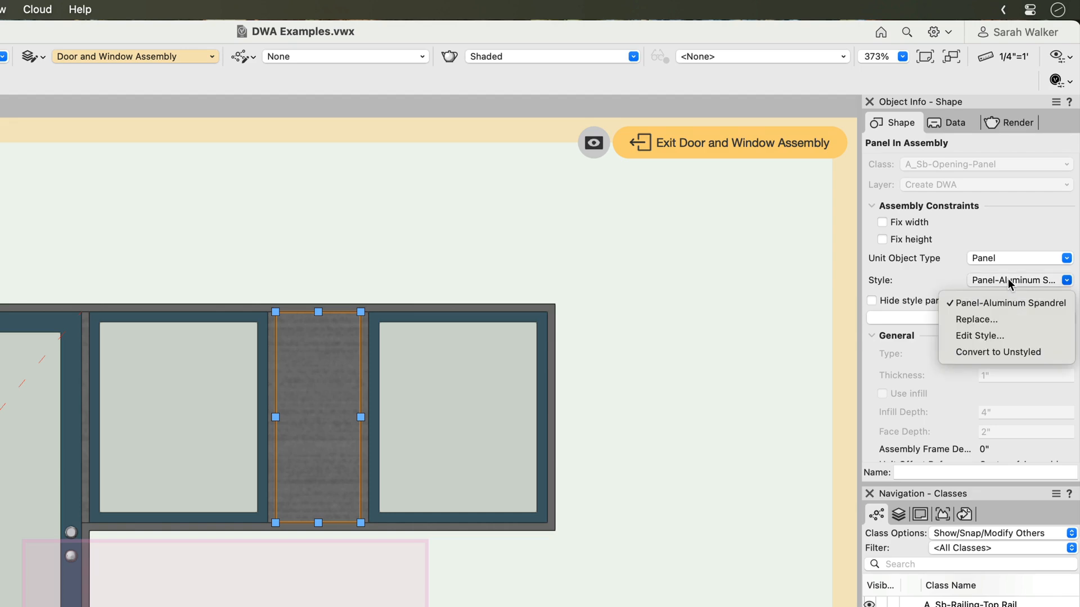
pyautogui.click(1009, 303)
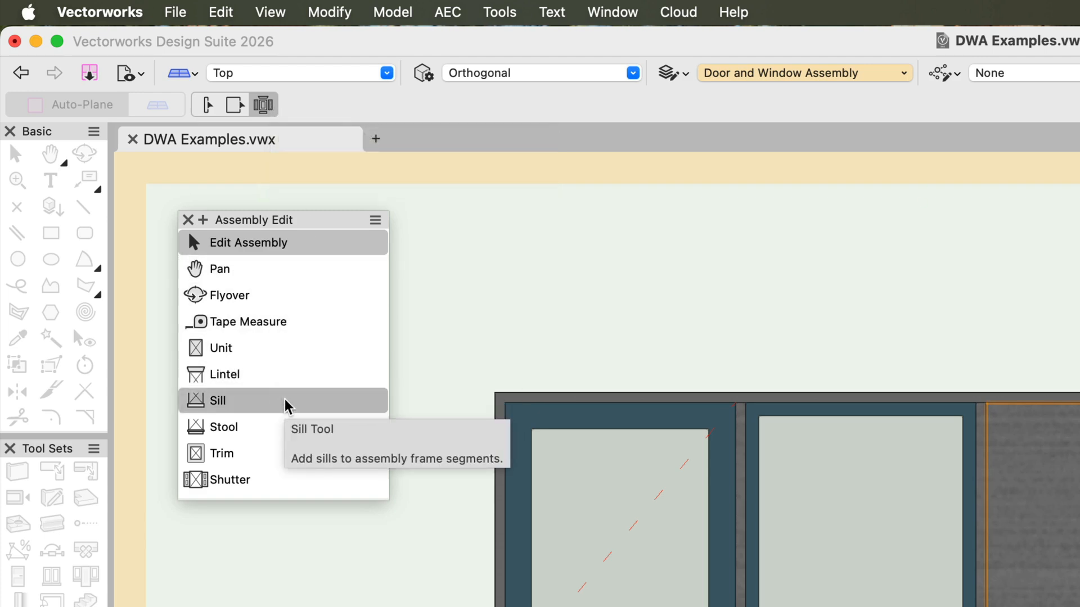
pyautogui.moveTo(291, 449)
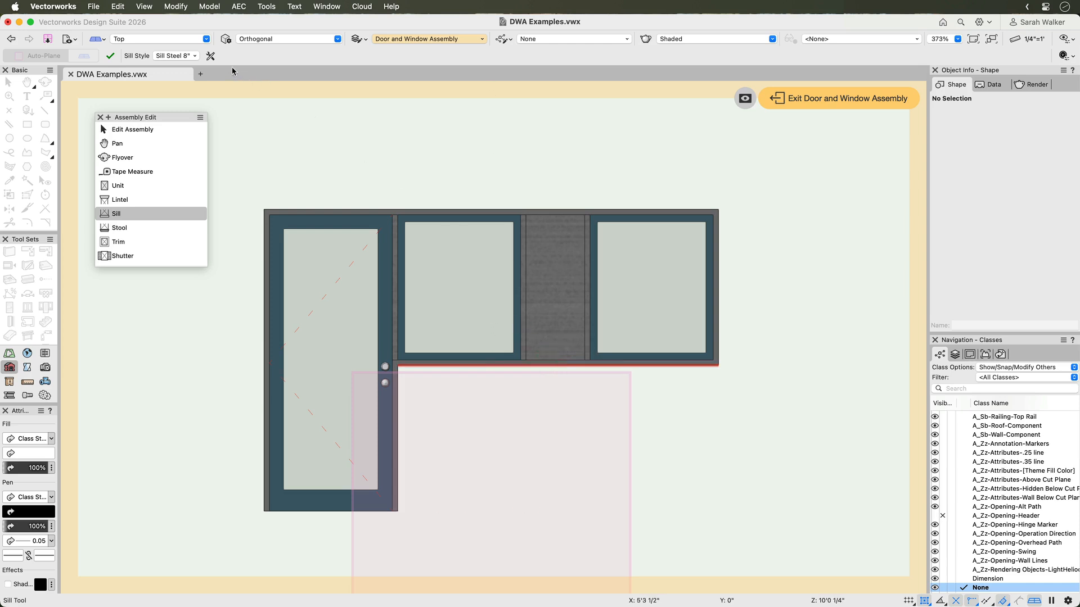
# Open the Sill tool preferences showing the Sill Steel 8" style and end conditions
pyautogui.click(210, 55)
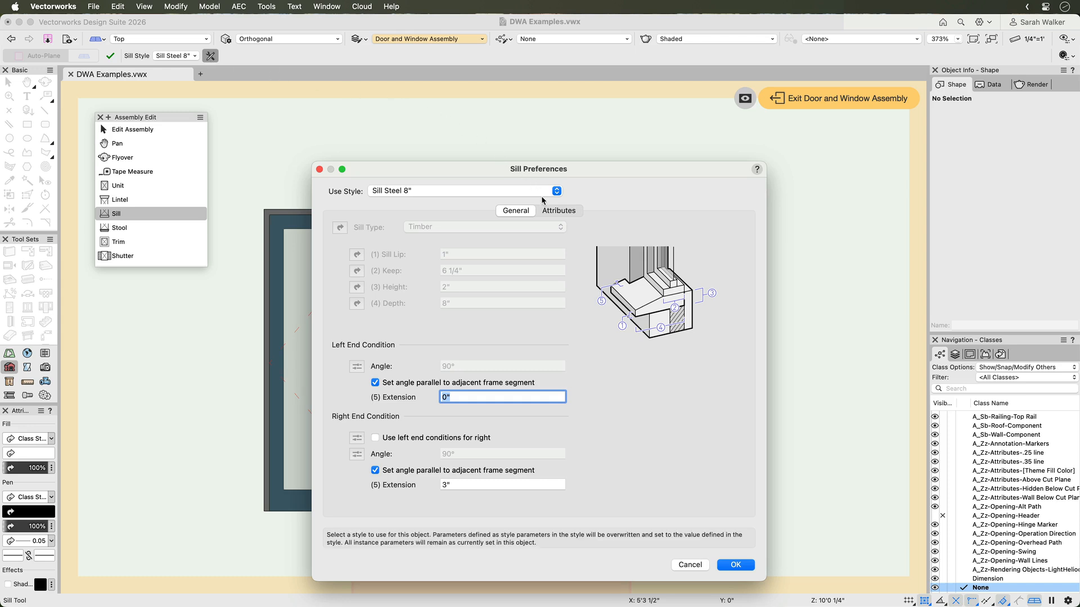
pyautogui.click(556, 191)
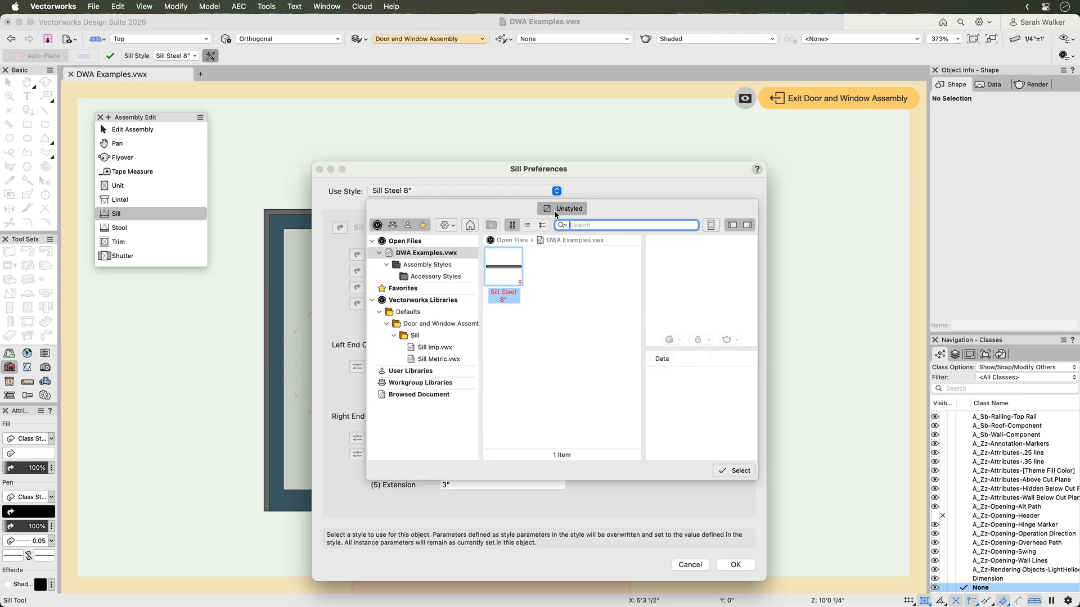
pyautogui.click(562, 209)
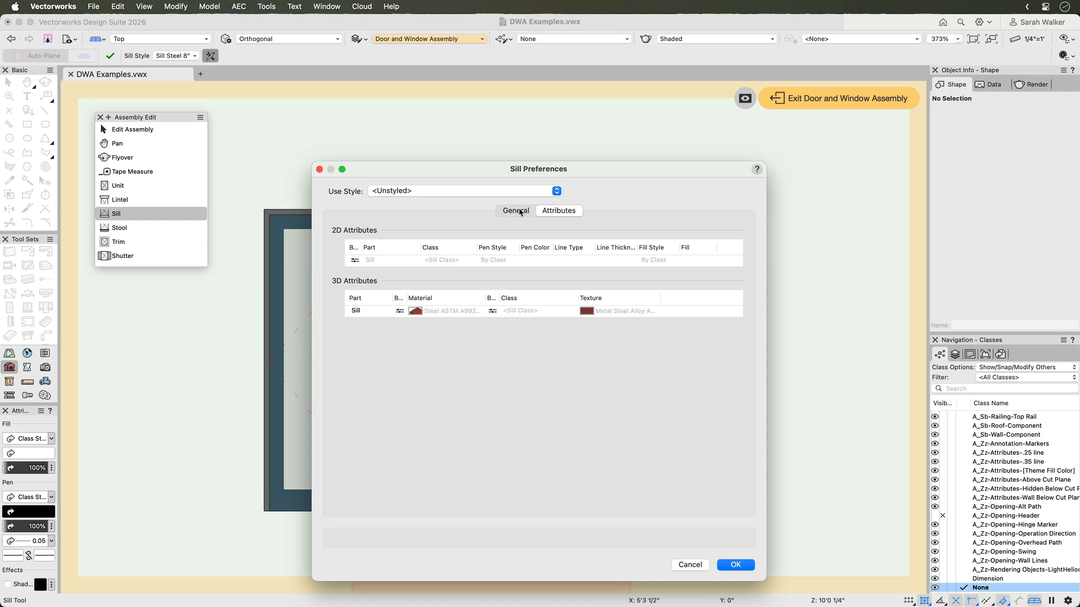
pyautogui.click(515, 210)
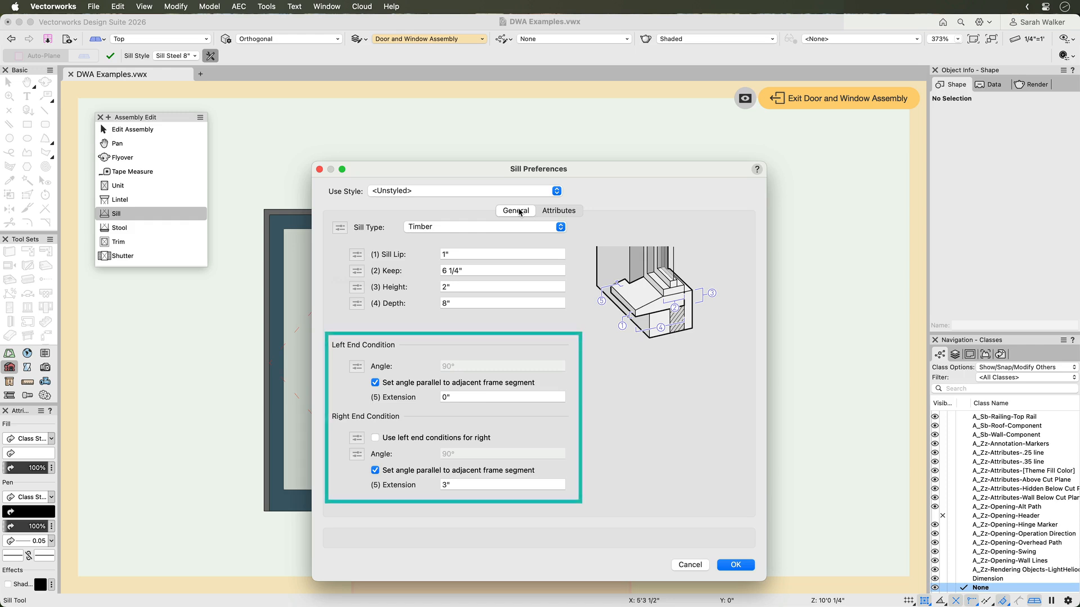
pyautogui.click(556, 191)
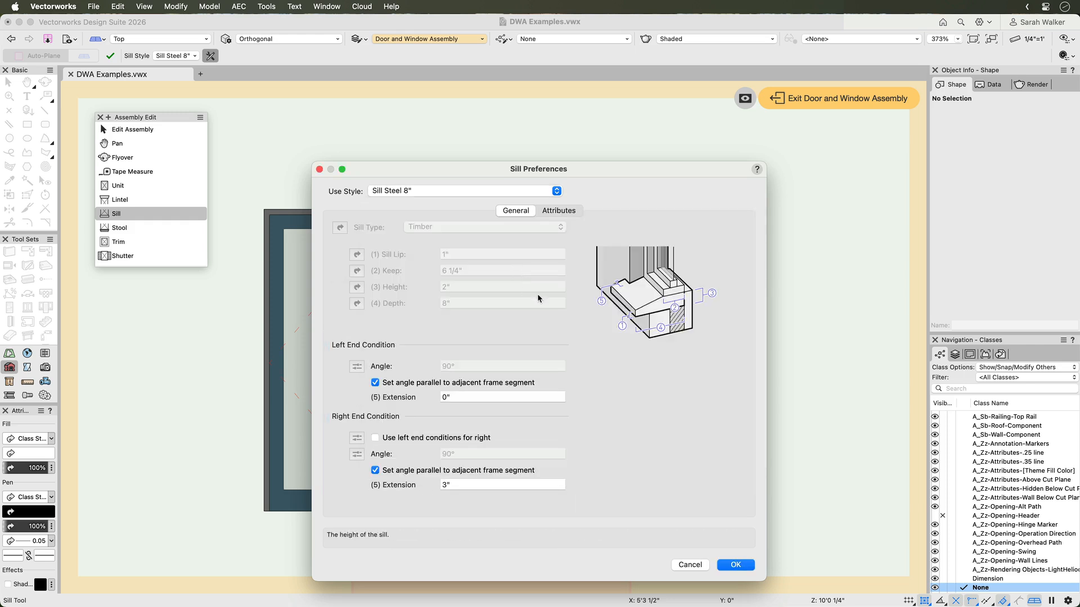
pyautogui.click(736, 565)
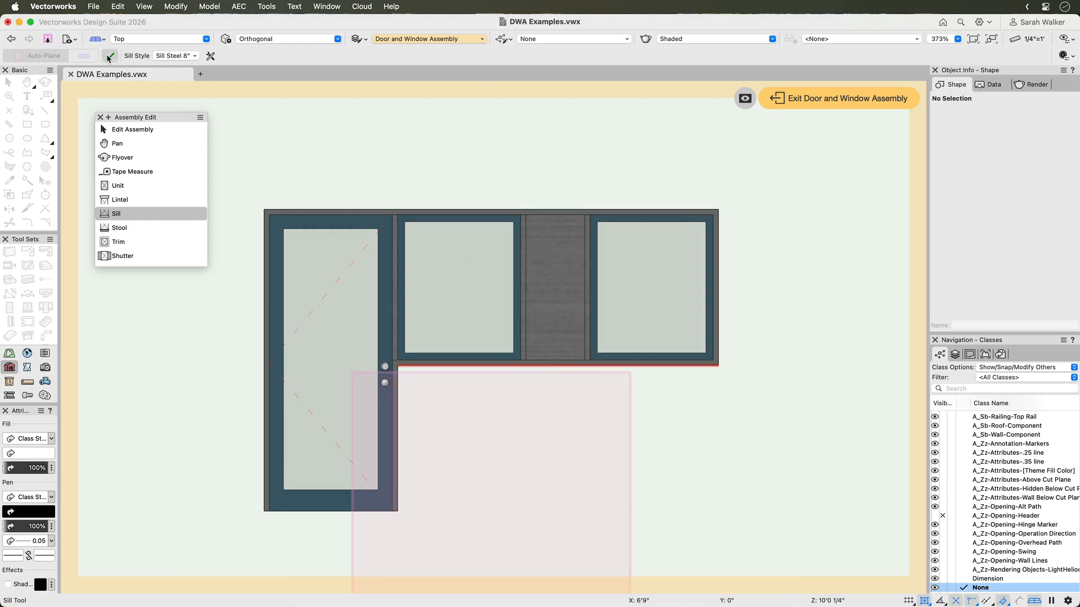
pyautogui.click(557, 366)
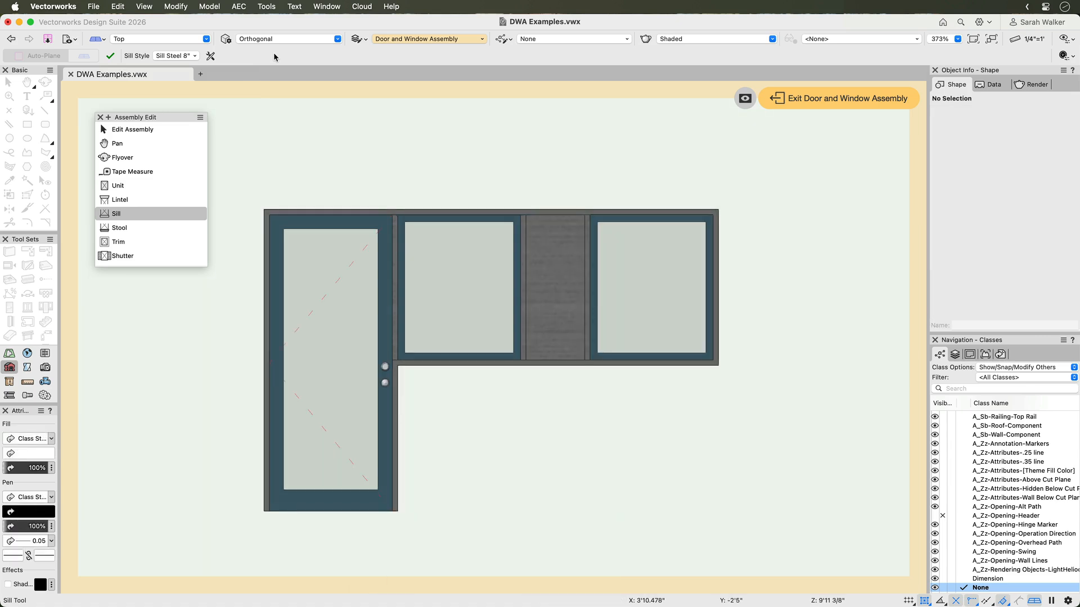
pyautogui.moveTo(118, 185)
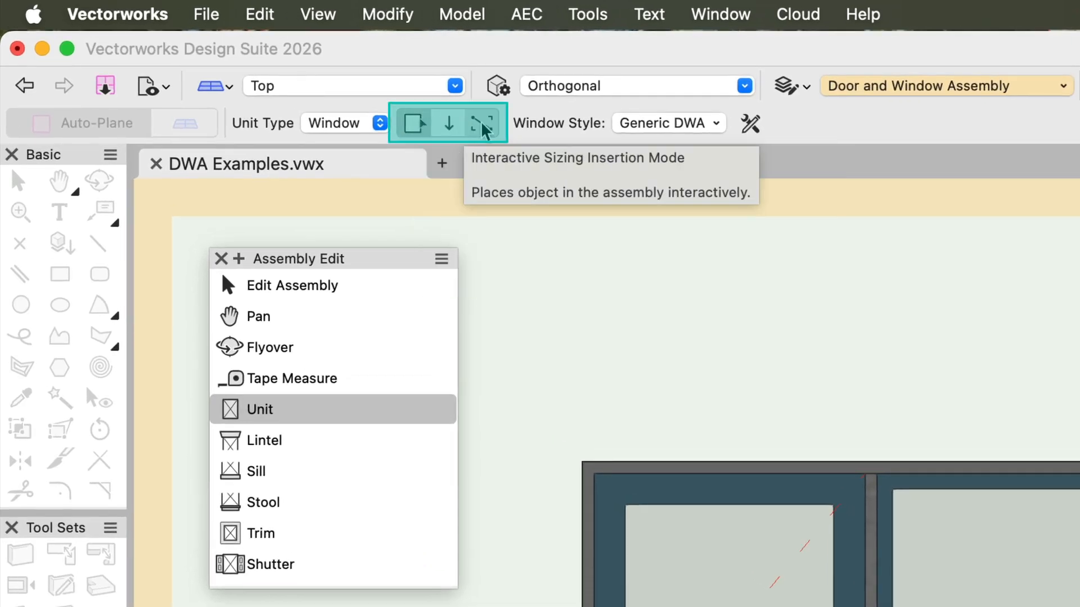
pyautogui.moveTo(750, 124)
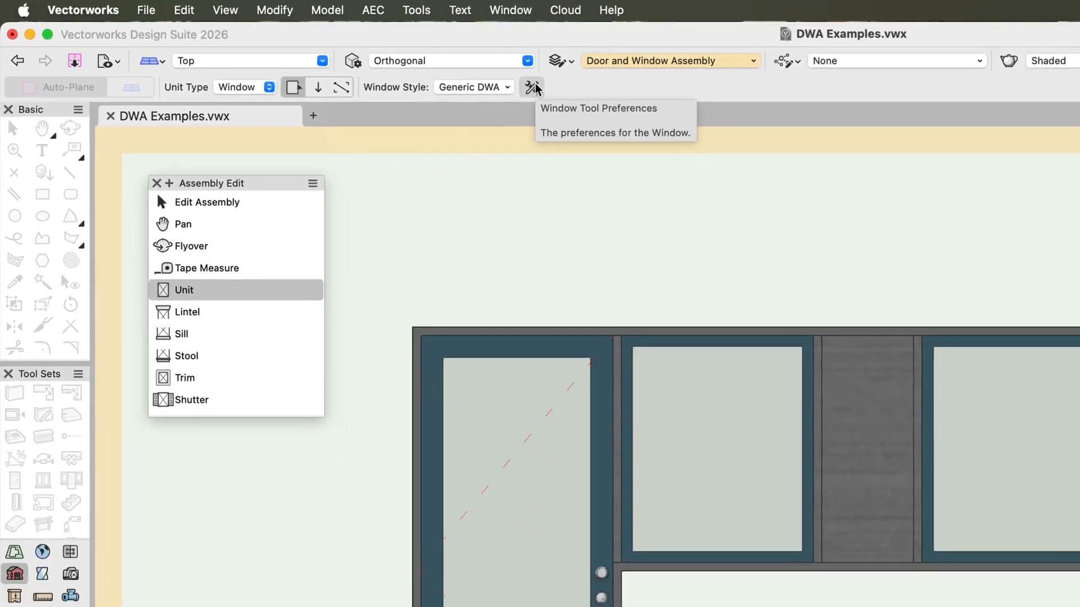
pyautogui.click(531, 87)
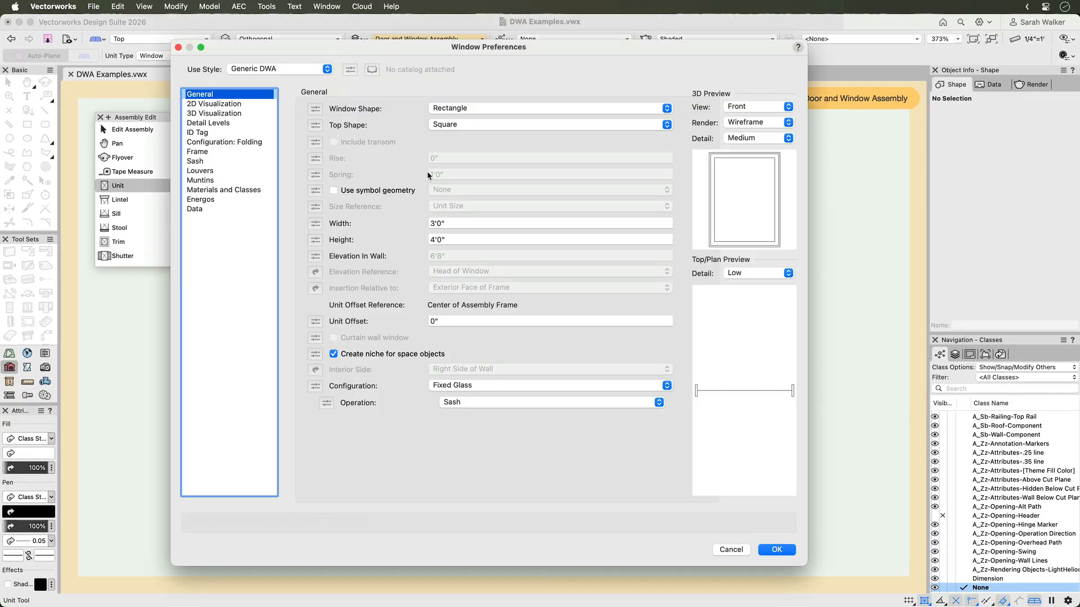
pyautogui.write('12')
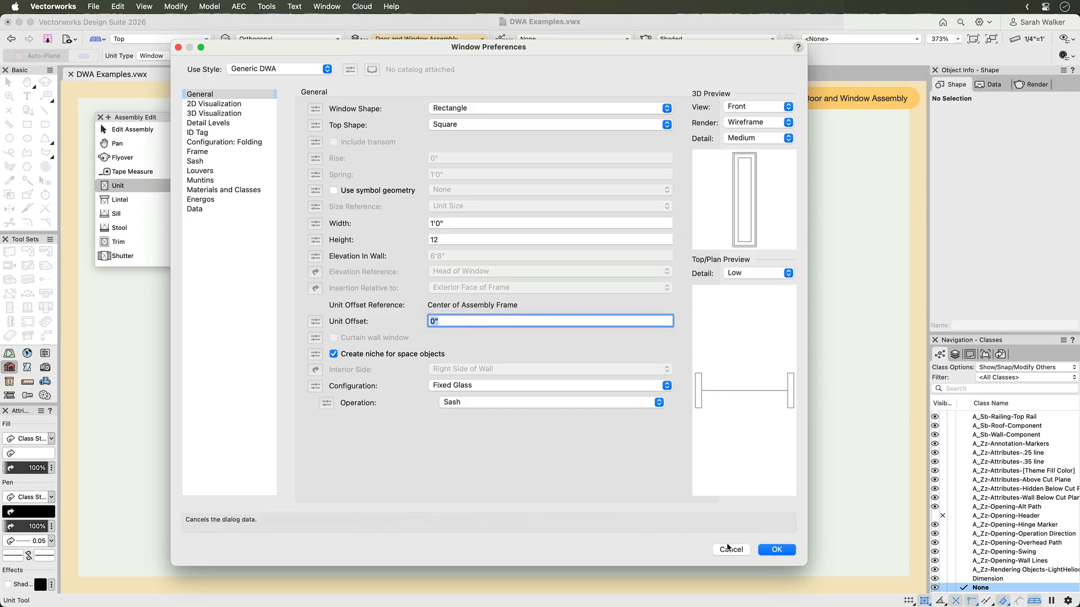
pyautogui.click(777, 550)
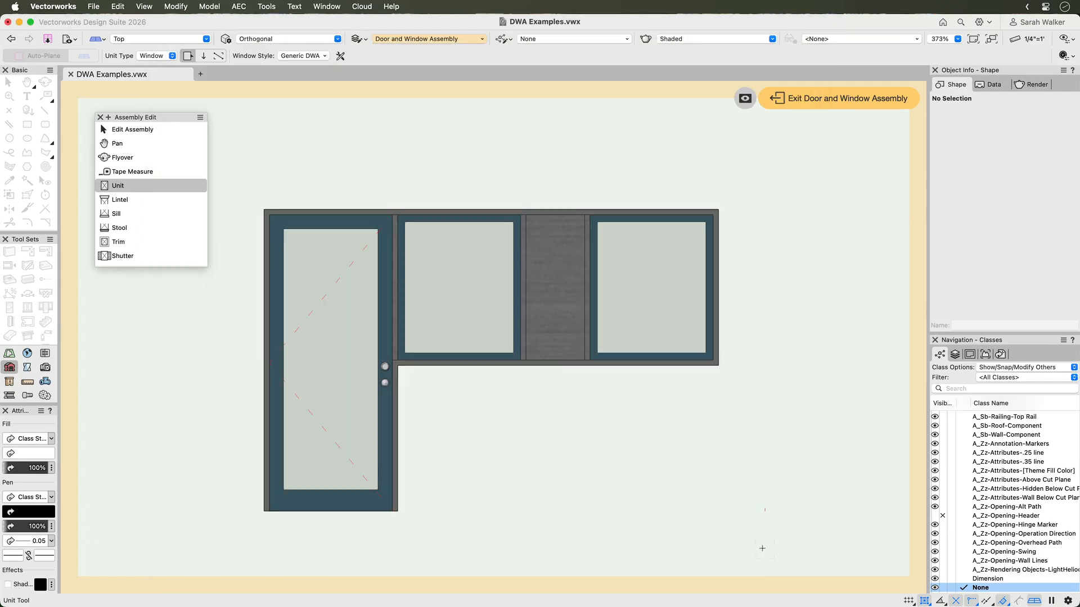
pyautogui.moveTo(721, 309)
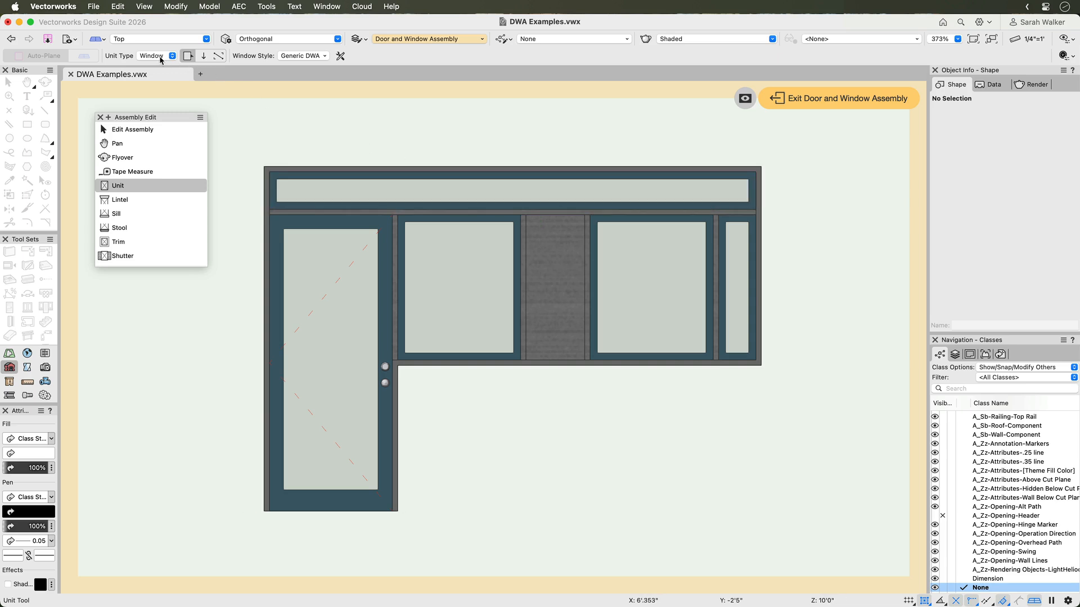
# Place an Exterior Stud Hardboard wall infill unit, then pick another unit type
pyautogui.click(159, 55)
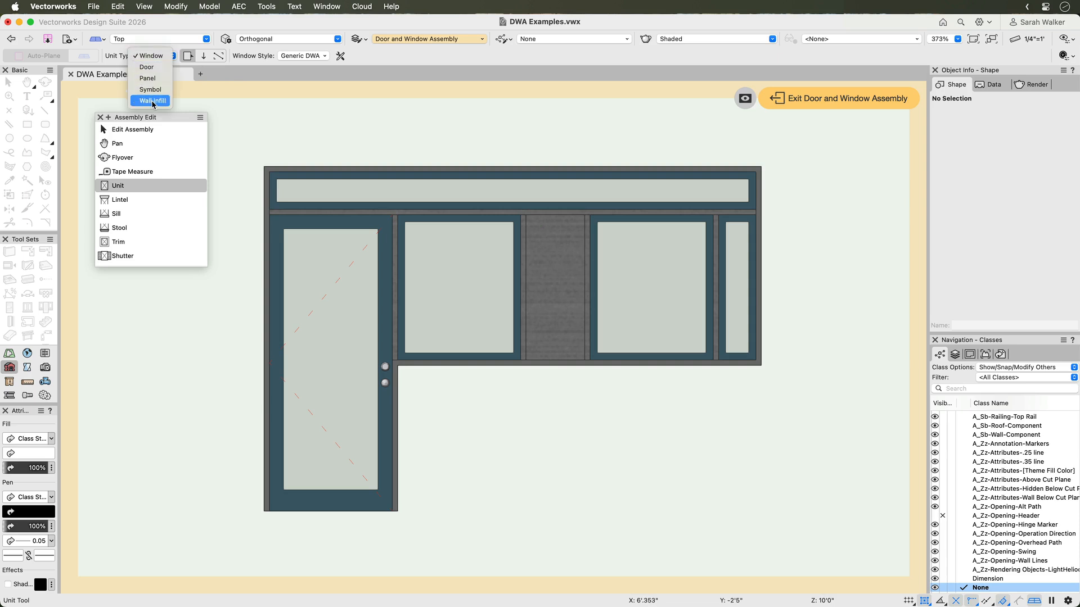
pyautogui.click(150, 101)
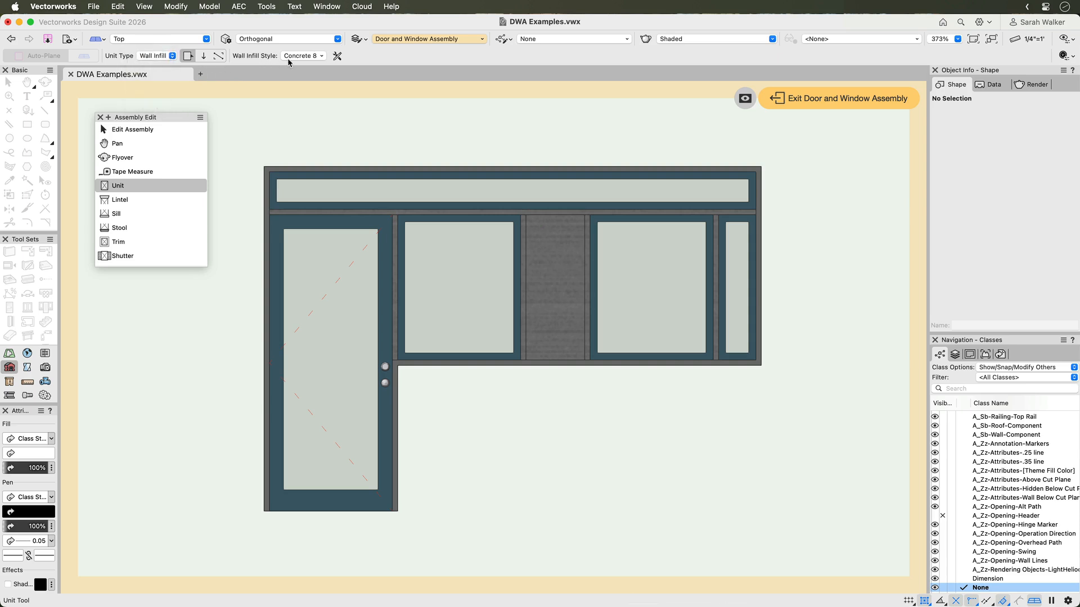
pyautogui.click(319, 55)
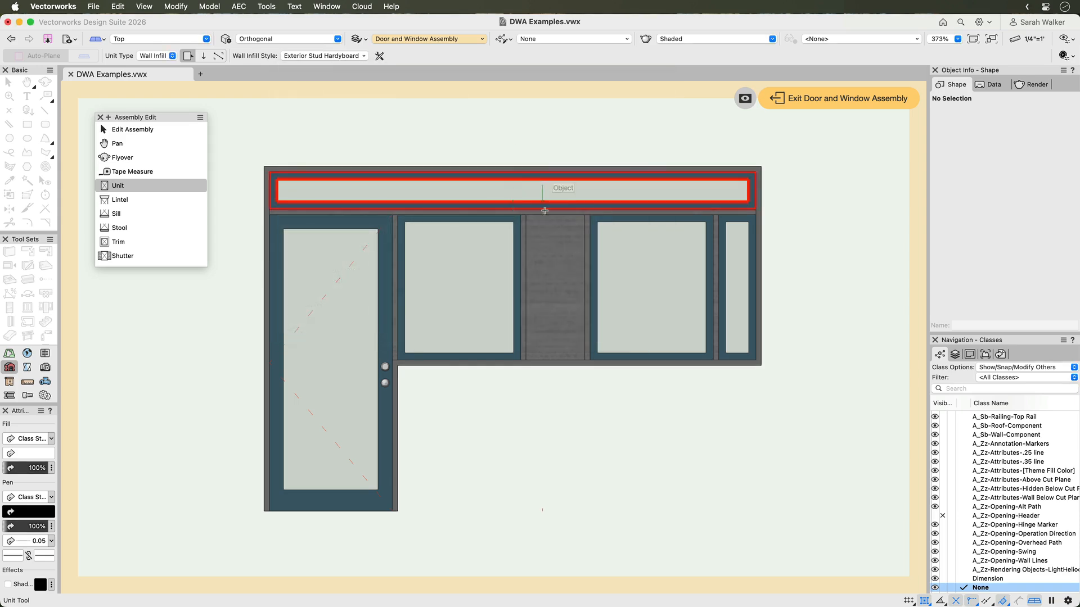
pyautogui.click(555, 281)
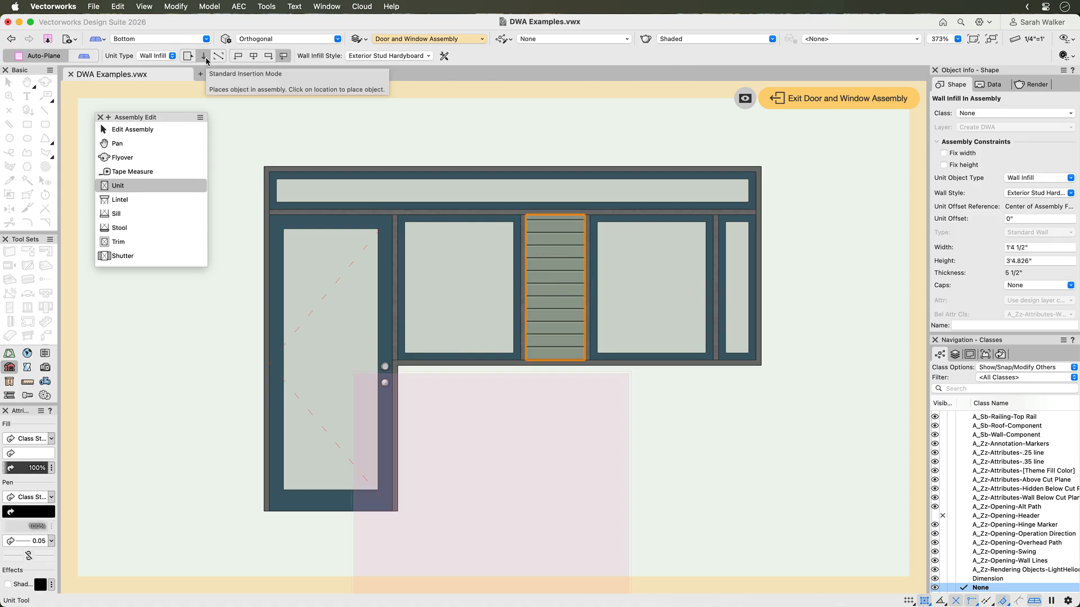
pyautogui.click(169, 56)
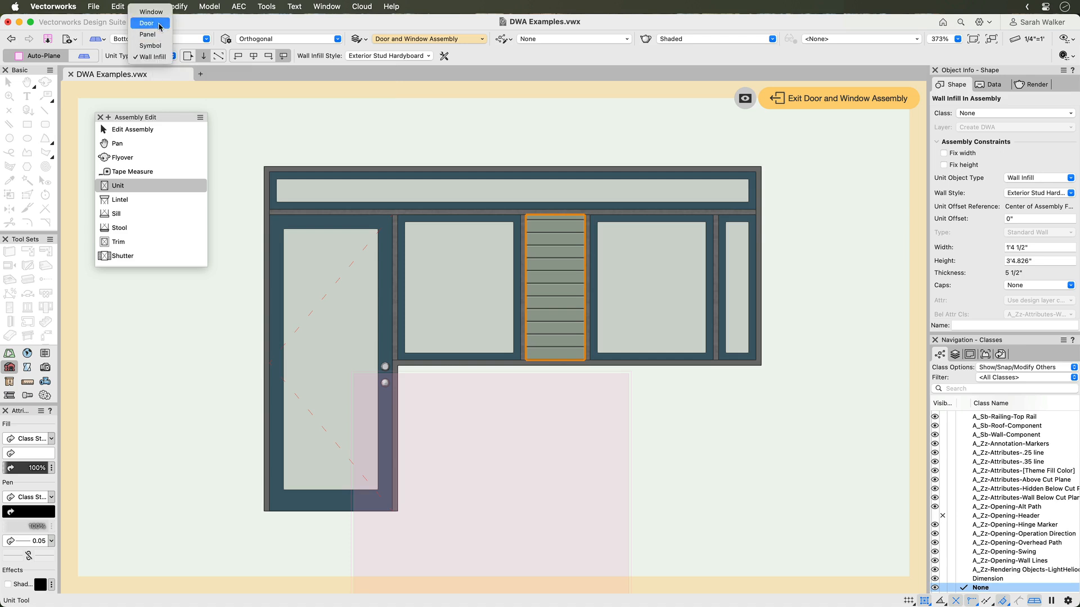
pyautogui.click(148, 12)
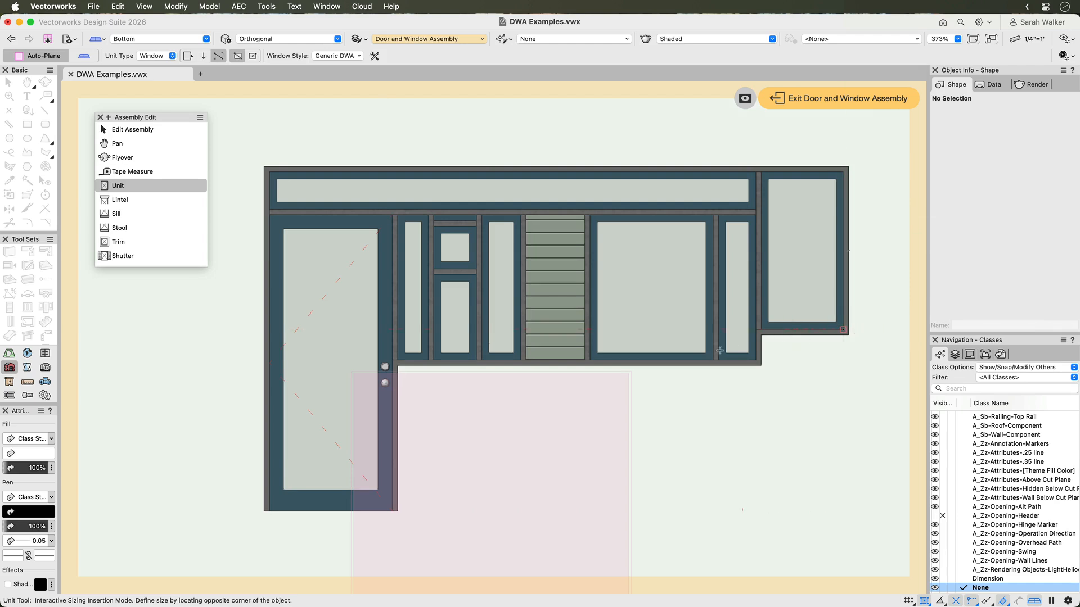
pyautogui.moveTo(389, 437)
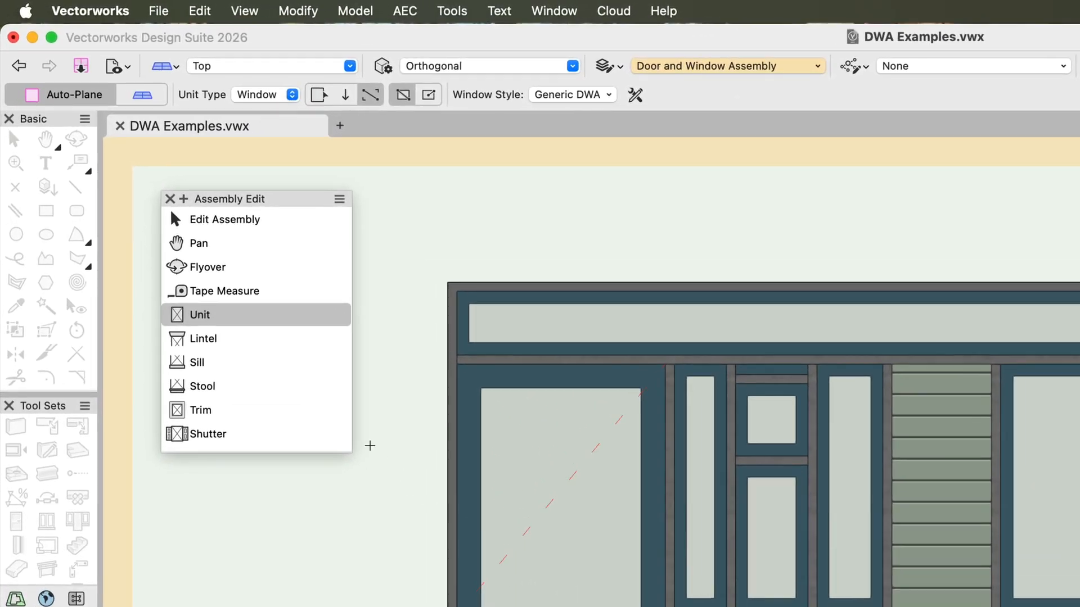
pyautogui.moveTo(198, 243)
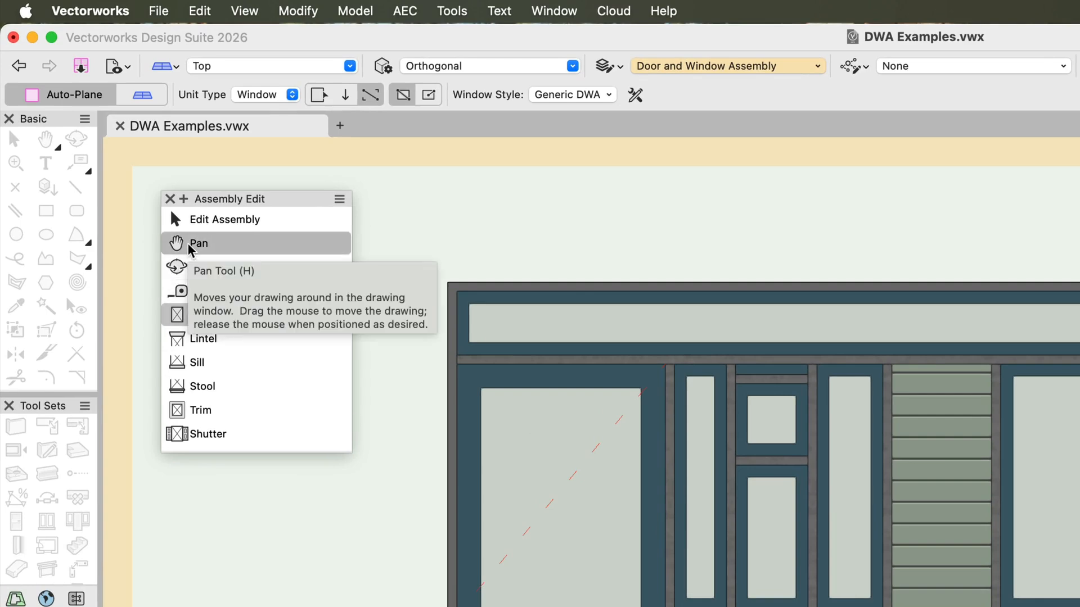
pyautogui.moveTo(183, 274)
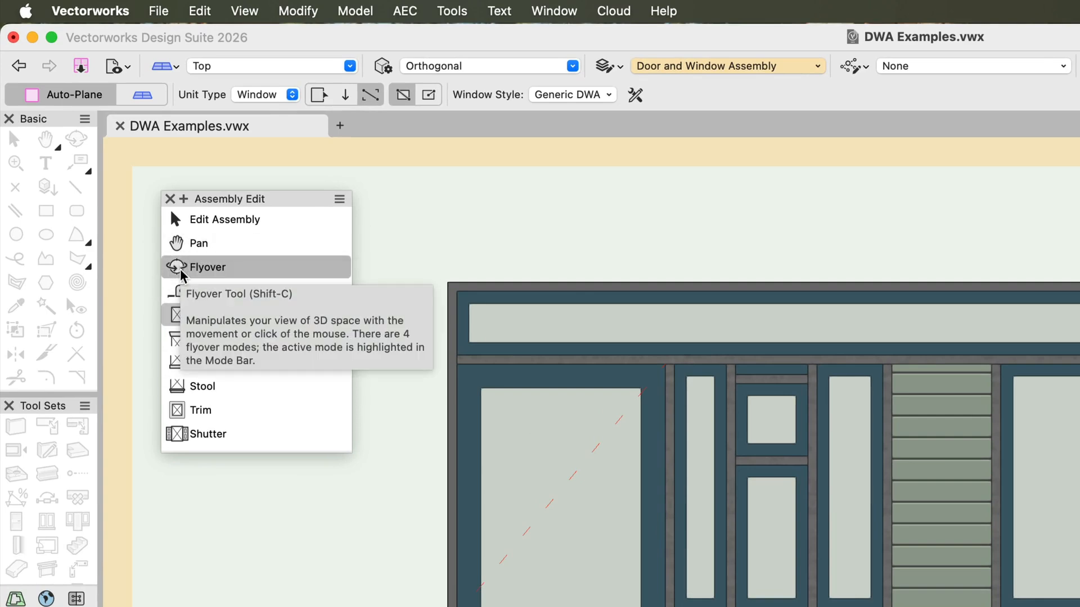
pyautogui.moveTo(185, 291)
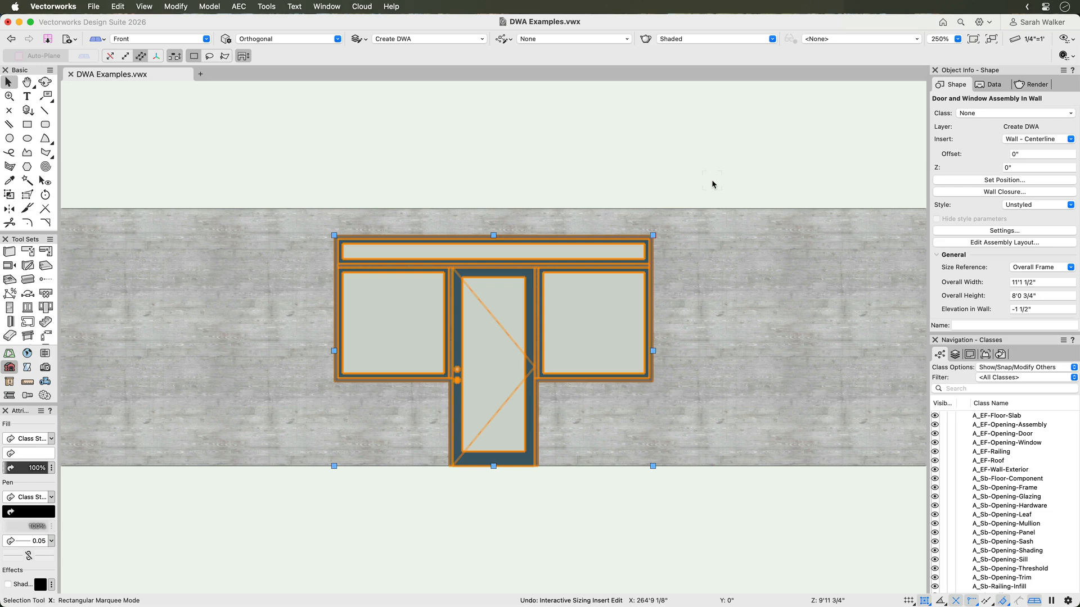
pyautogui.moveTo(652, 235)
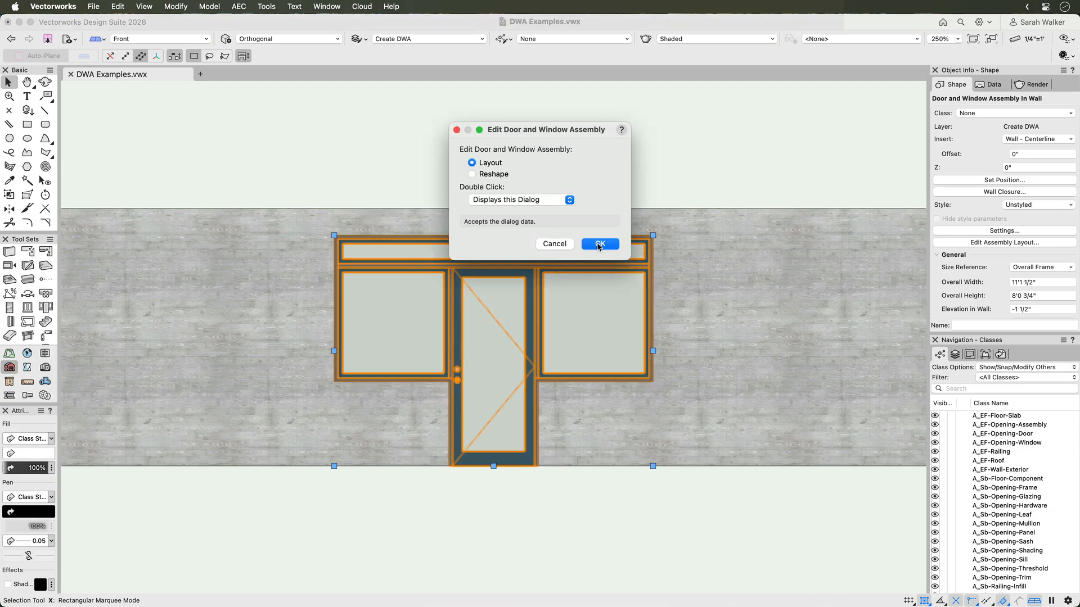
# Enter layout editing and fix the 6'11 1/4" door unit's height
pyautogui.click(599, 244)
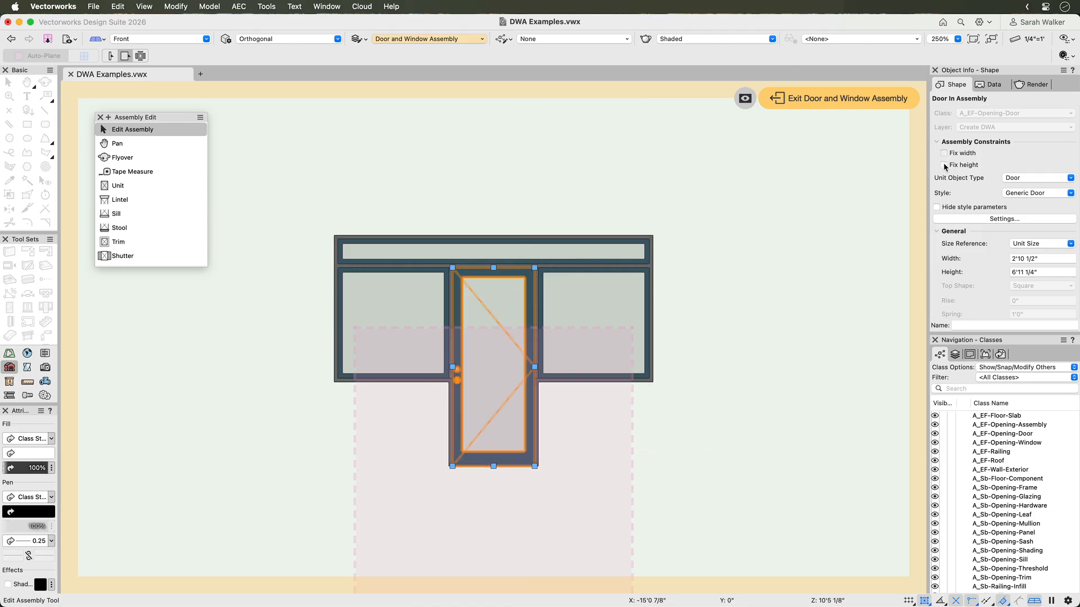
pyautogui.click(943, 165)
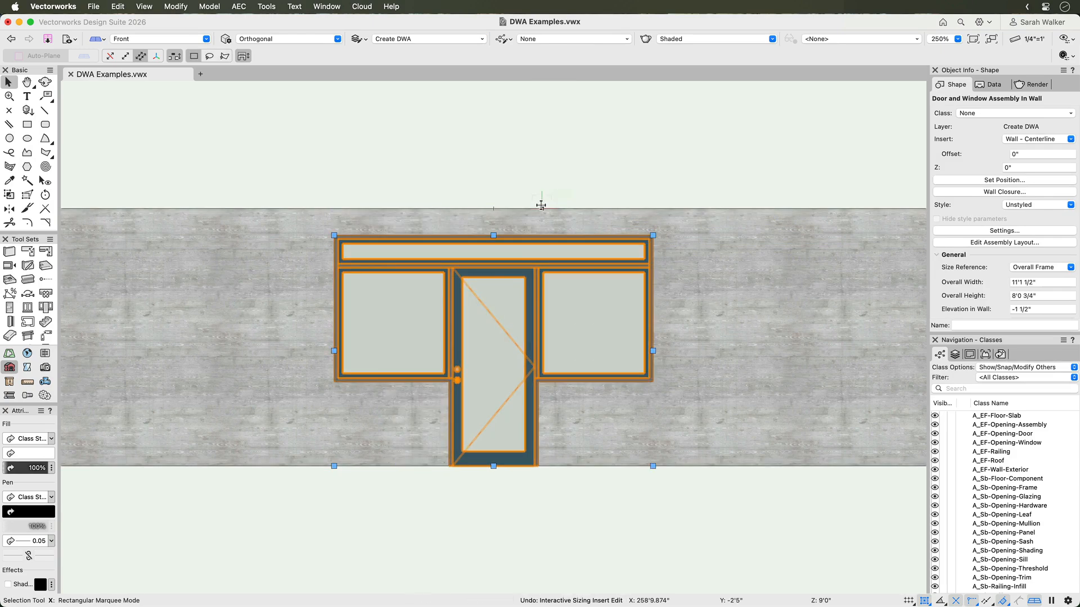
pyautogui.moveTo(550, 204)
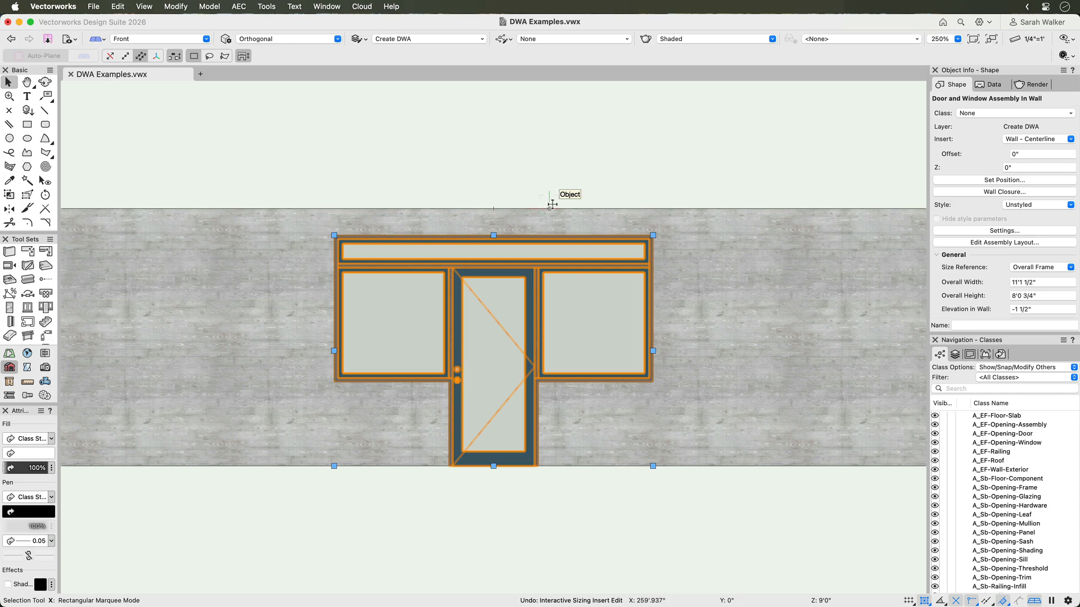
pyautogui.moveTo(668, 198)
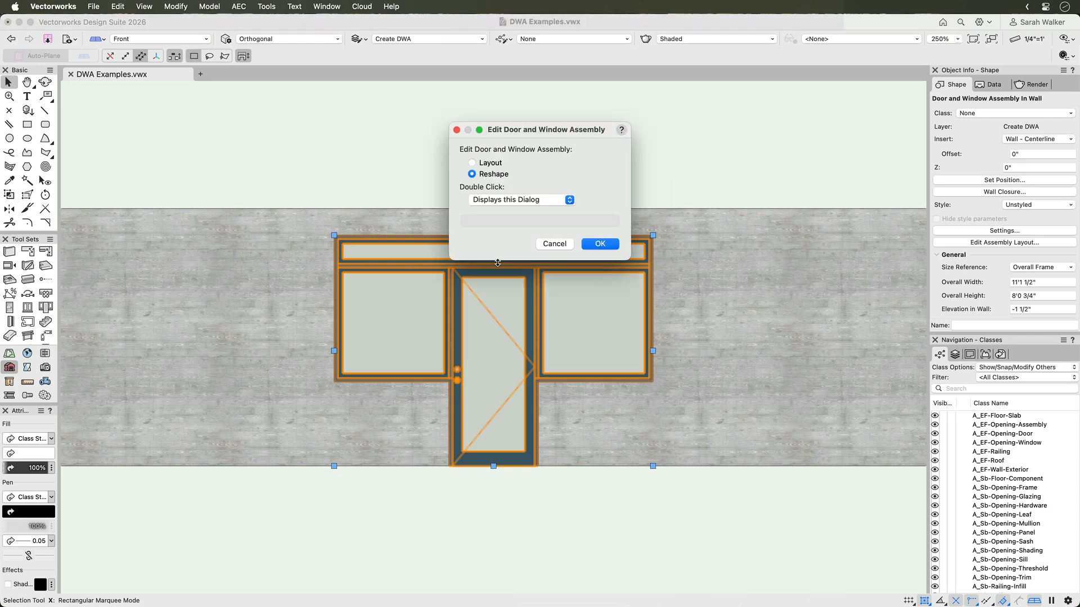
pyautogui.moveTo(600, 243)
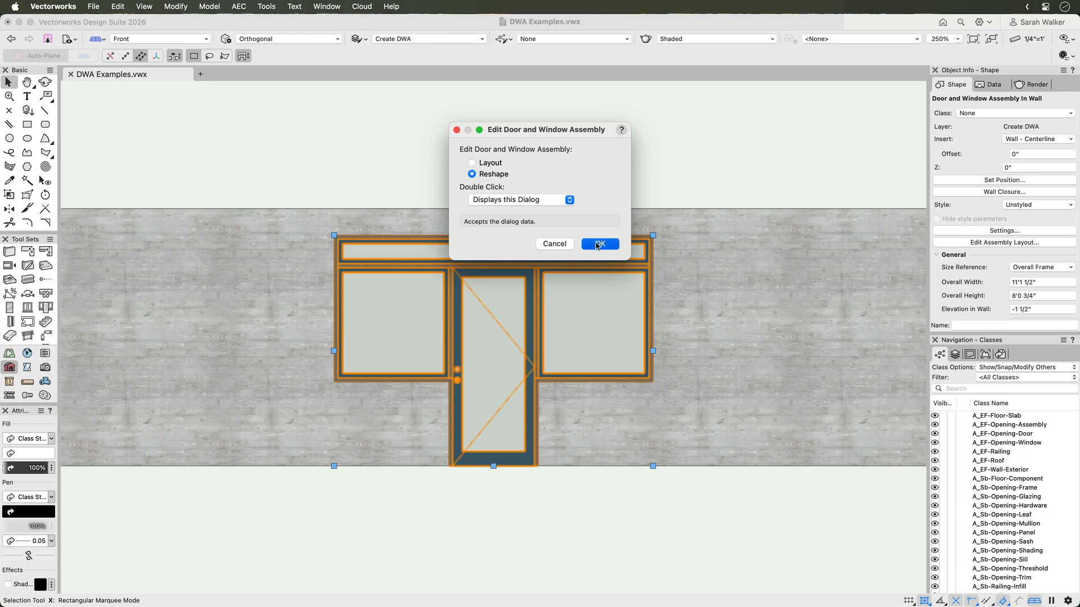
# Reshape the assembly, stretching its right side outward and raising its top edge
pyautogui.click(599, 244)
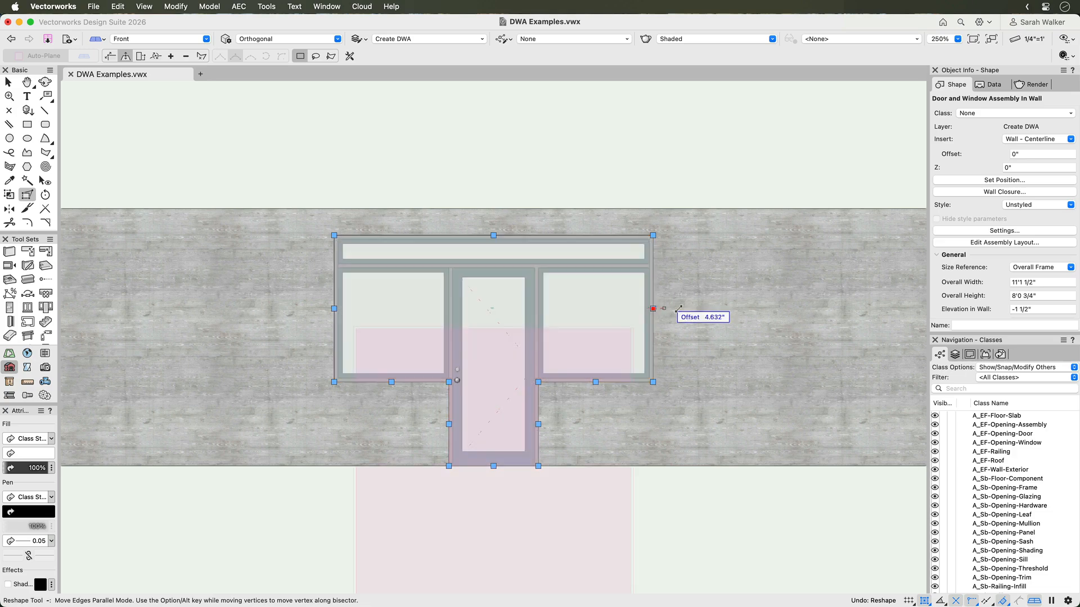
pyautogui.moveTo(653, 308); pyautogui.dragTo(732, 308)
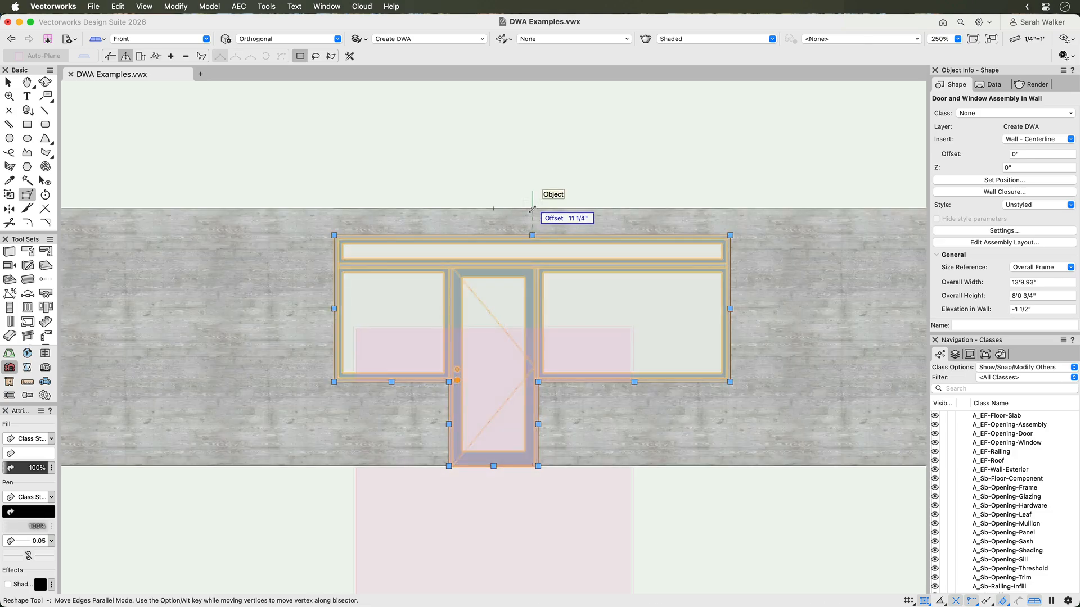
pyautogui.moveTo(532, 235); pyautogui.dragTo(533, 209)
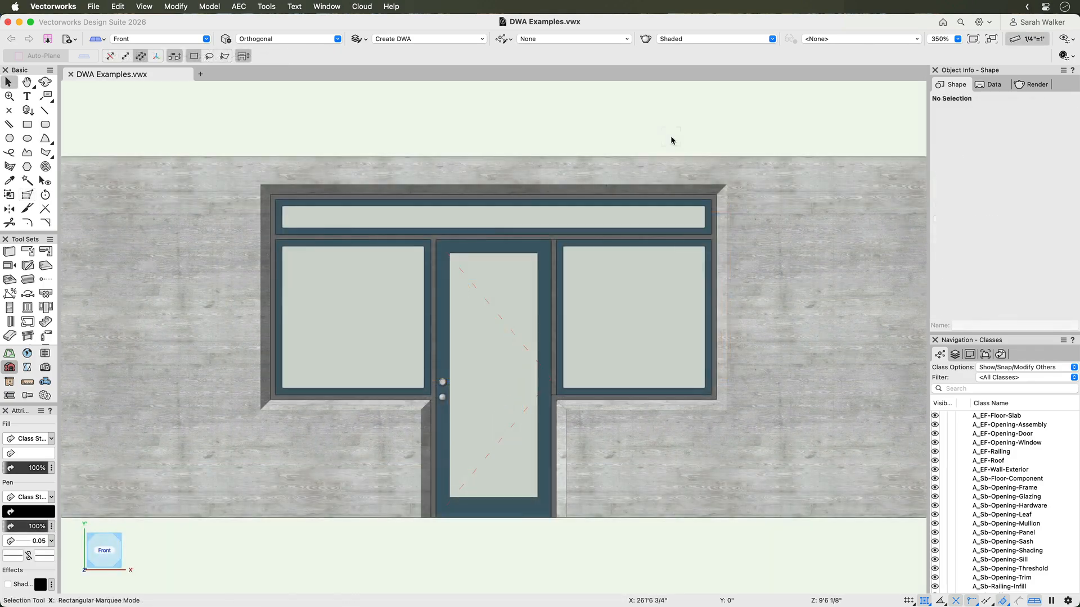
pyautogui.moveTo(619, 238)
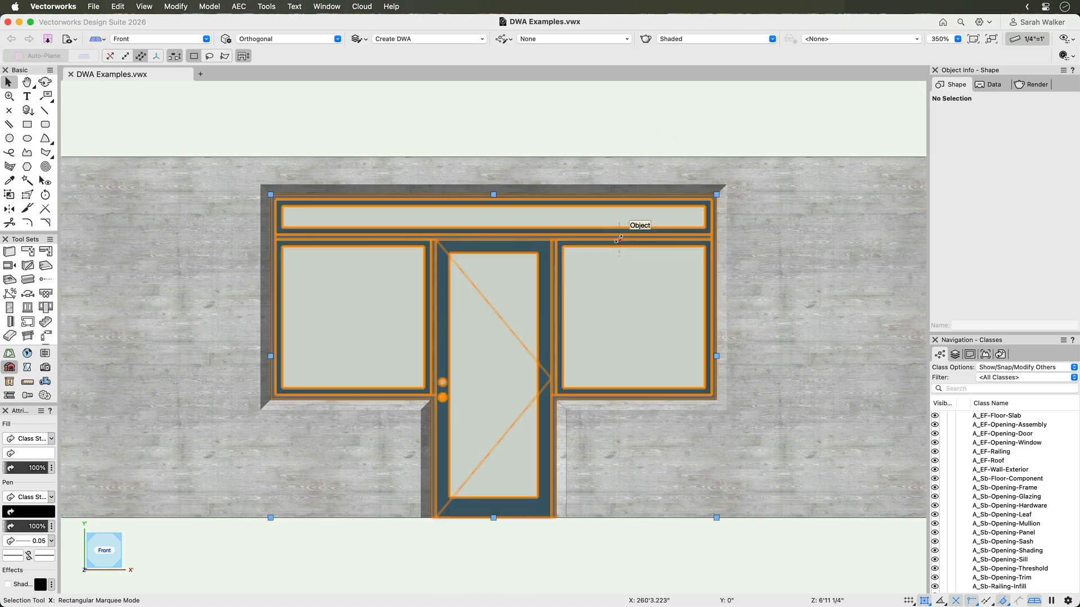
# Create a new assembly style in the Assembly Styles folder with parameters set by style
pyautogui.rightClick(619, 239)
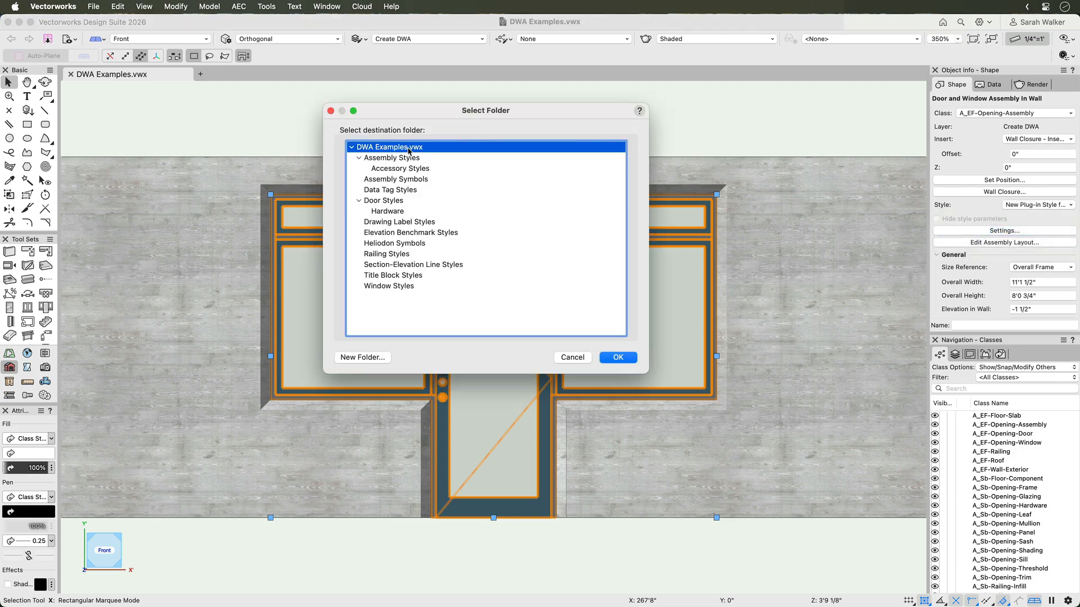
pyautogui.click(392, 157)
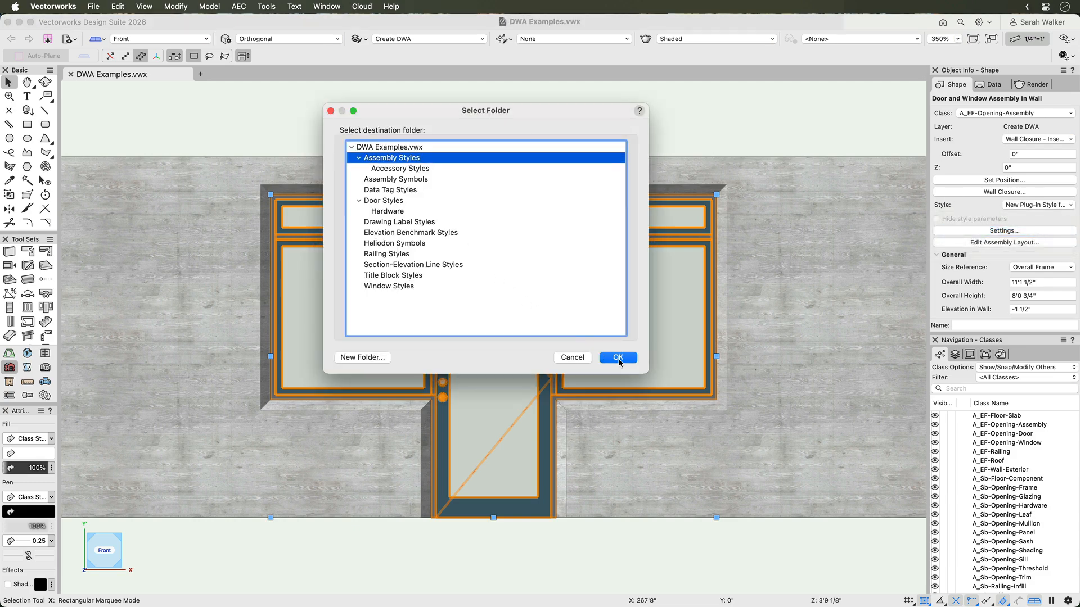
pyautogui.click(618, 358)
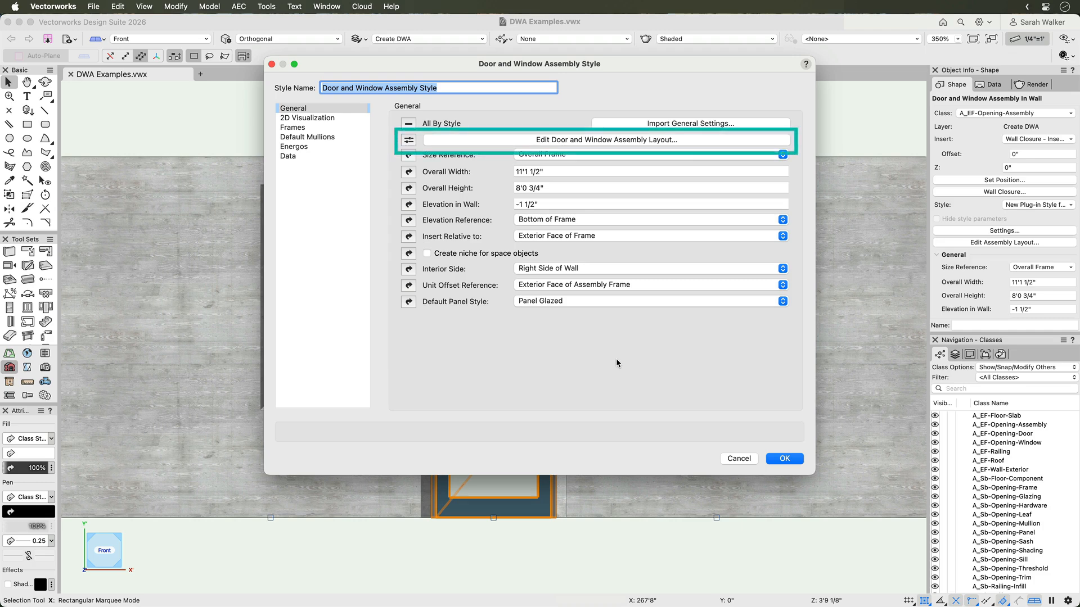
pyautogui.moveTo(446, 189)
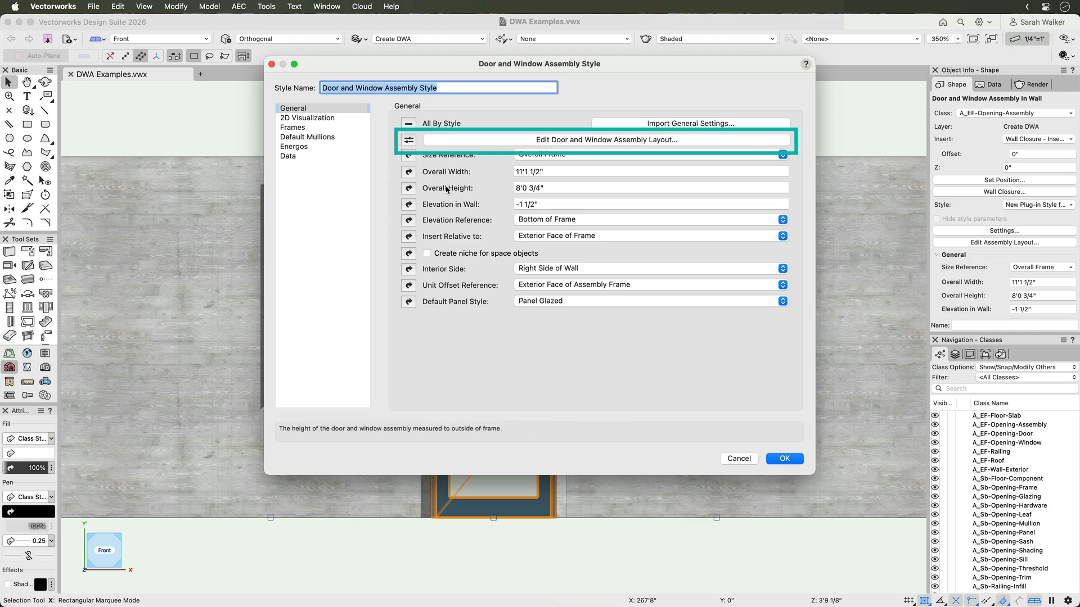
pyautogui.click(409, 154)
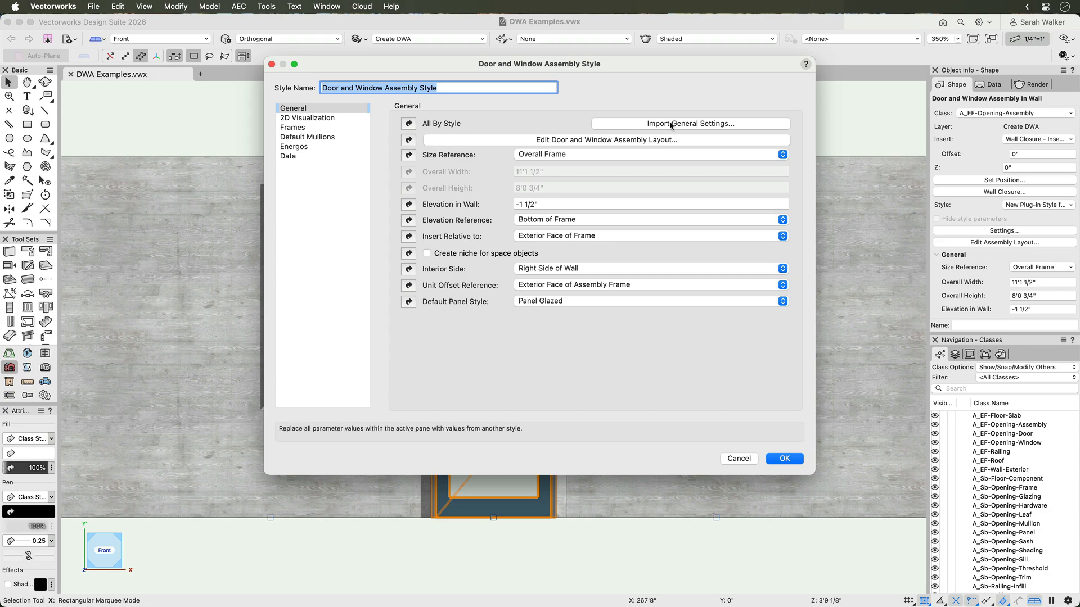
pyautogui.click(691, 123)
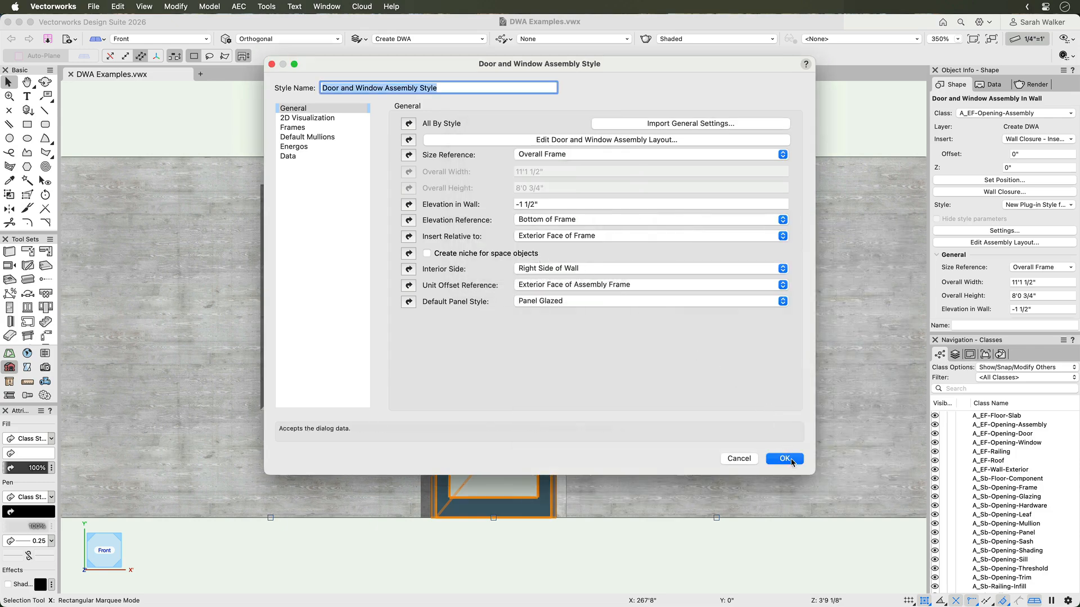
pyautogui.click(784, 458)
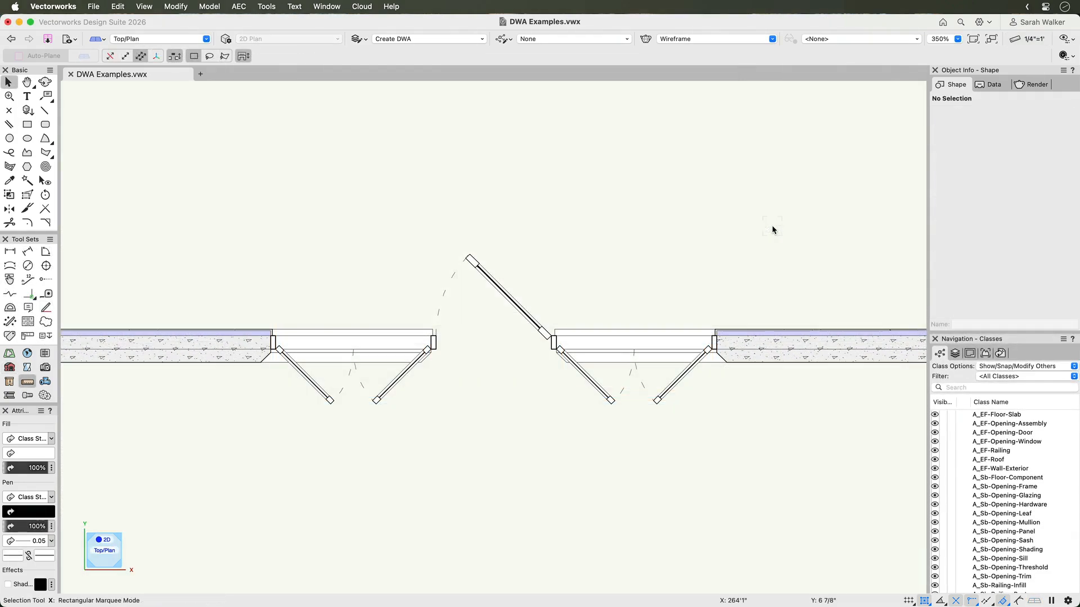
pyautogui.moveTo(769, 233)
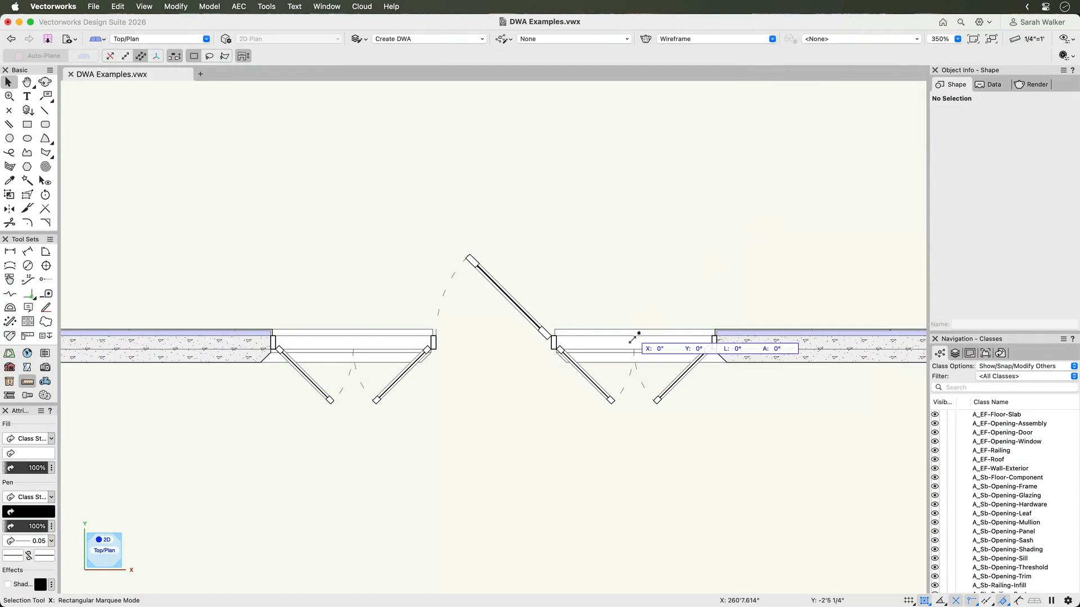
# Offset the door unit -4" within the assembly layout in plan and exit editing
pyautogui.click(633, 348)
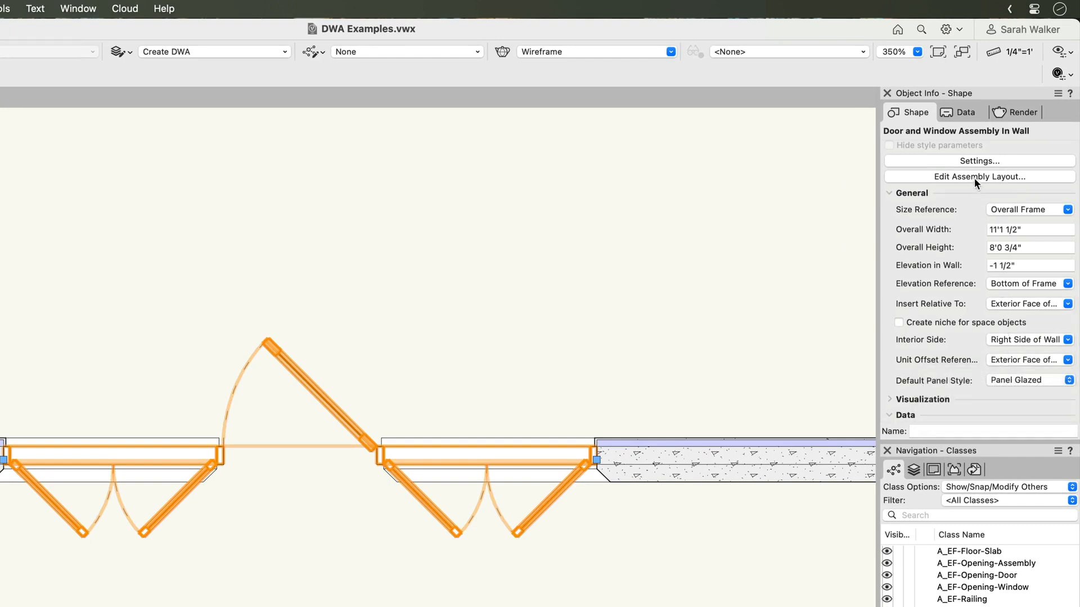
pyautogui.click(979, 177)
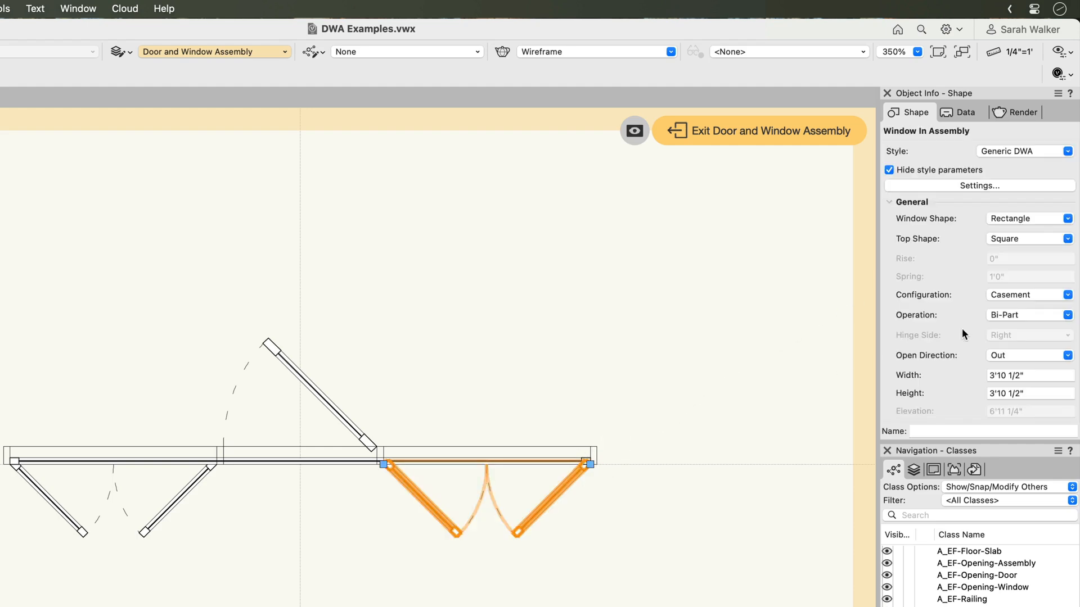
pyautogui.scroll(-3)
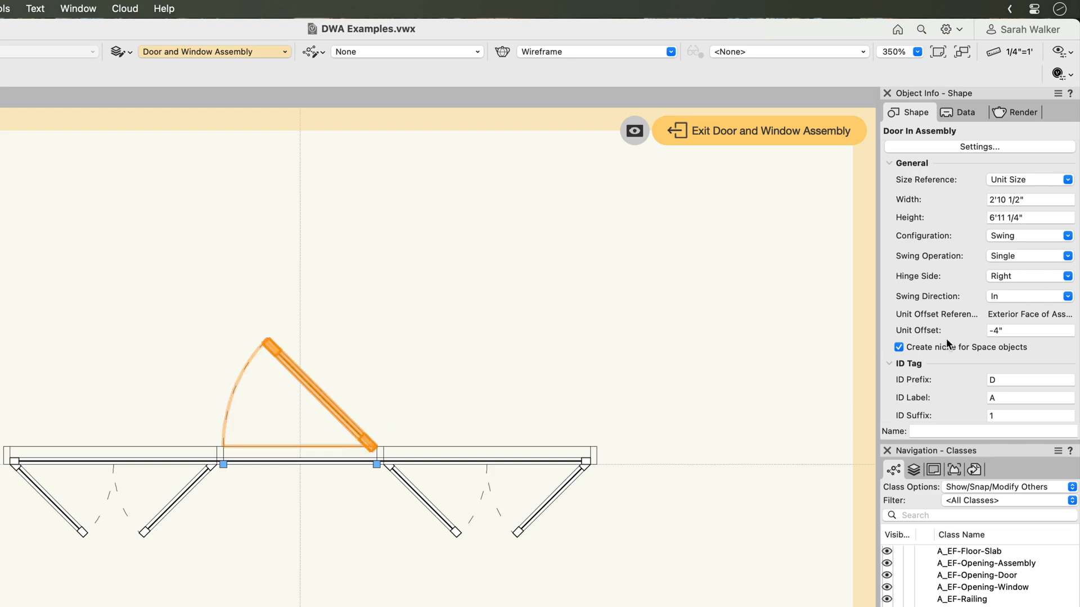
pyautogui.click(1029, 331)
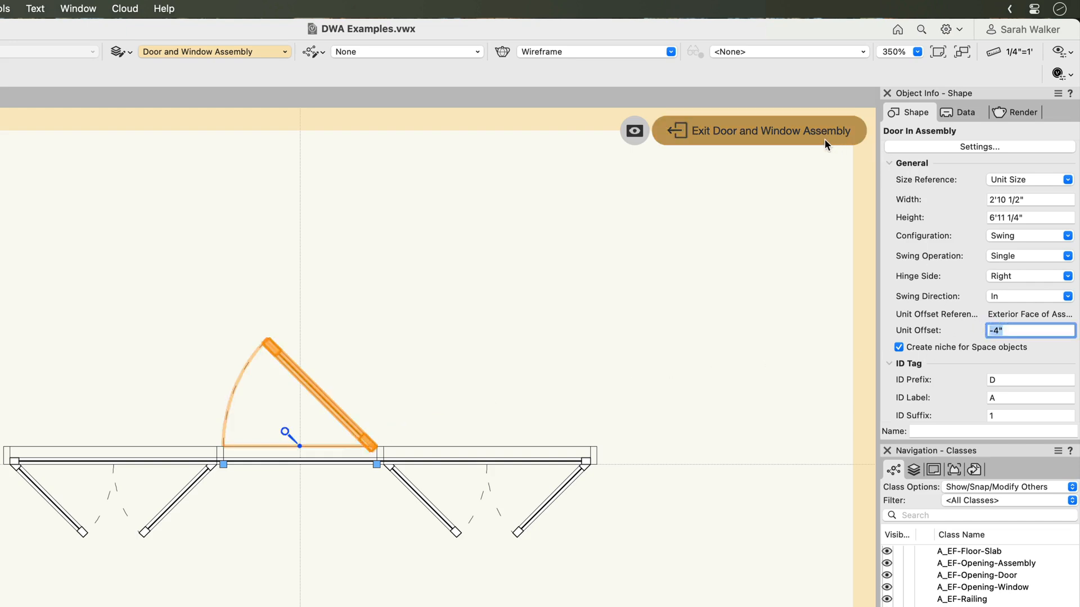
pyautogui.click(760, 131)
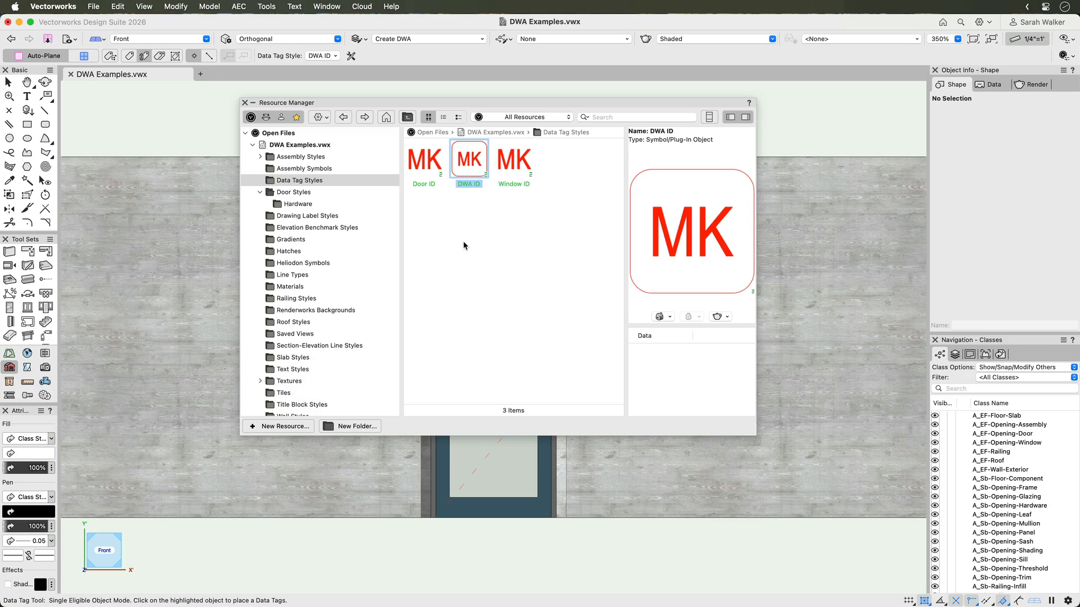
# Place a DWA ID data tag on the assembly, then Door ID tags on the door and left window
pyautogui.click(252, 102)
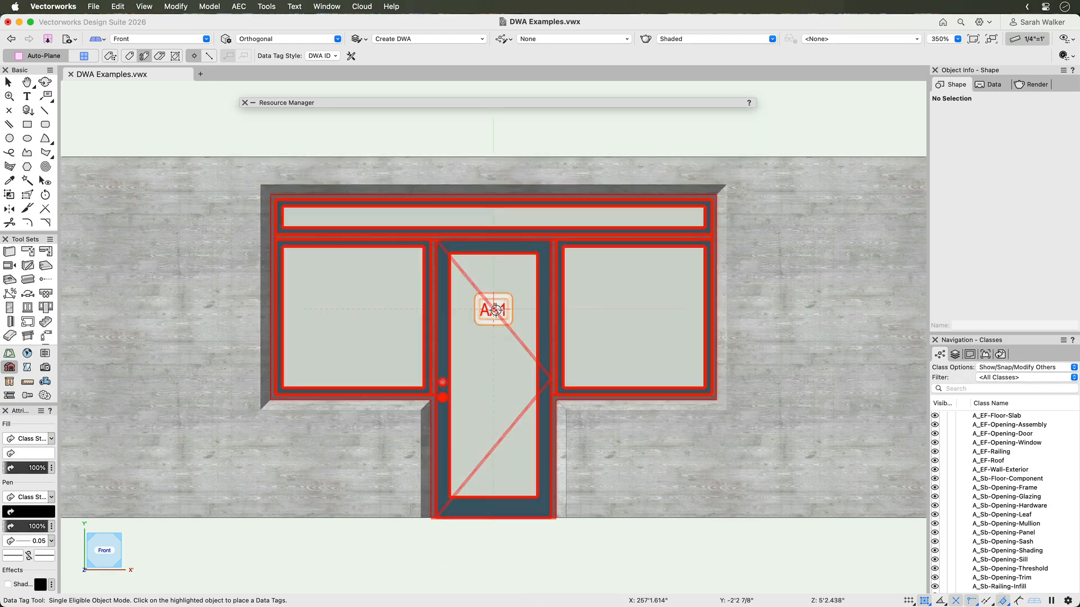
pyautogui.click(494, 309)
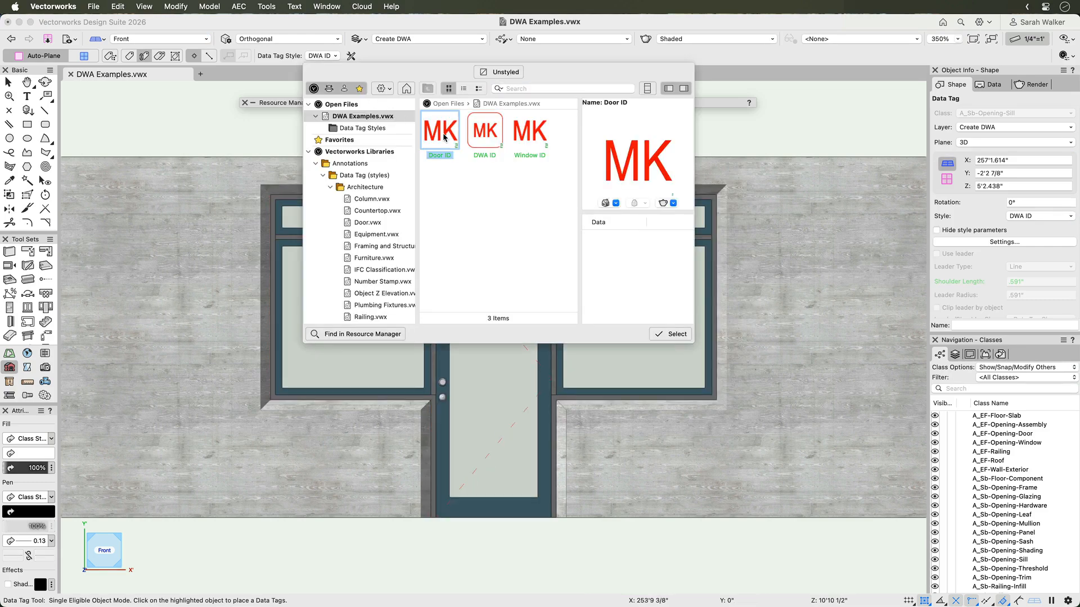
pyautogui.click(670, 334)
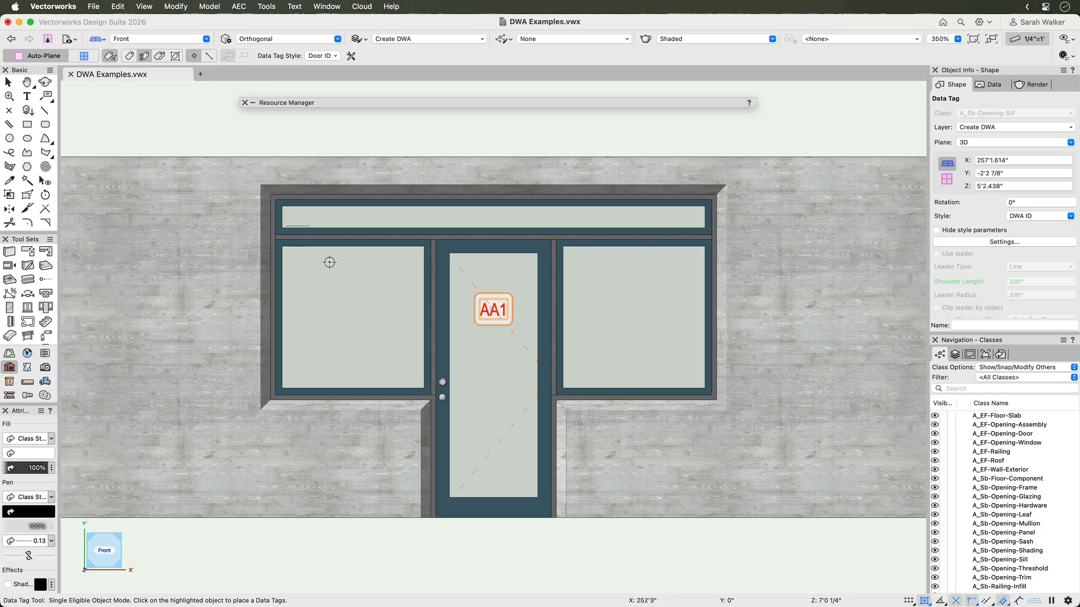
pyautogui.click(475, 333)
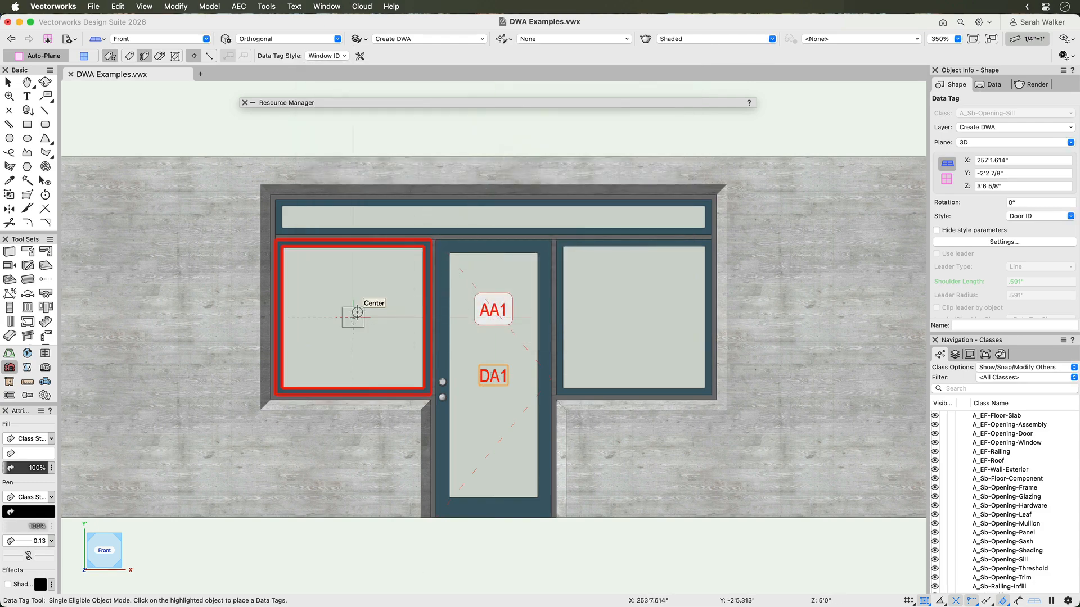
pyautogui.click(536, 228)
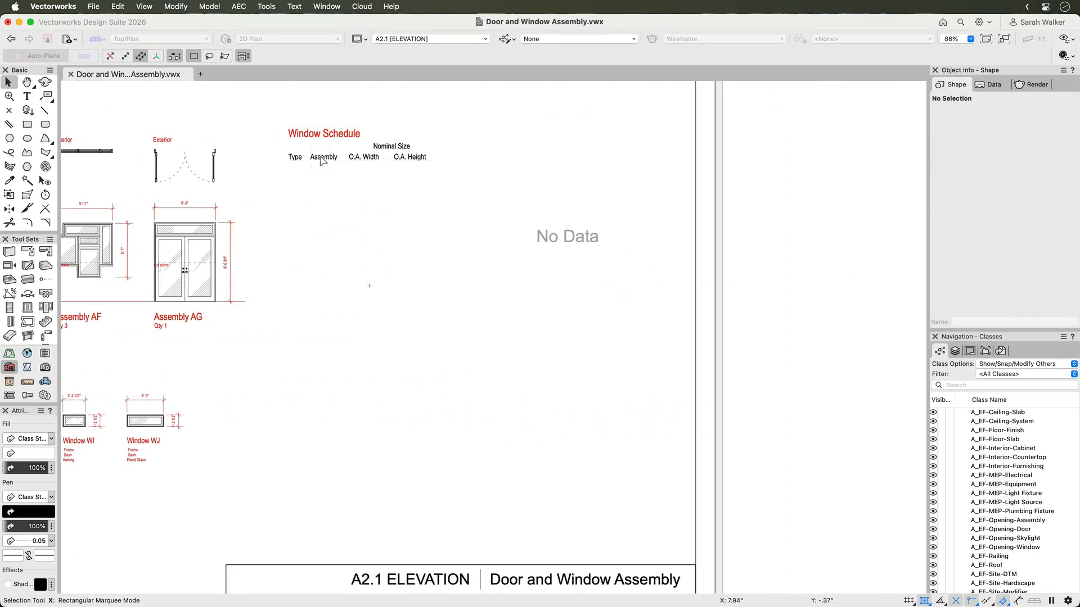
# Recalculate the Window Schedule worksheet by accepting its criteria, listing window types WA through WJ
pyautogui.doubleClick(323, 157)
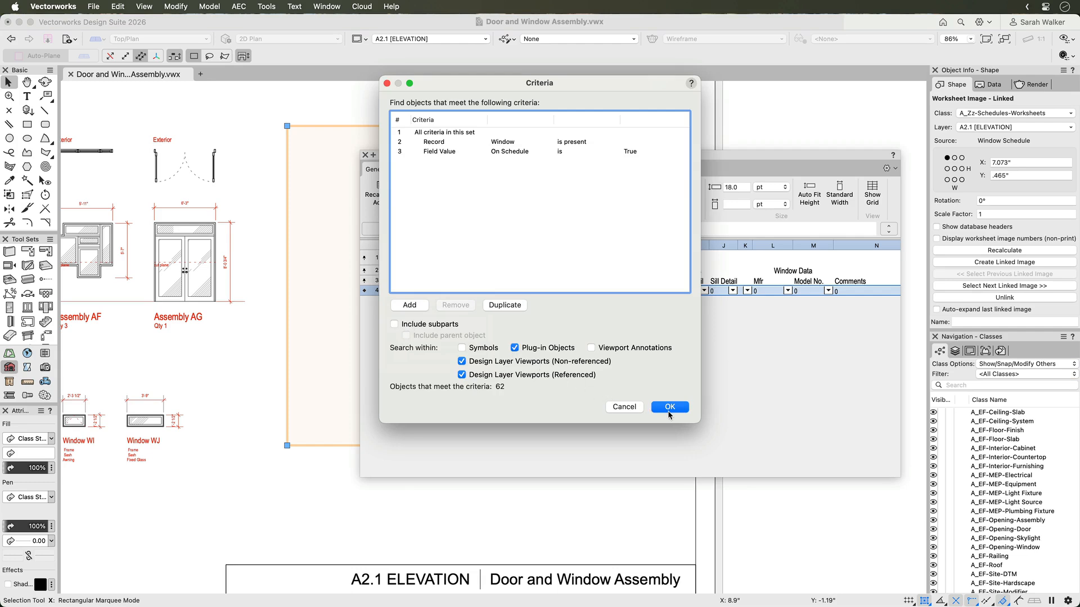
pyautogui.click(669, 407)
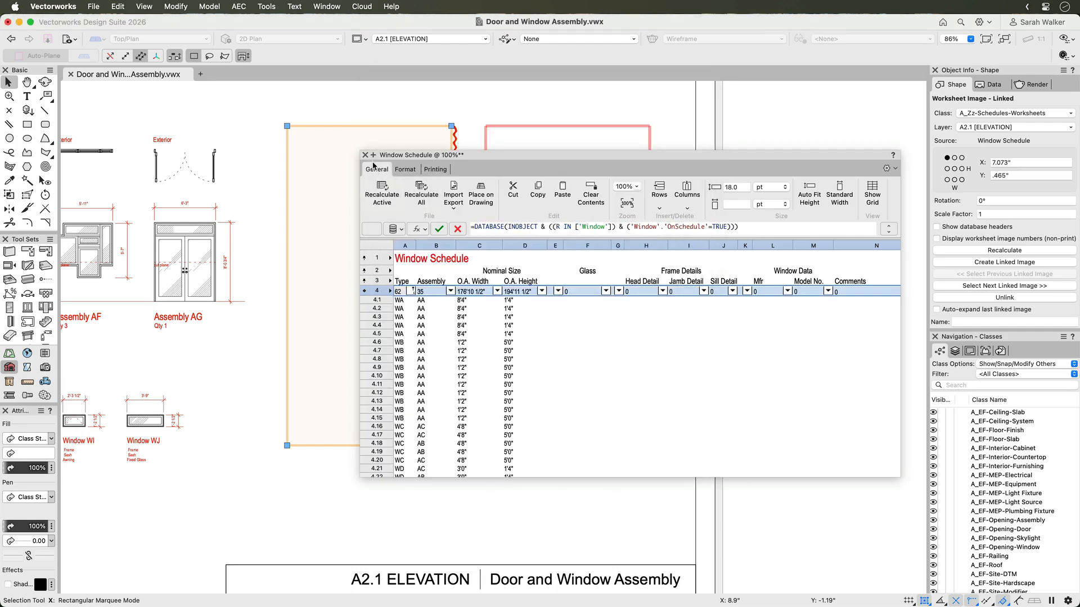
pyautogui.click(364, 155)
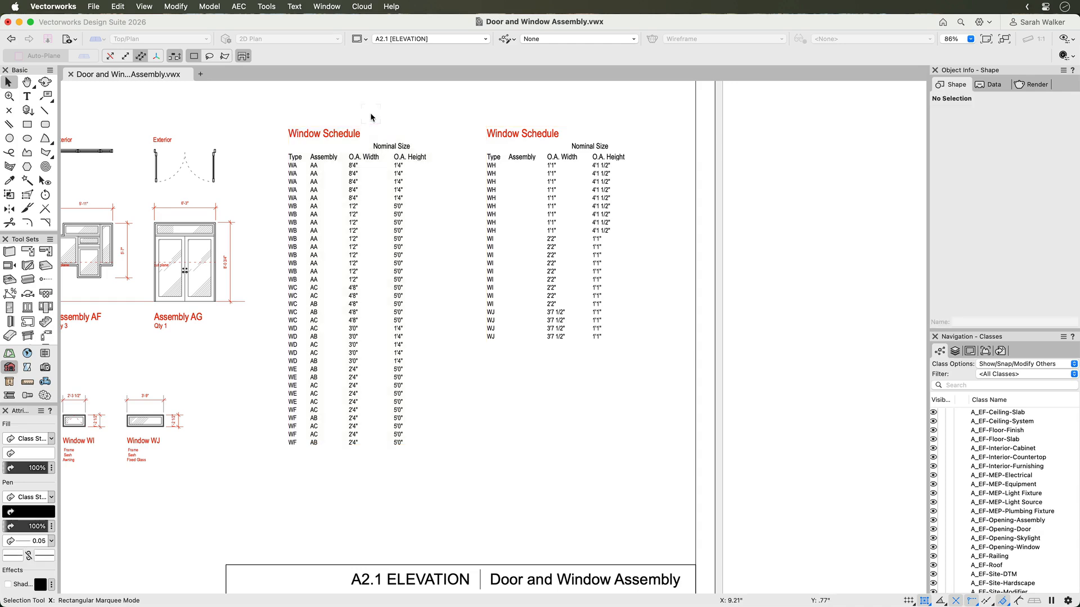